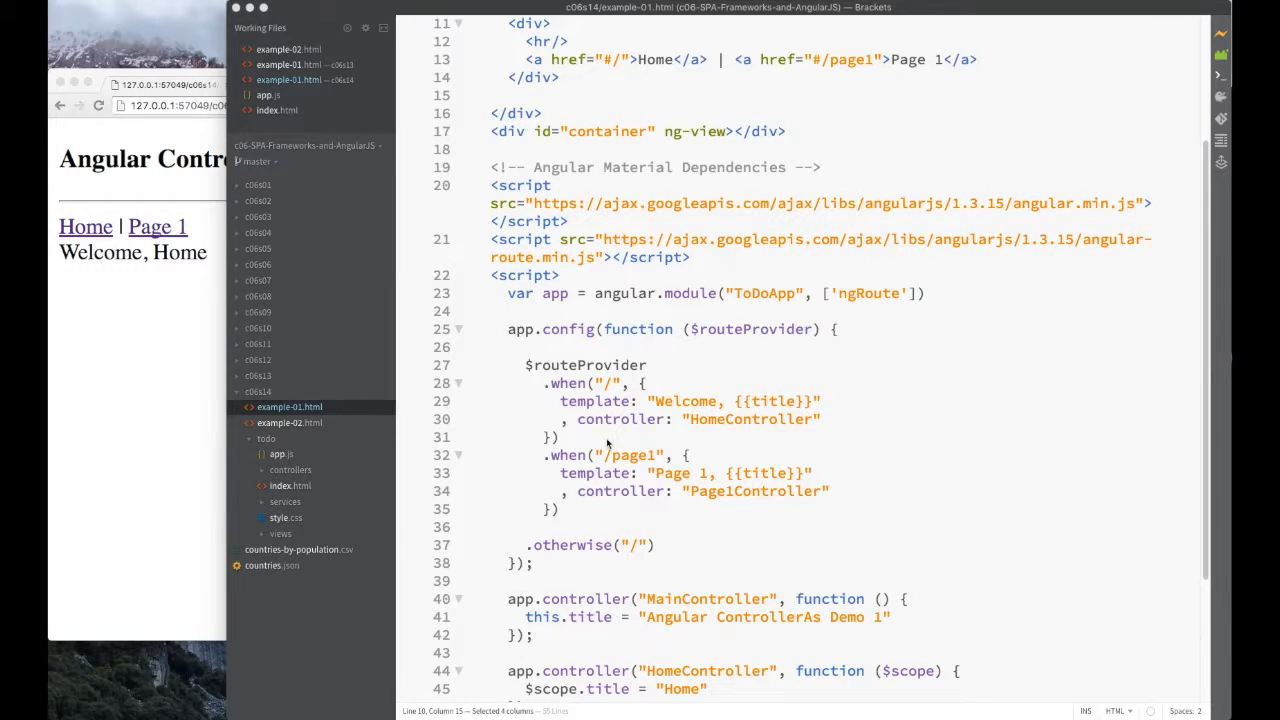
mouse_move(622, 443)
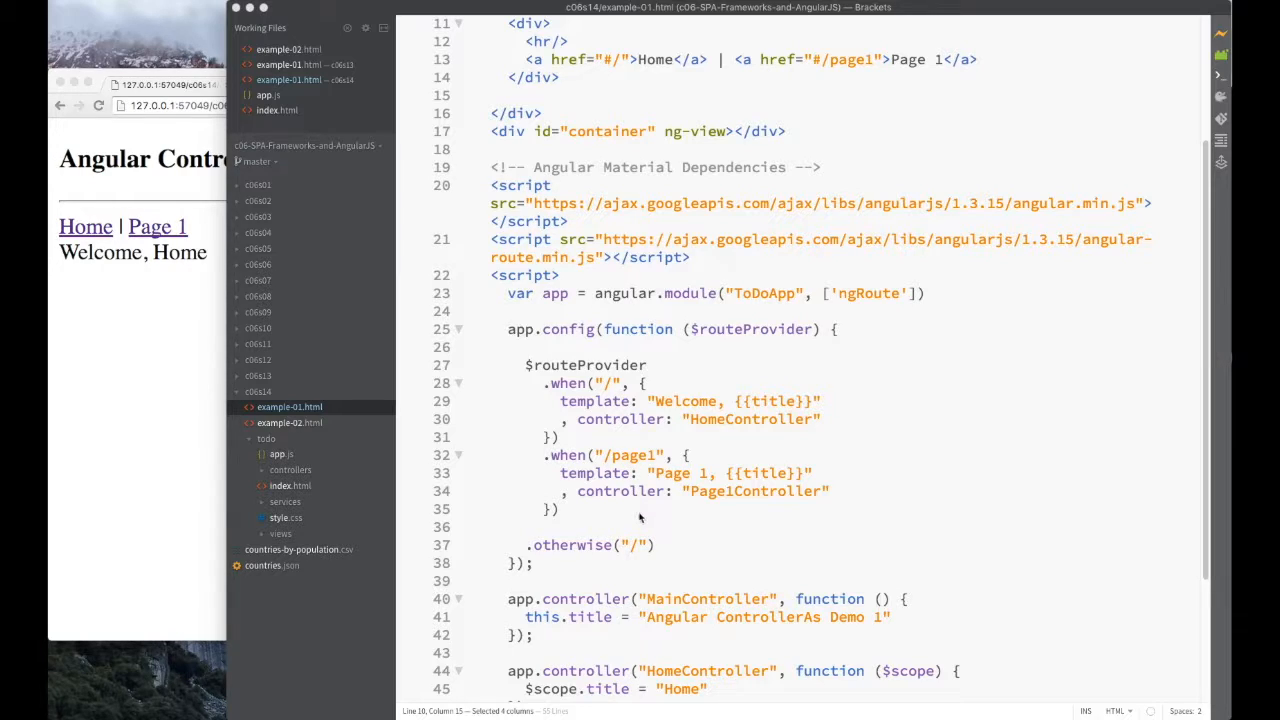
mouse_move(640, 563)
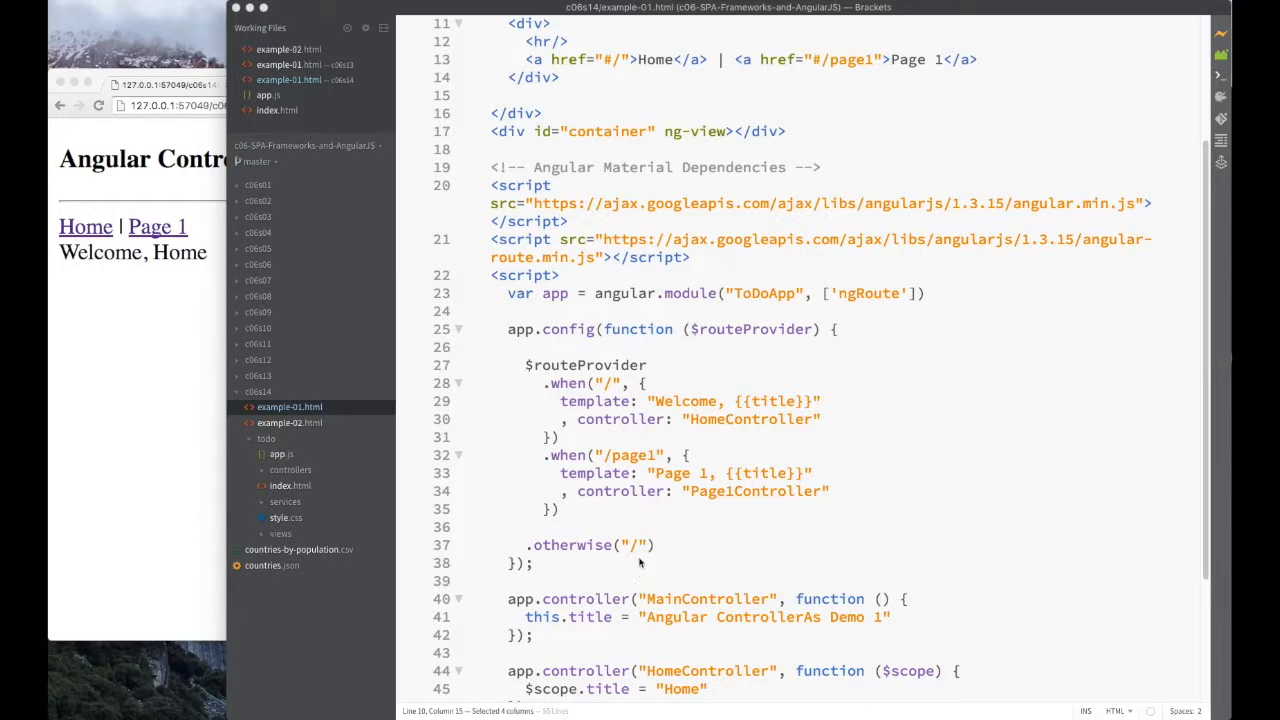
mouse_move(623, 559)
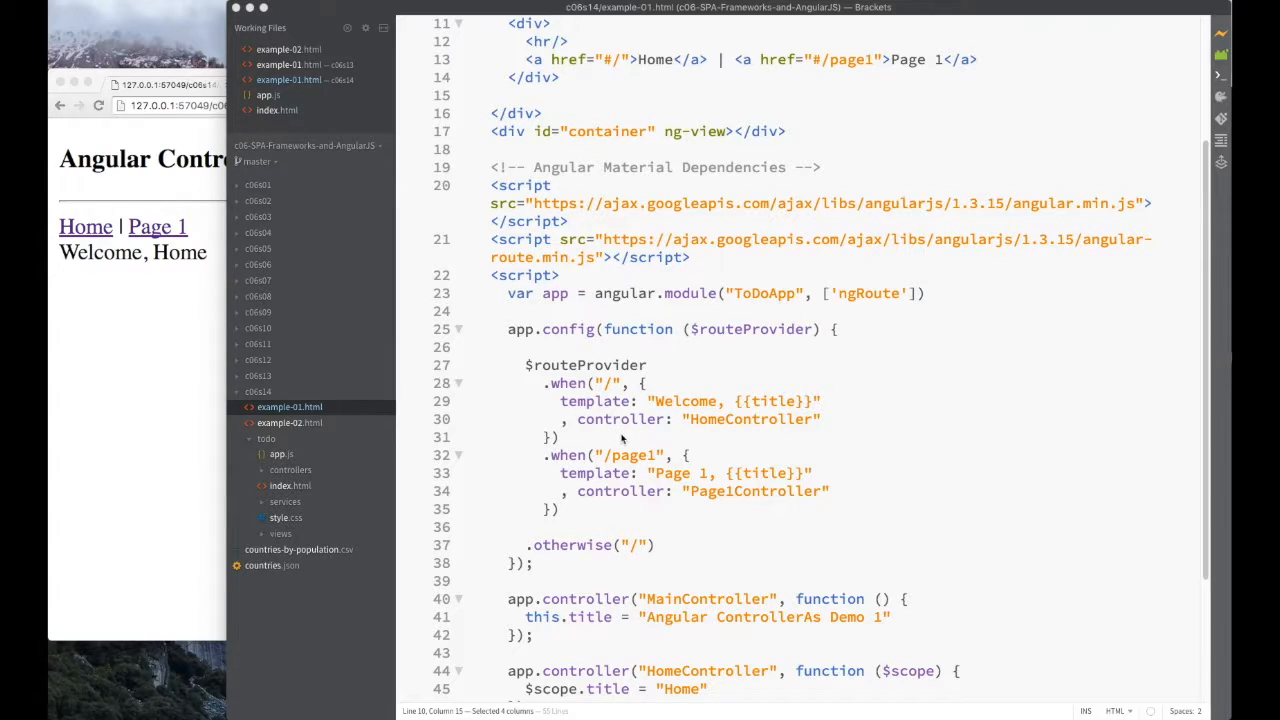
mouse_move(638, 430)
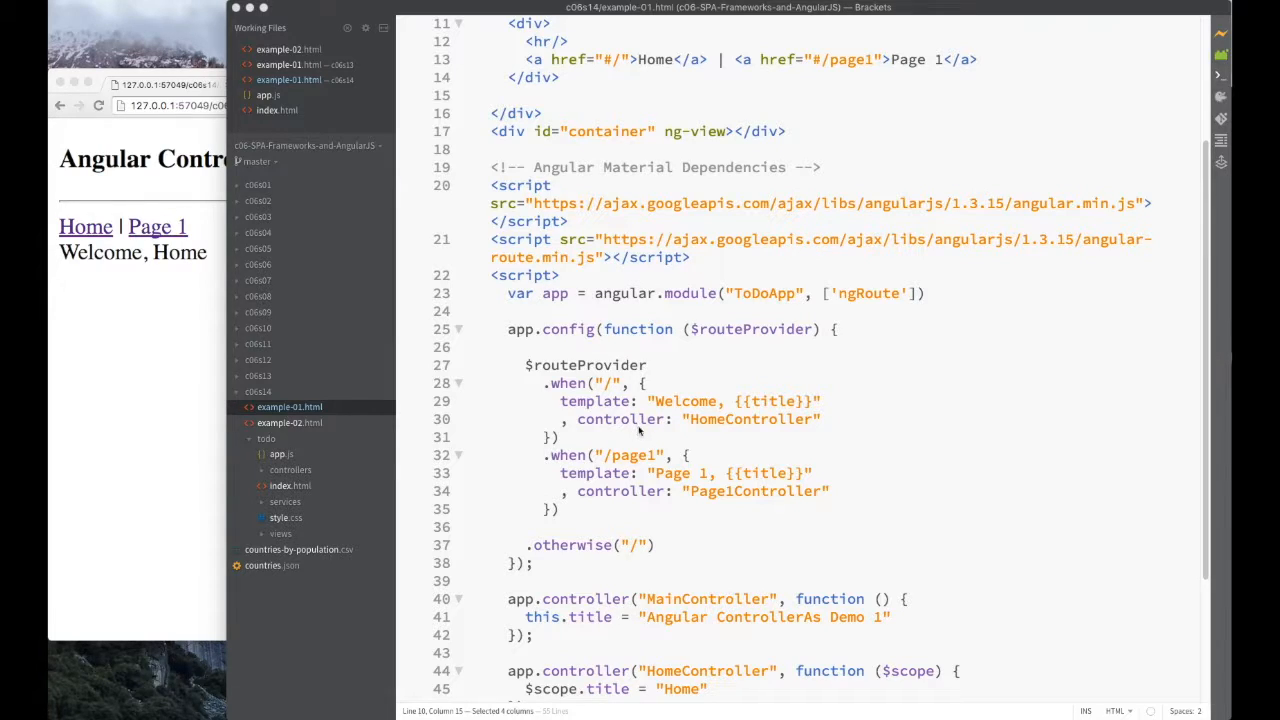
mouse_move(650, 438)
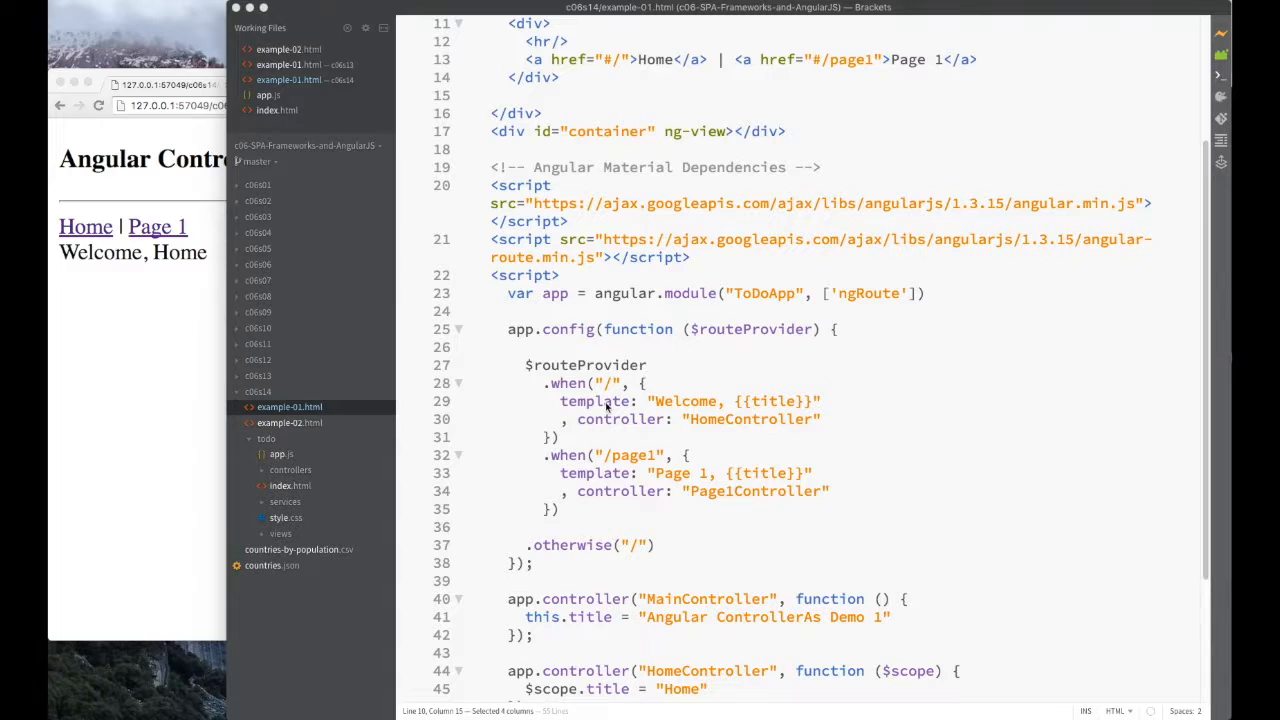
mouse_move(518, 318)
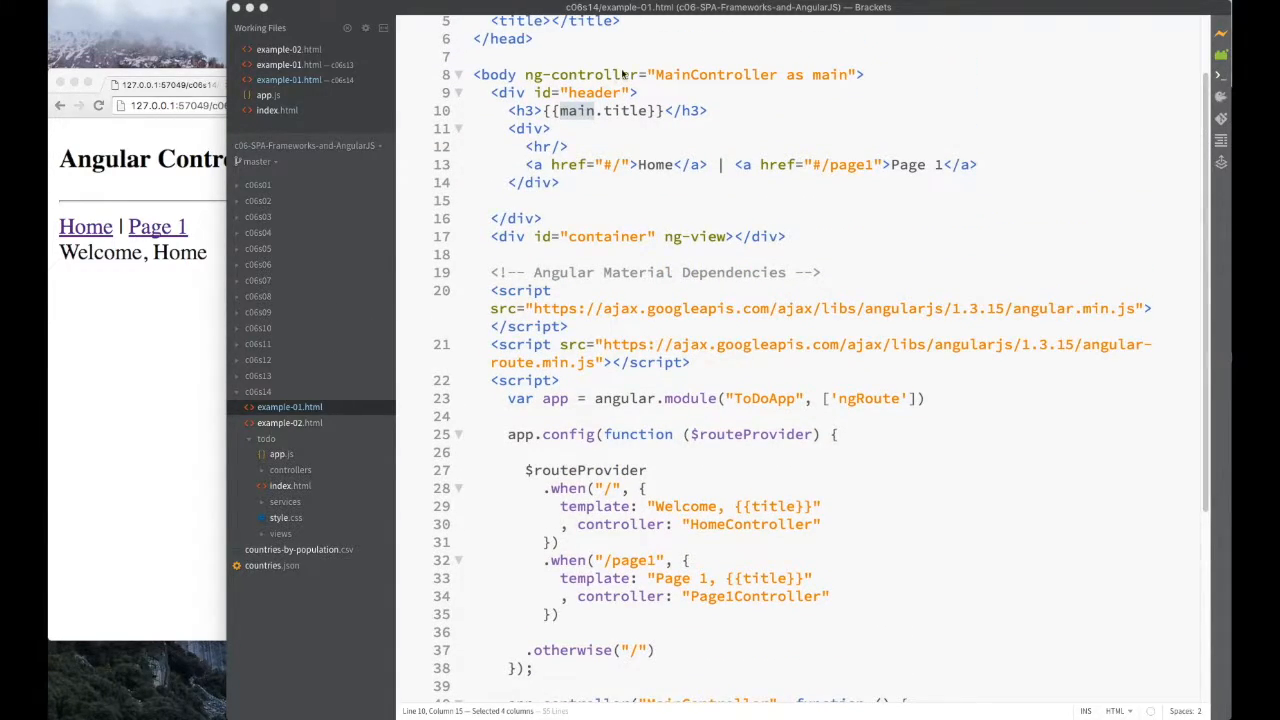
Highlight the main alias, MainController on the body tag, and the heading's title property.
double_click(713, 74)
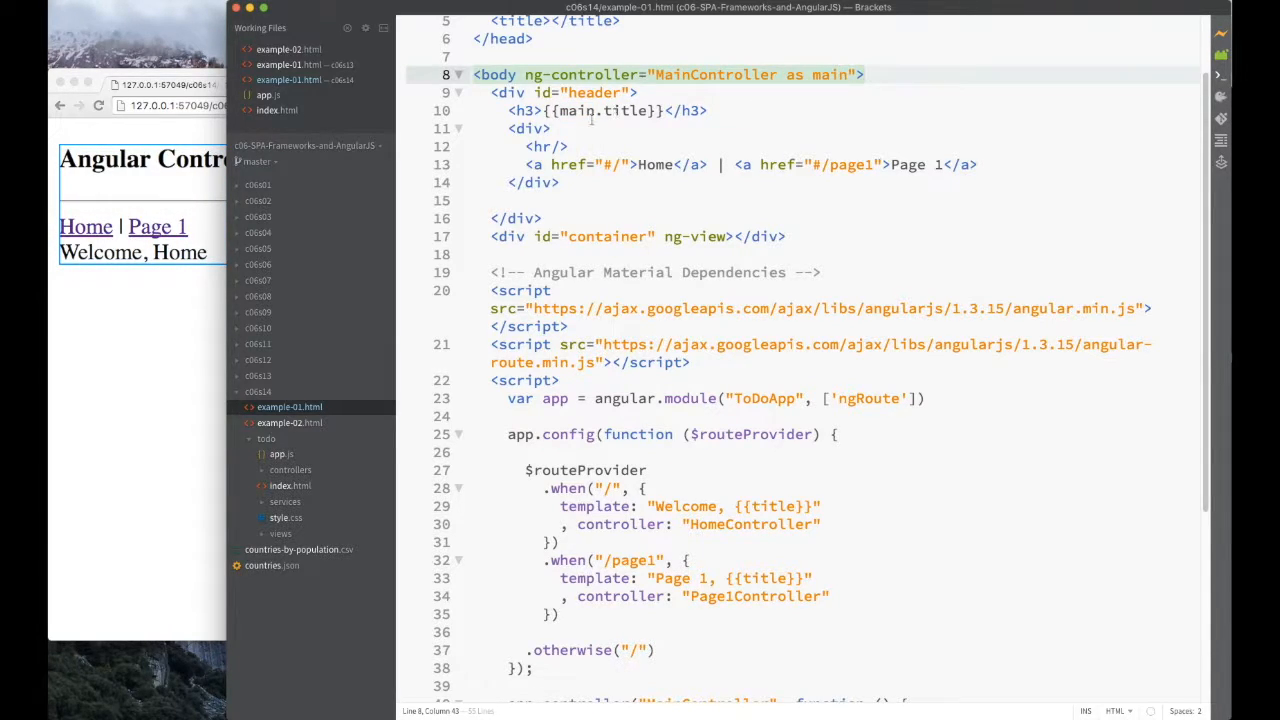
double_click(624, 110)
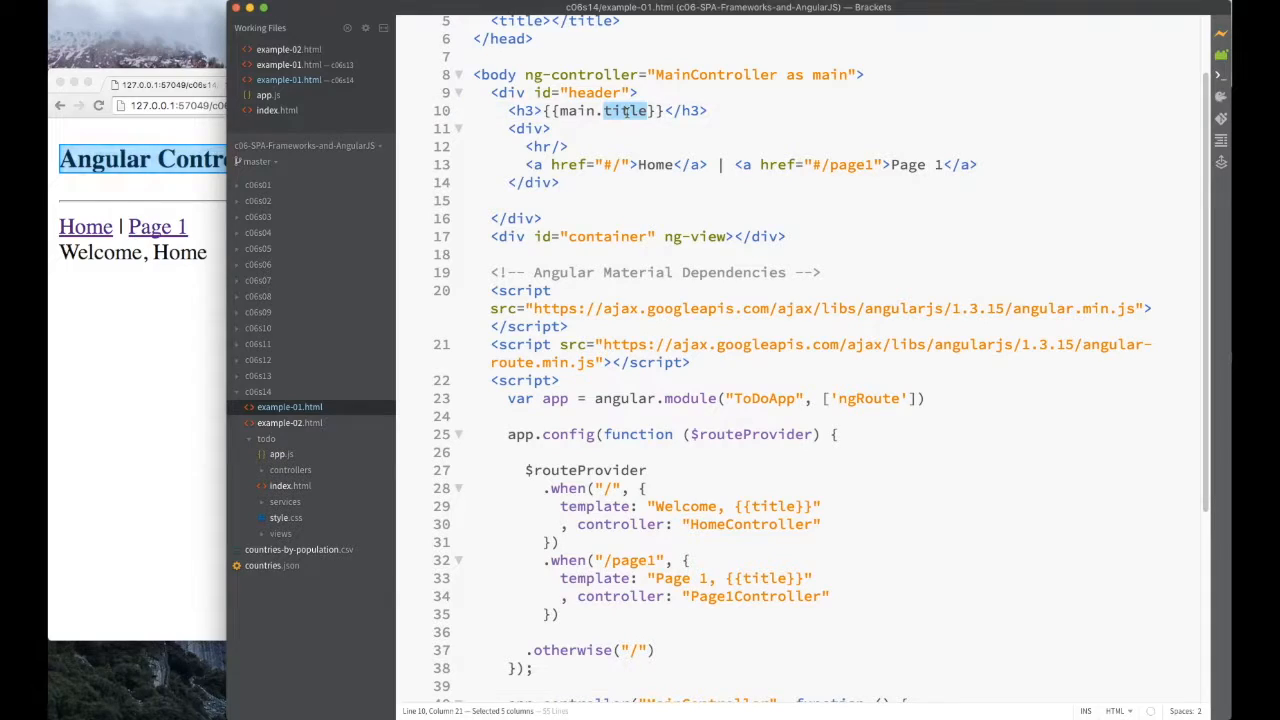
click(630, 110)
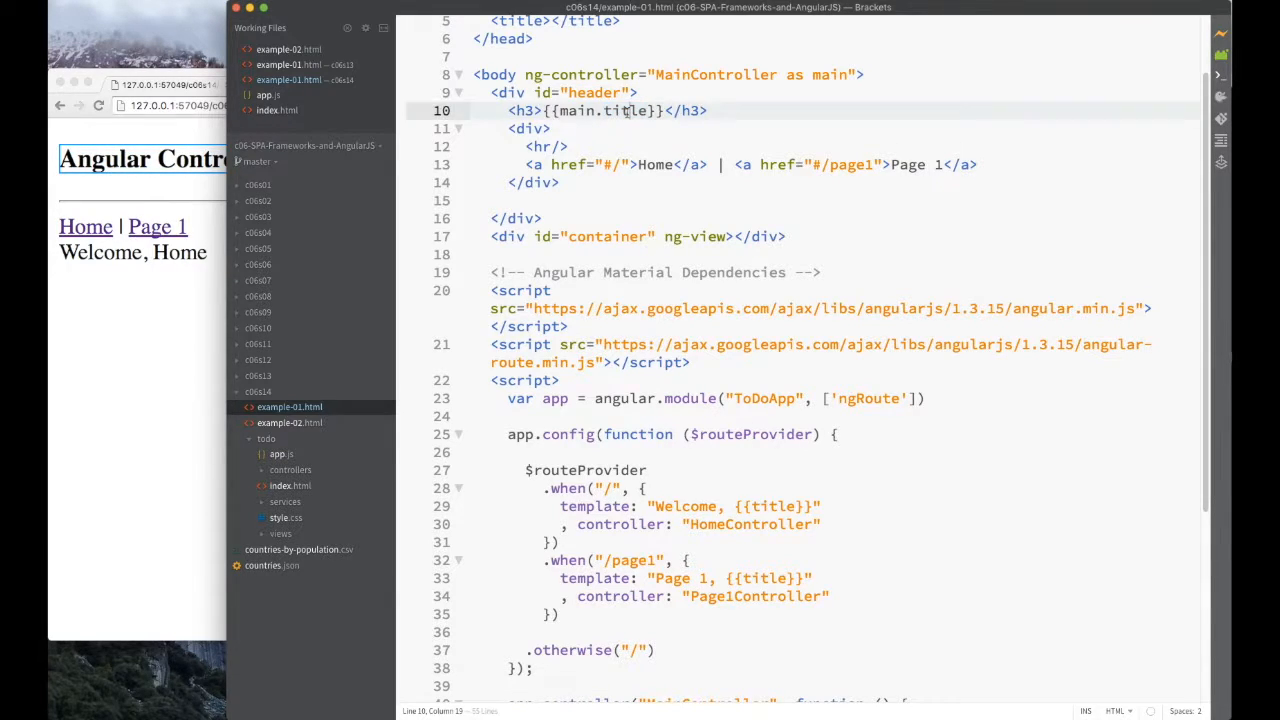
double_click(714, 74)
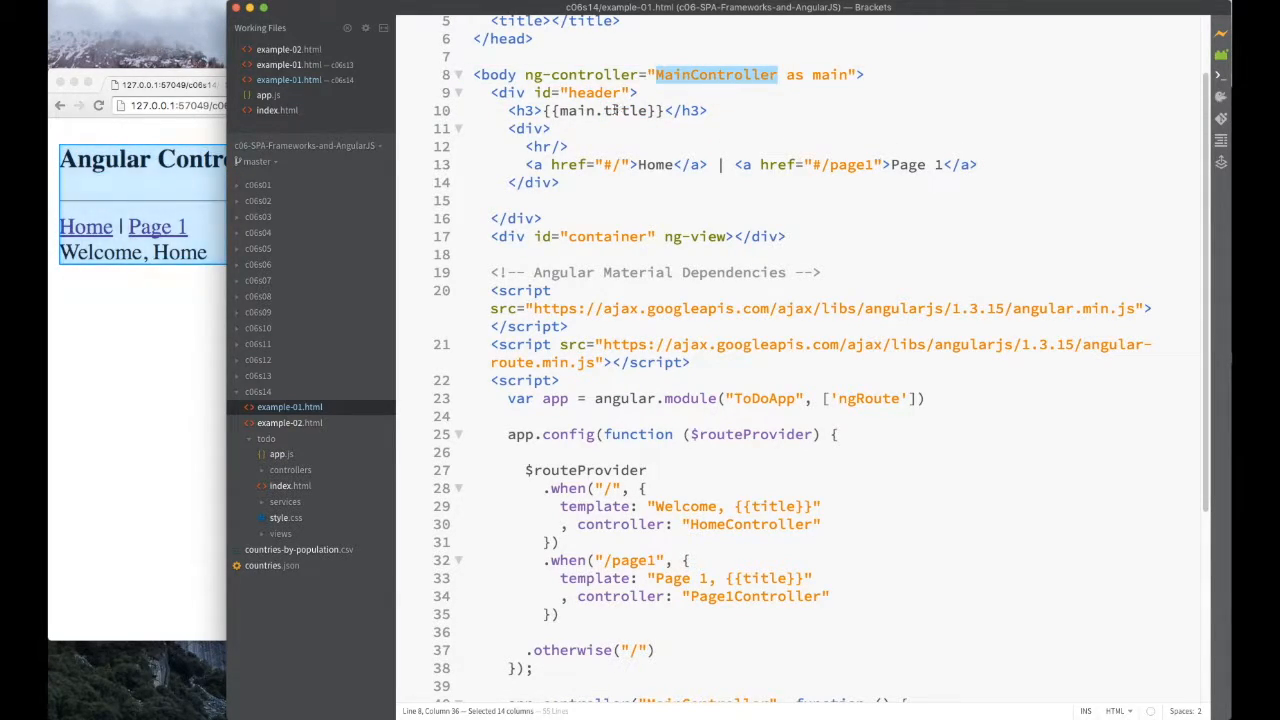
click(850, 74)
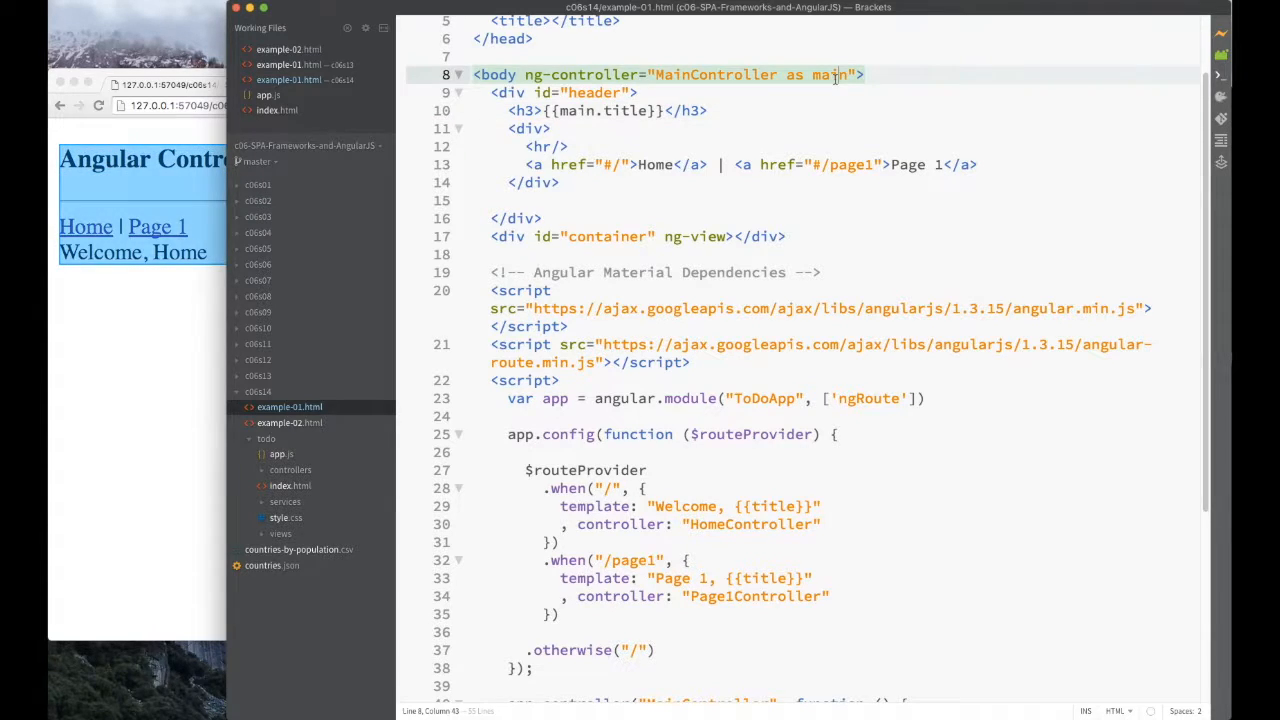
click(560, 110)
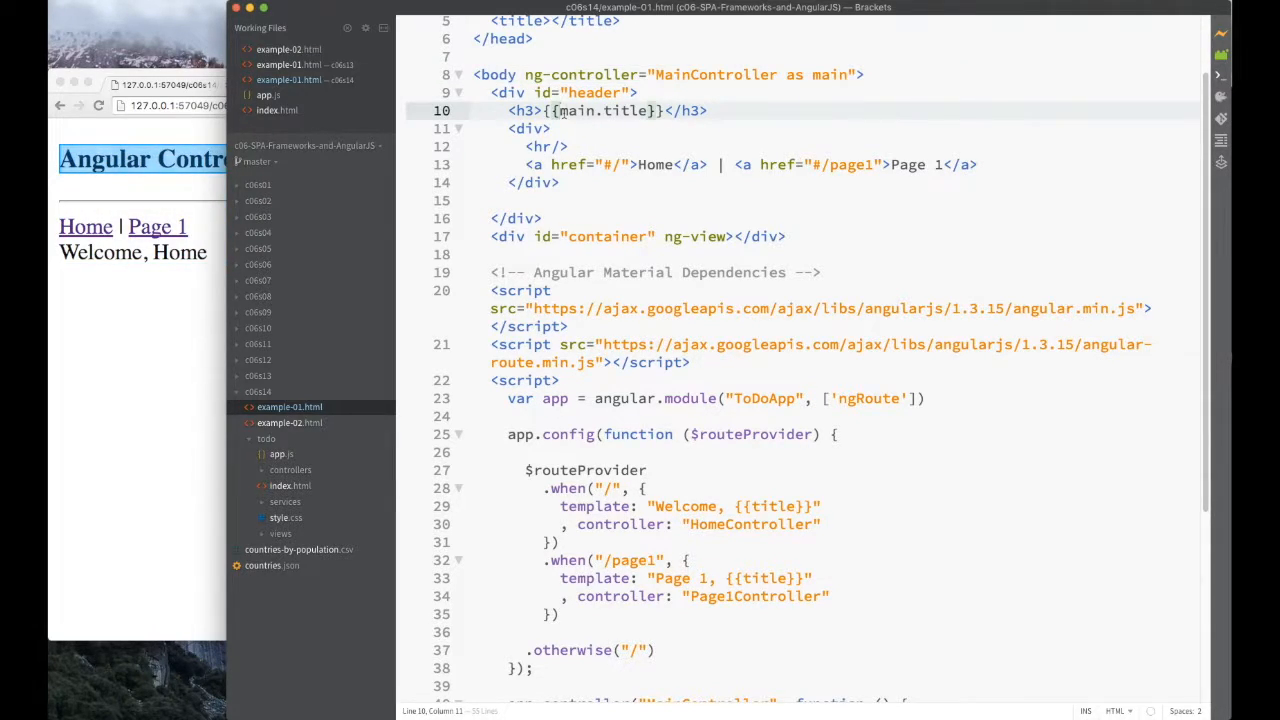
double_click(625, 110)
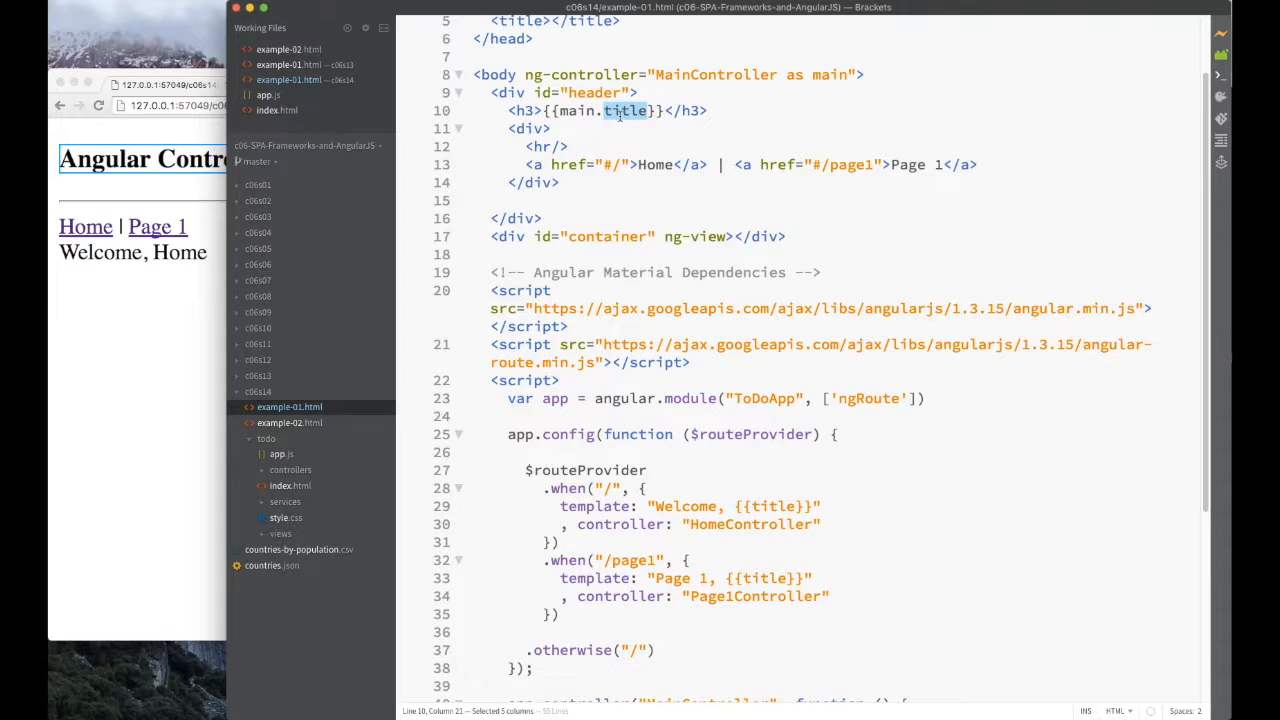
double_click(577, 110)
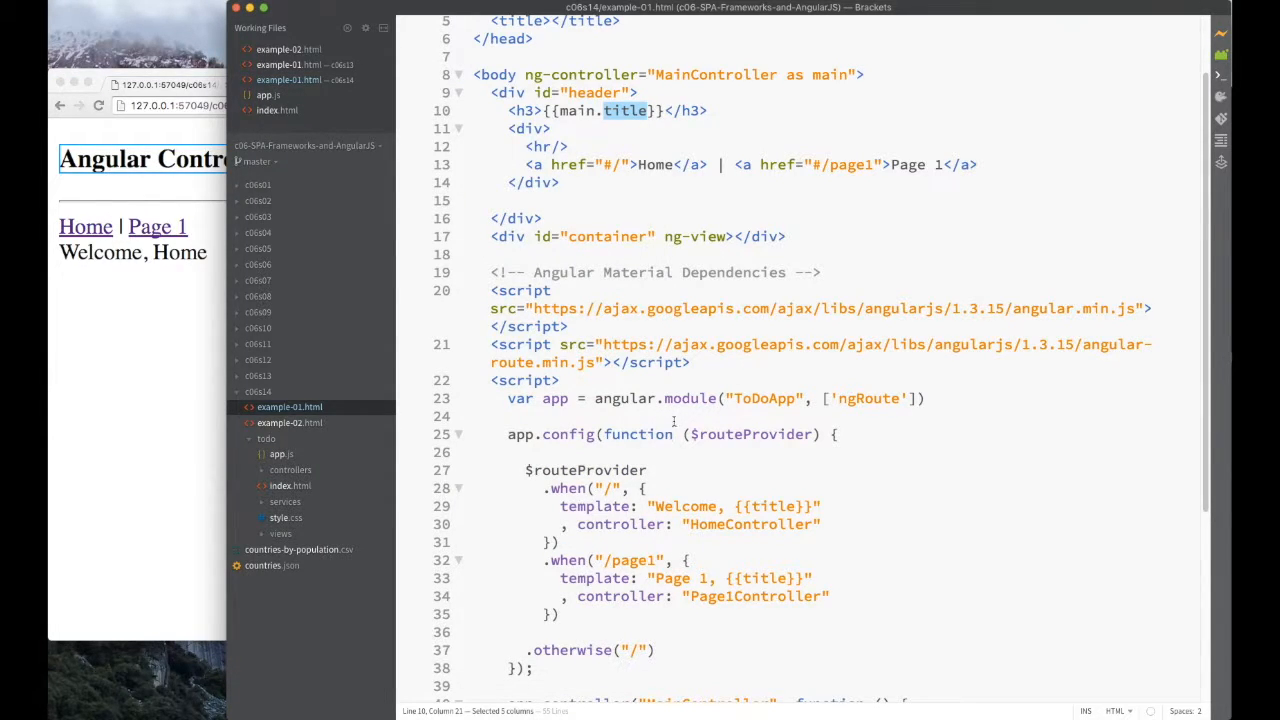
Highlight the MainController definition and main in the heading expression.
scroll(down, 3)
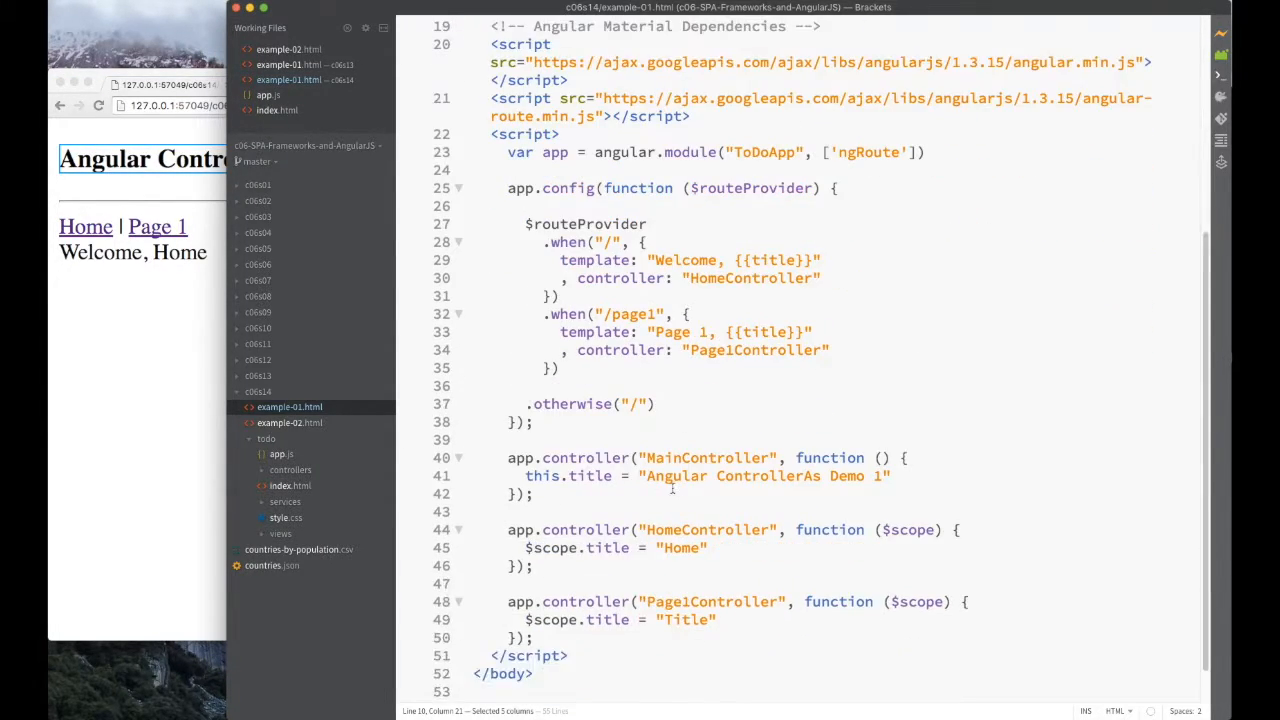
double_click(708, 457)
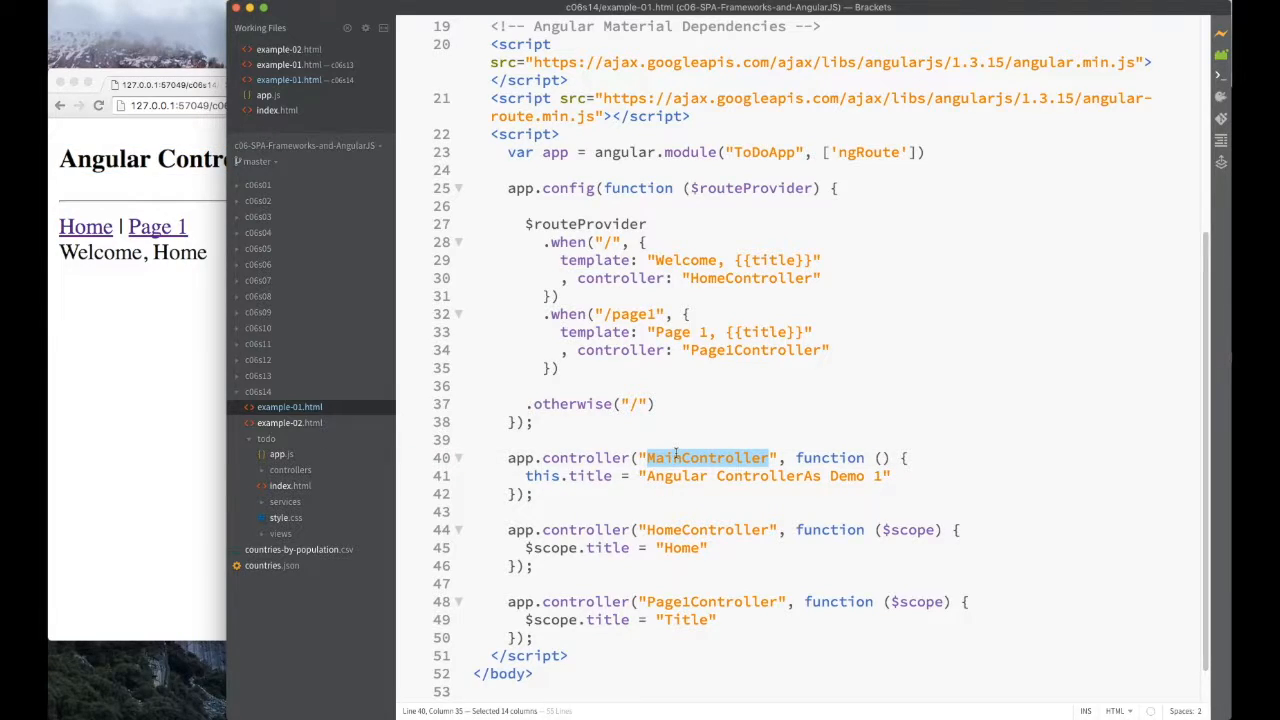
double_click(542, 475)
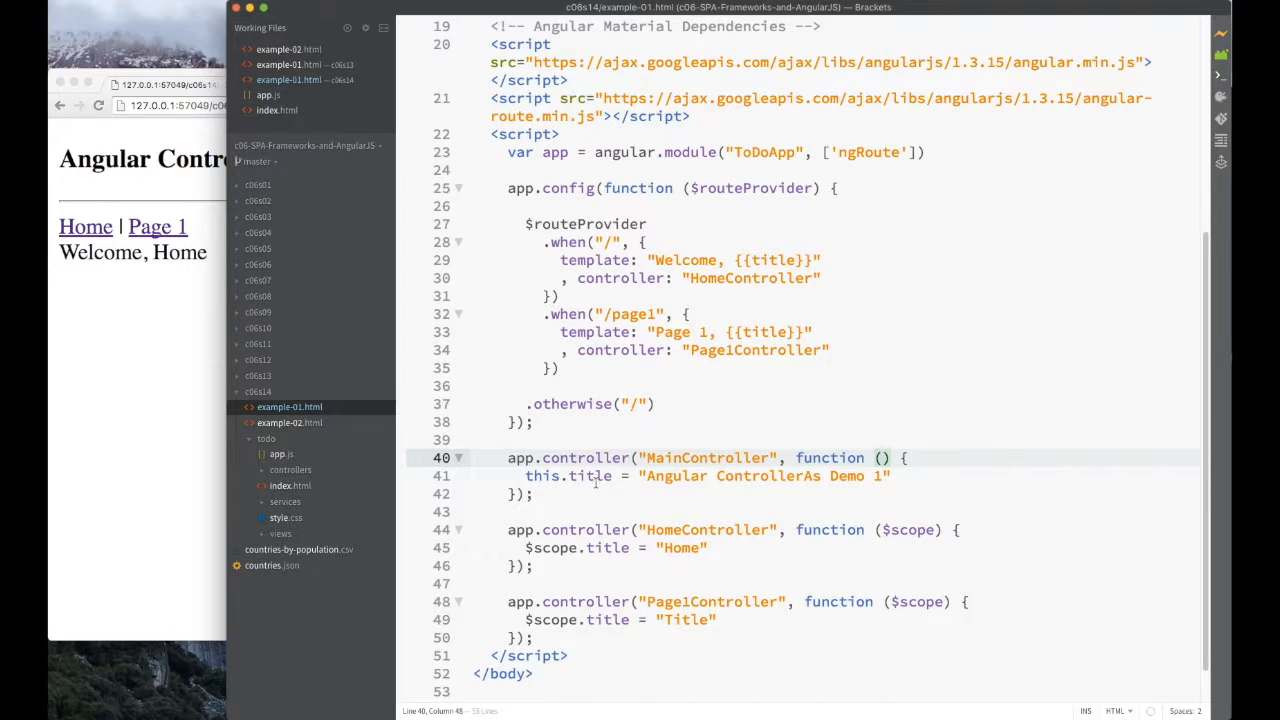
mouse_move(780, 467)
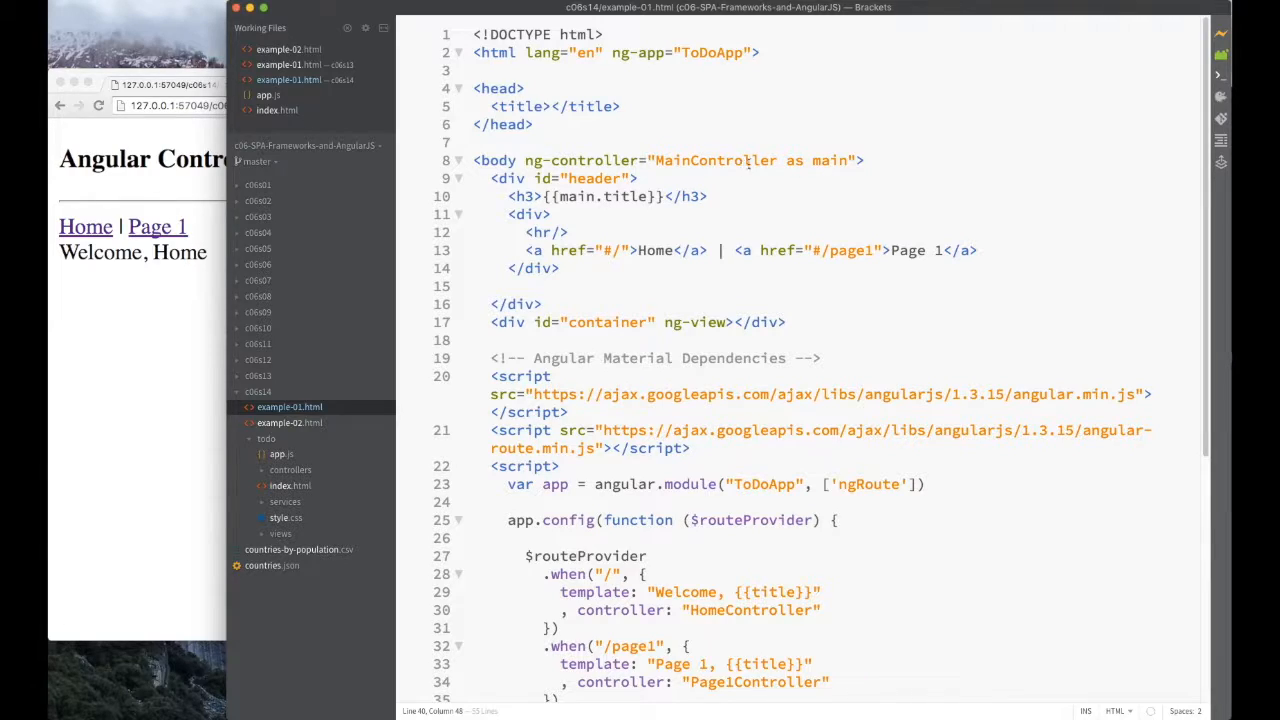
mouse_move(828, 160)
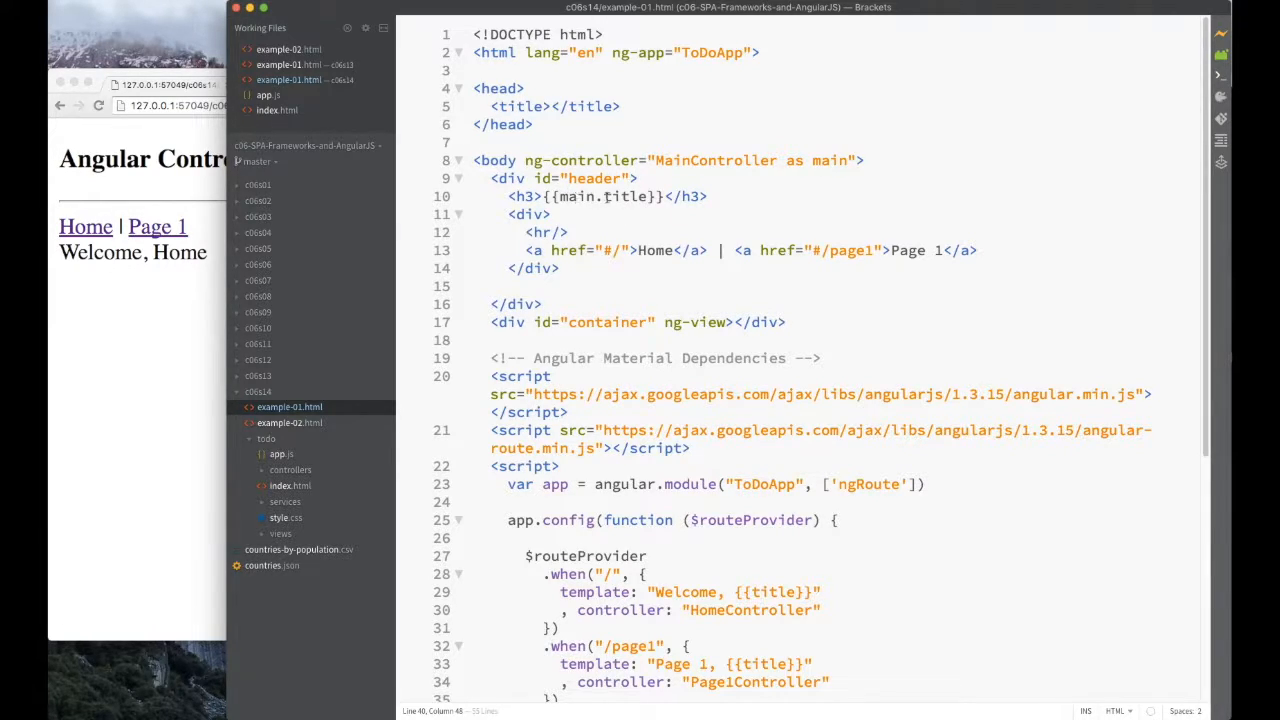
double_click(573, 196)
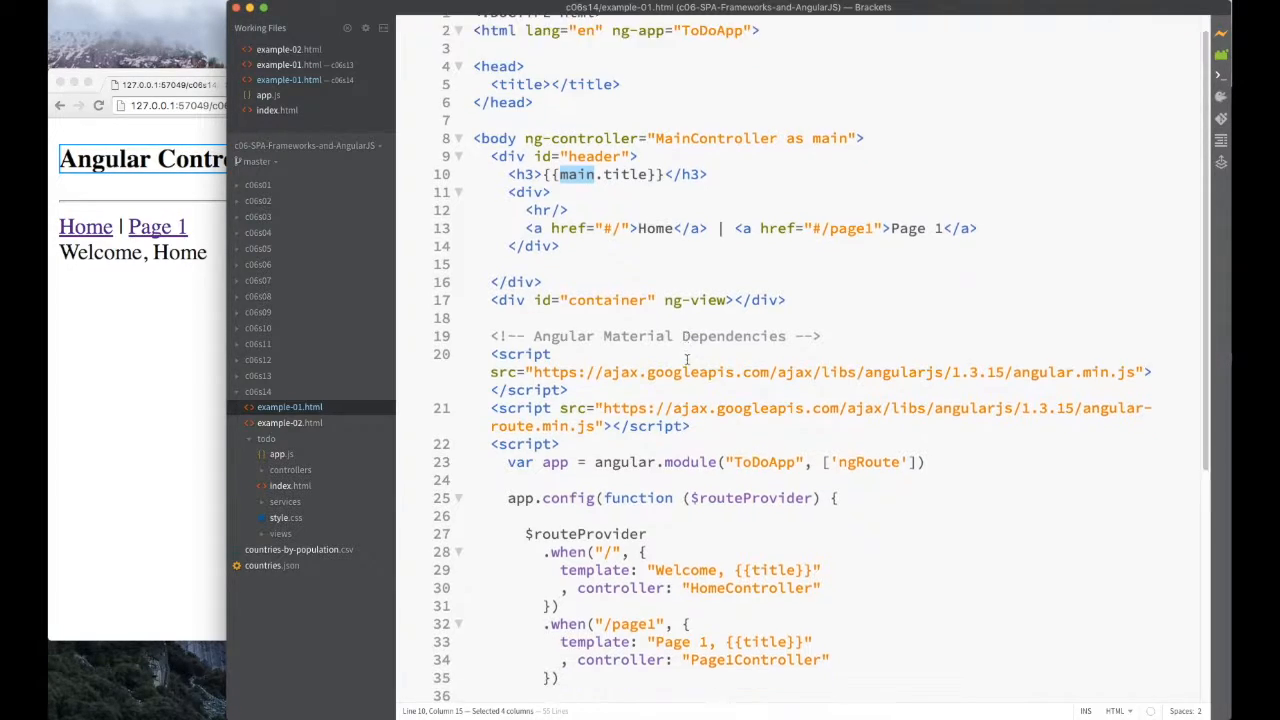
scroll(down, 3)
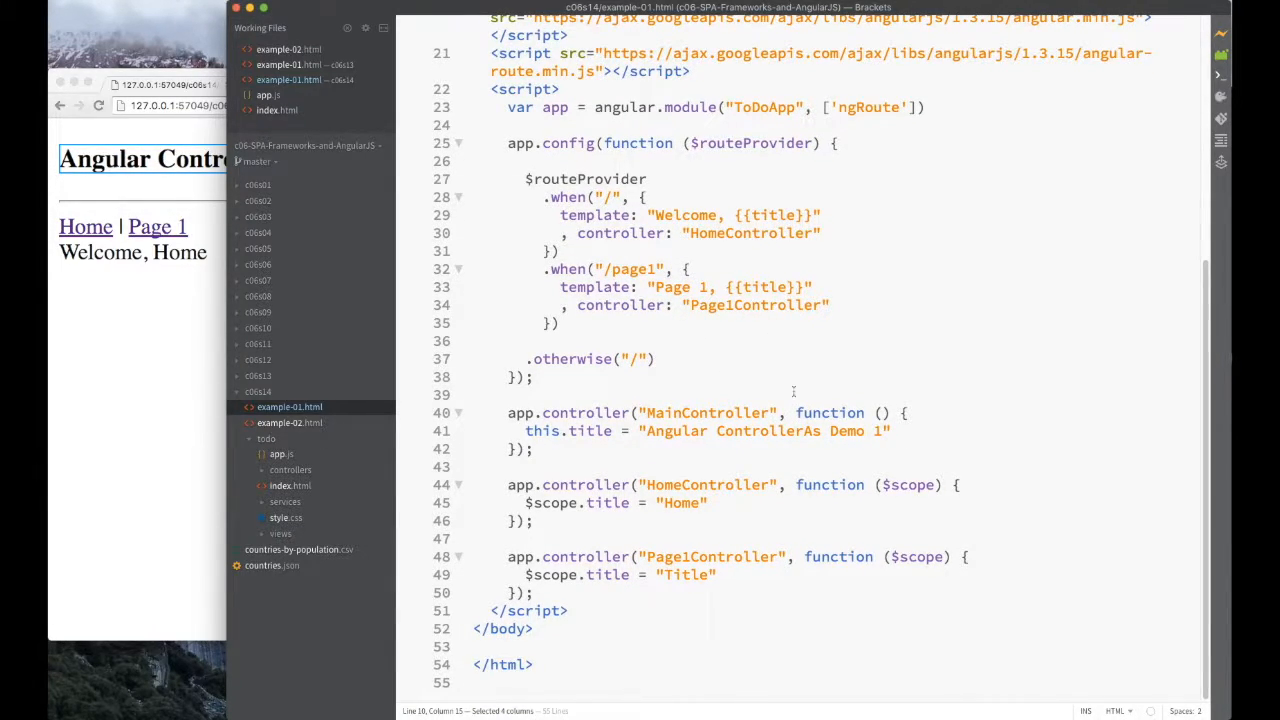
mouse_move(761, 449)
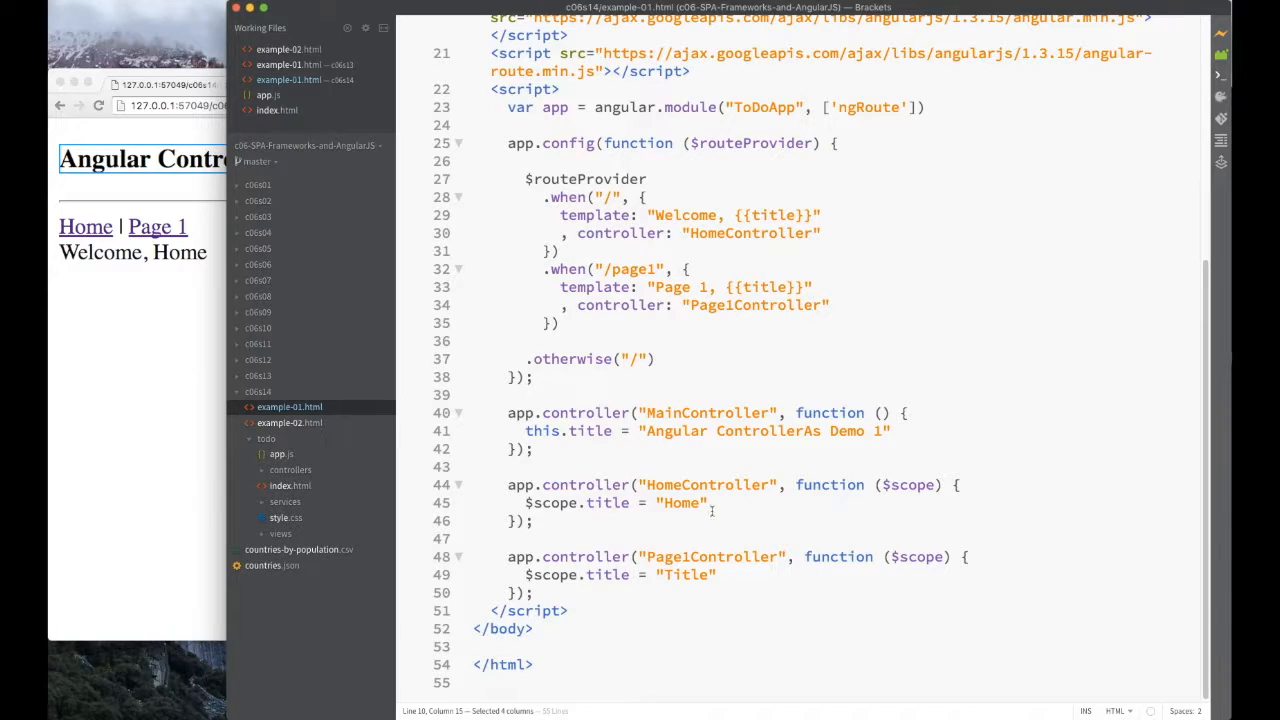
mouse_move(759, 501)
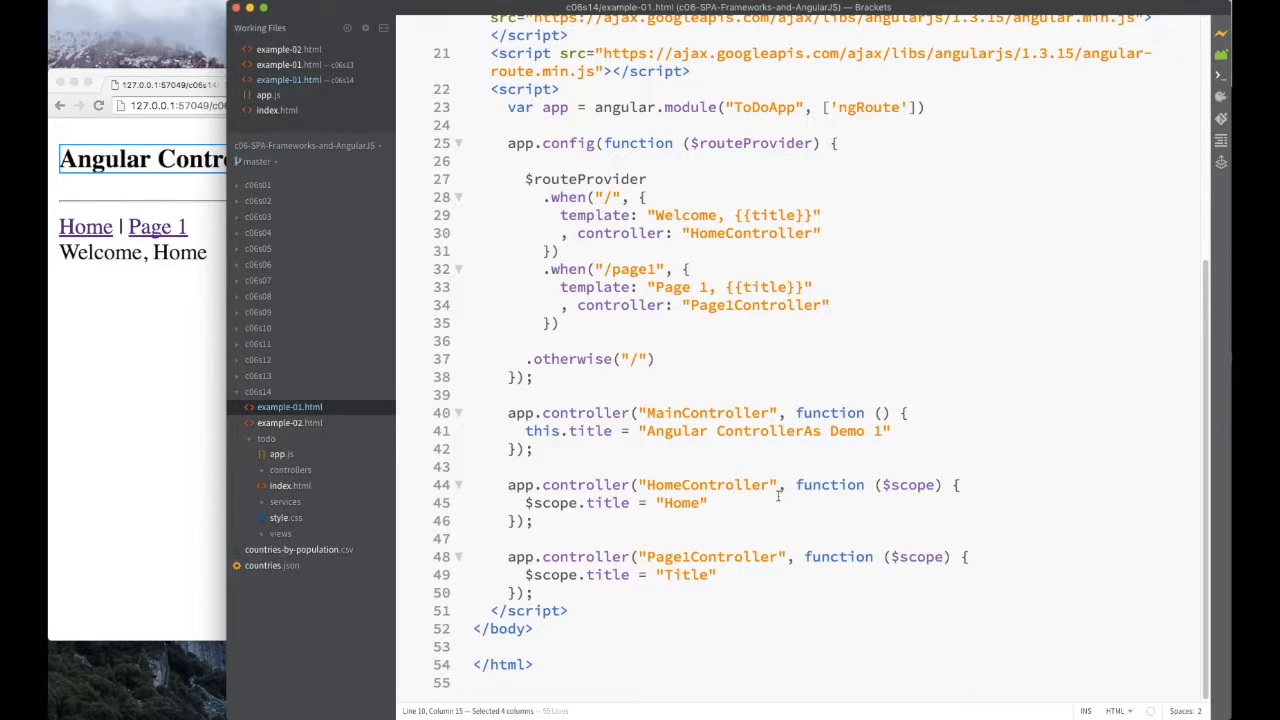
mouse_move(590, 520)
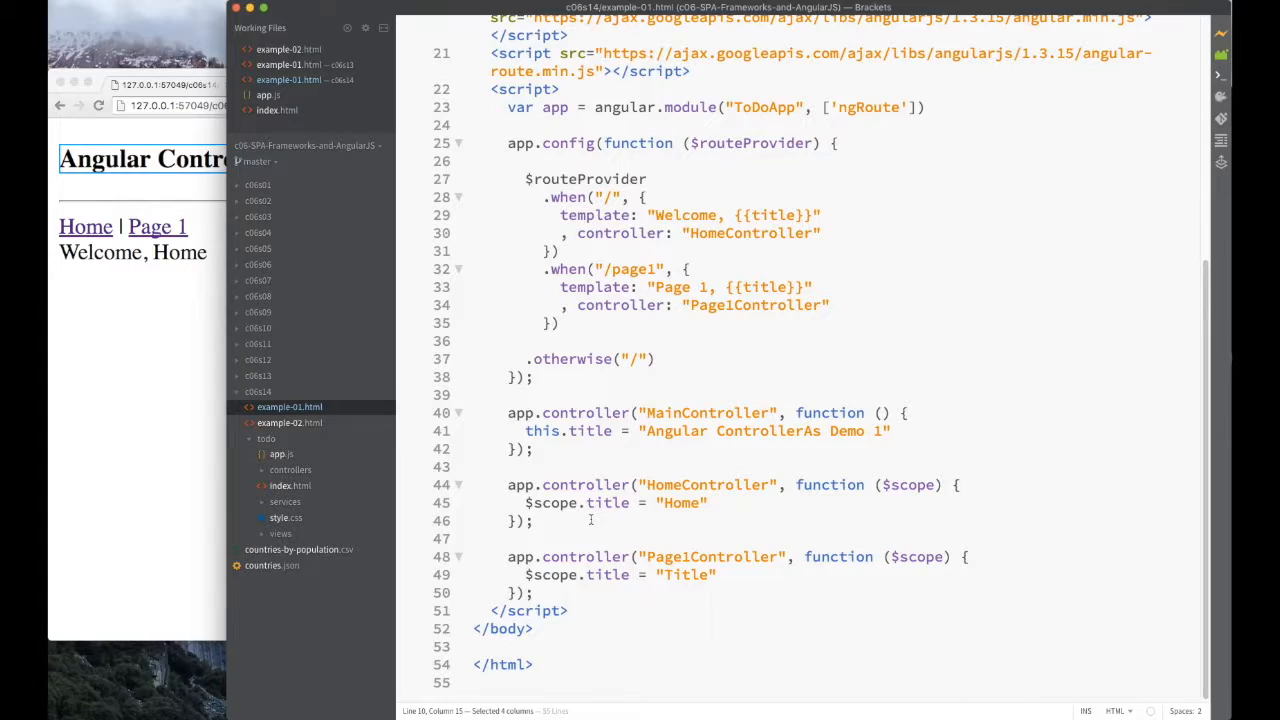
mouse_move(644, 531)
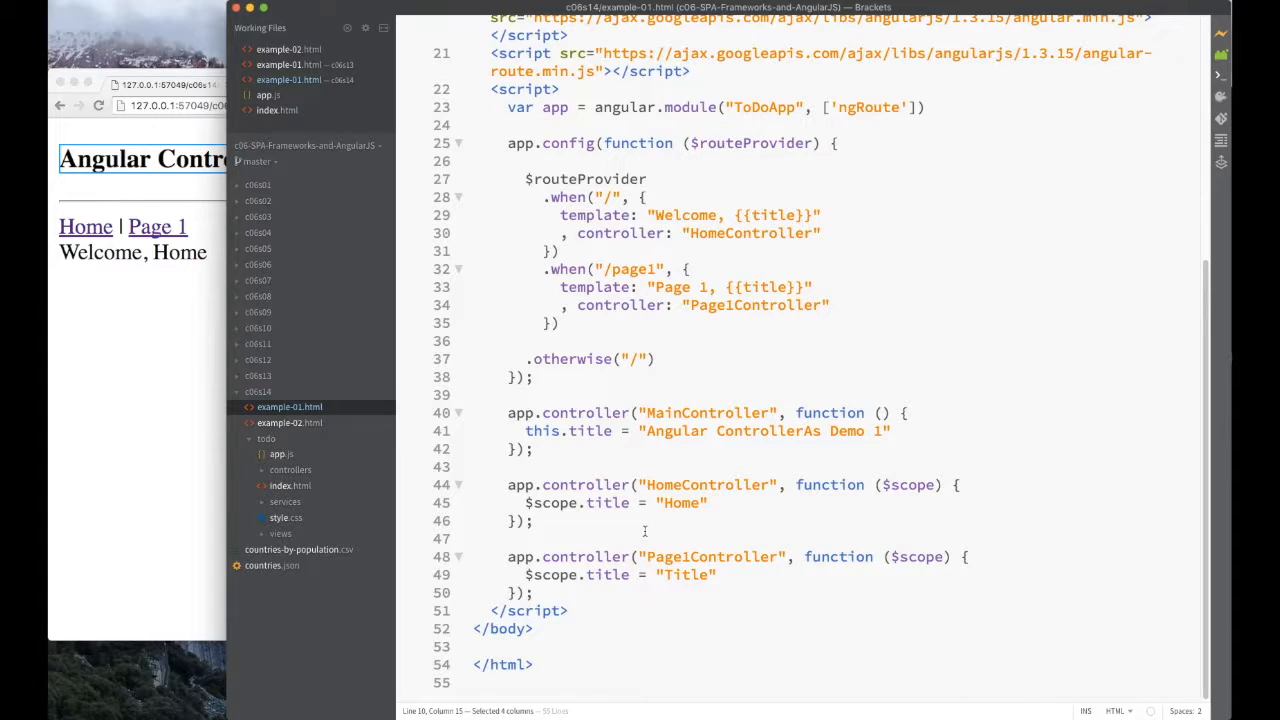
mouse_move(365, 438)
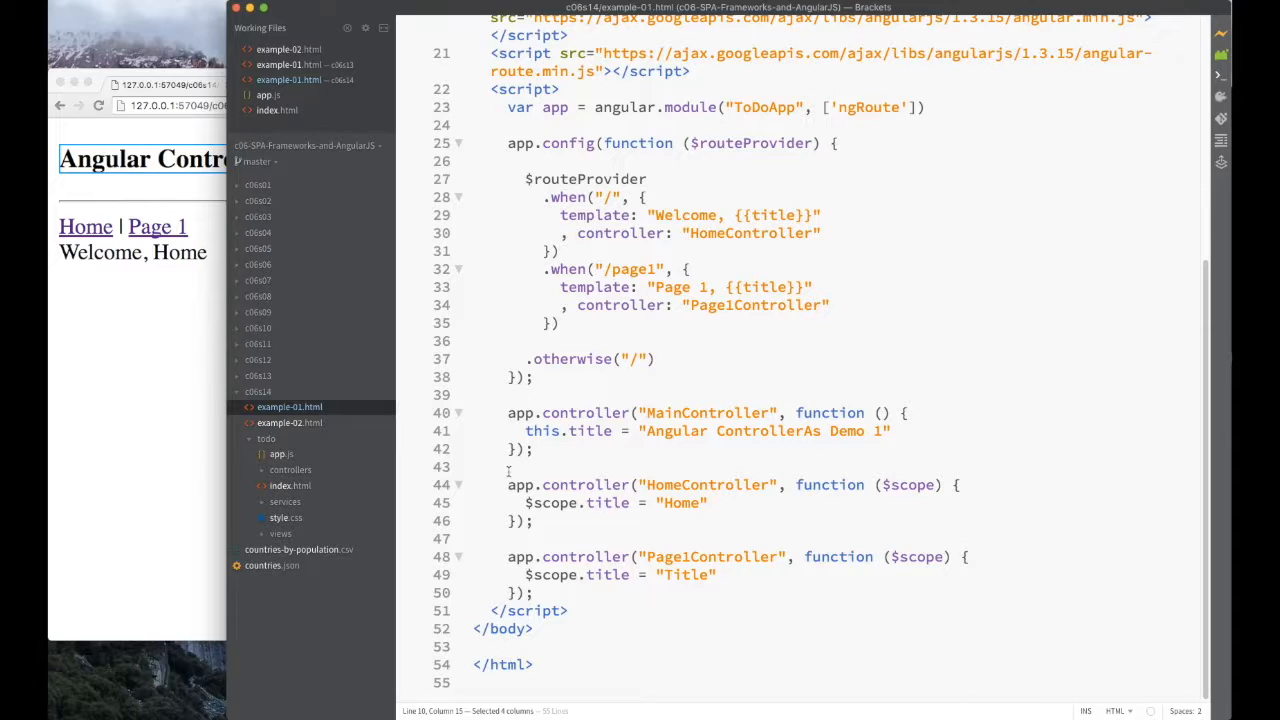
Highlight controllerAs, Page1Controller and this in the page1 route, then view Page 1 and Home.
click(289, 422)
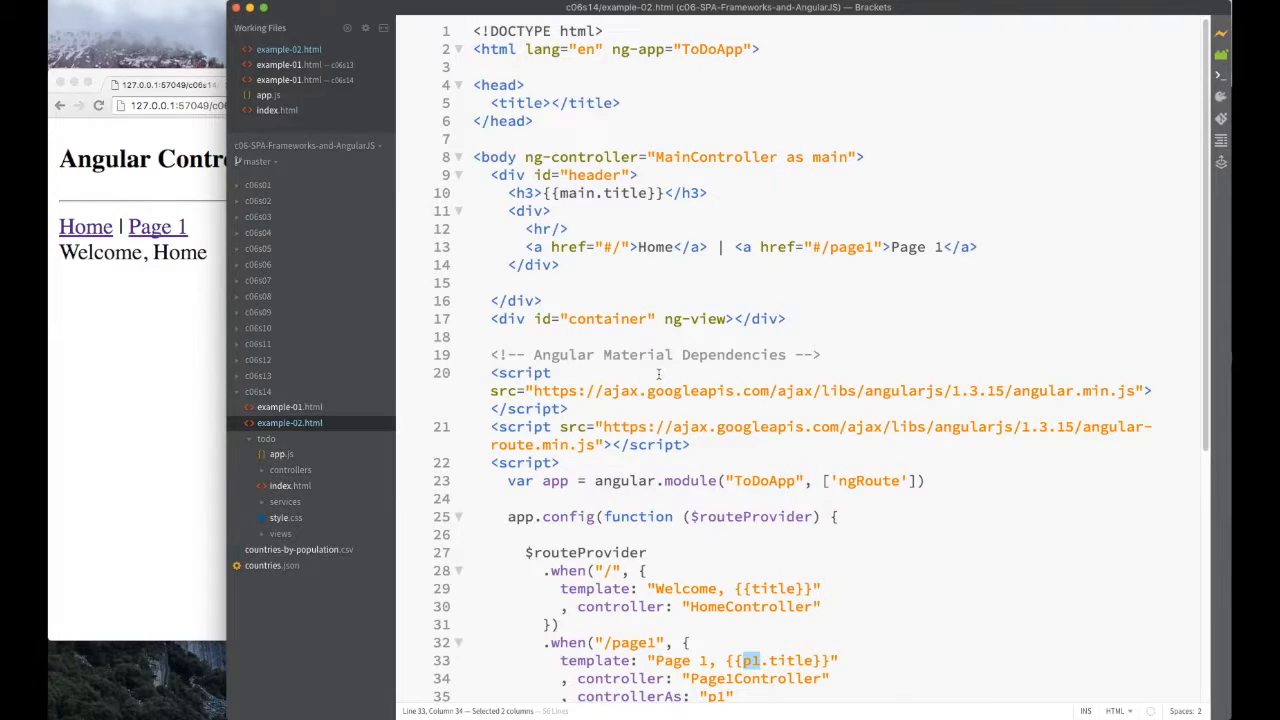
mouse_move(740, 156)
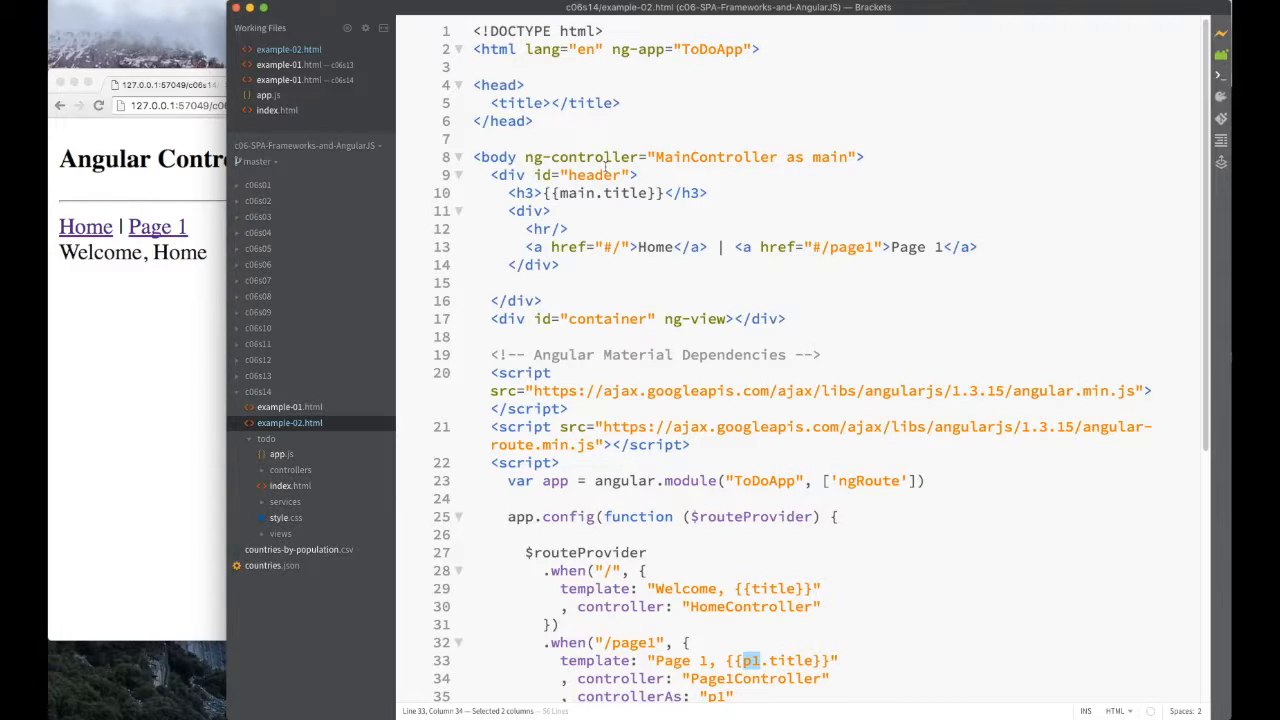
scroll(down, 3)
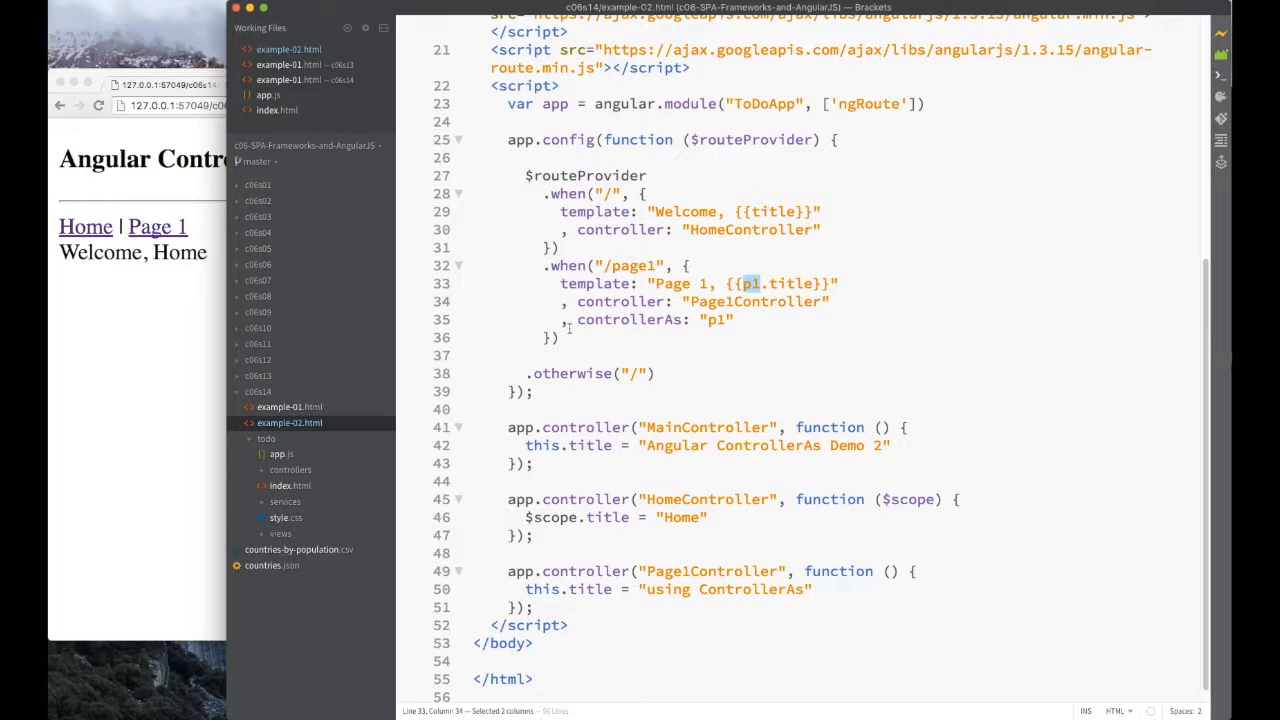
click(620, 319)
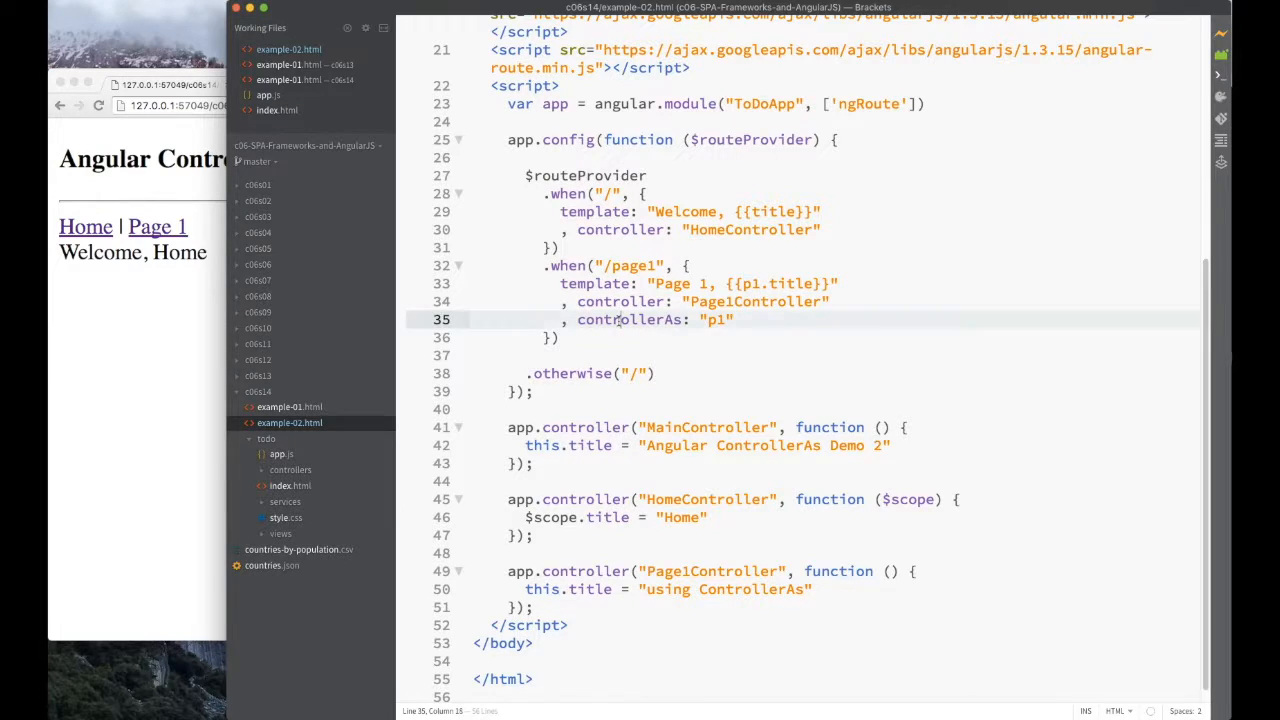
double_click(628, 319)
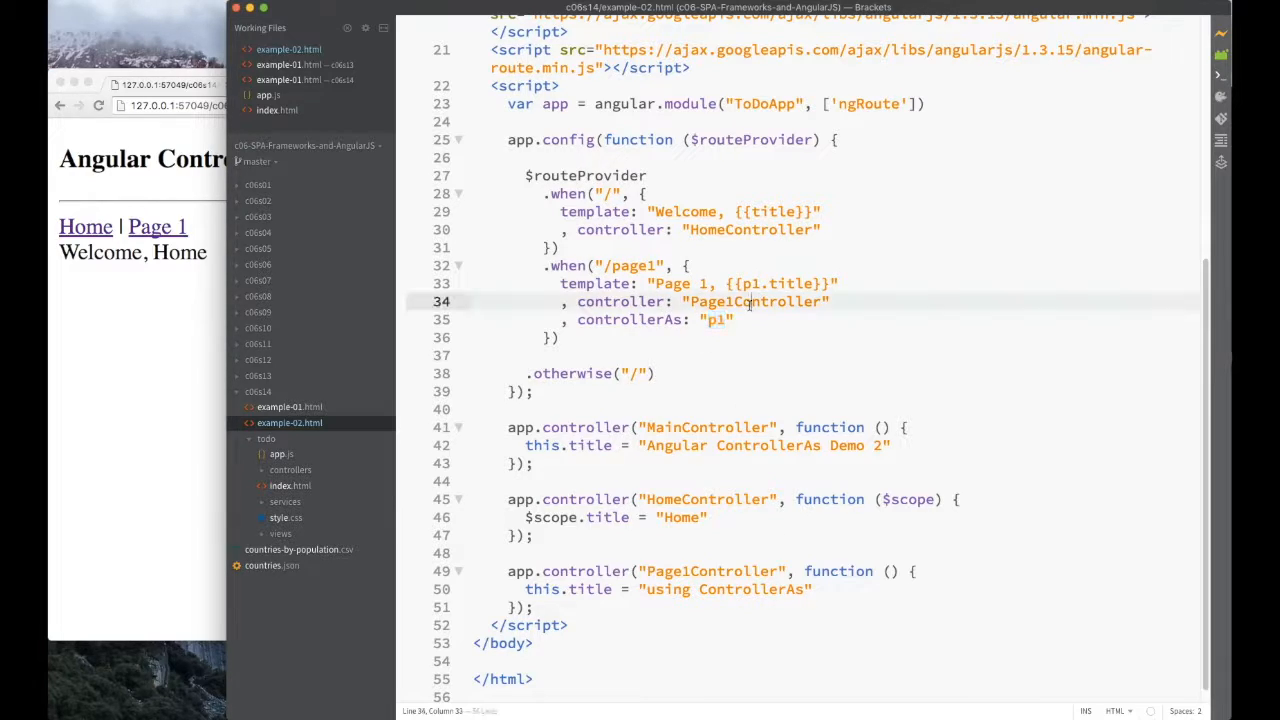
double_click(755, 301)
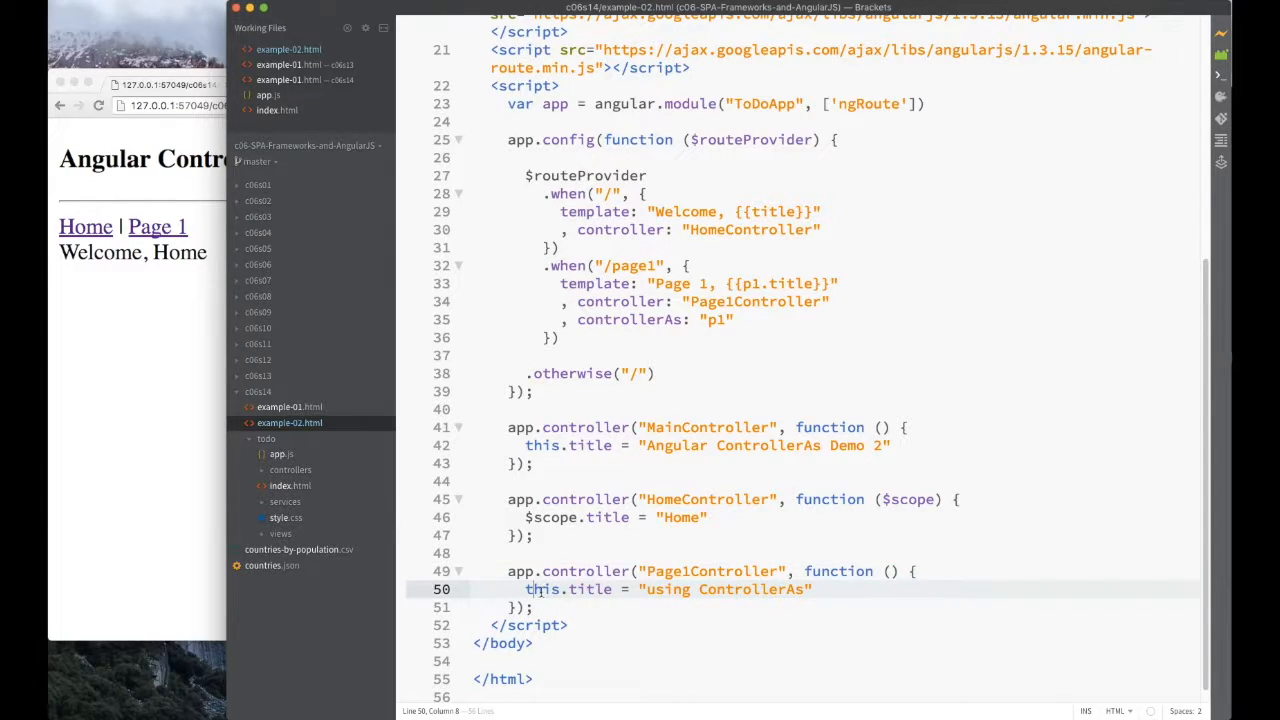
double_click(592, 589)
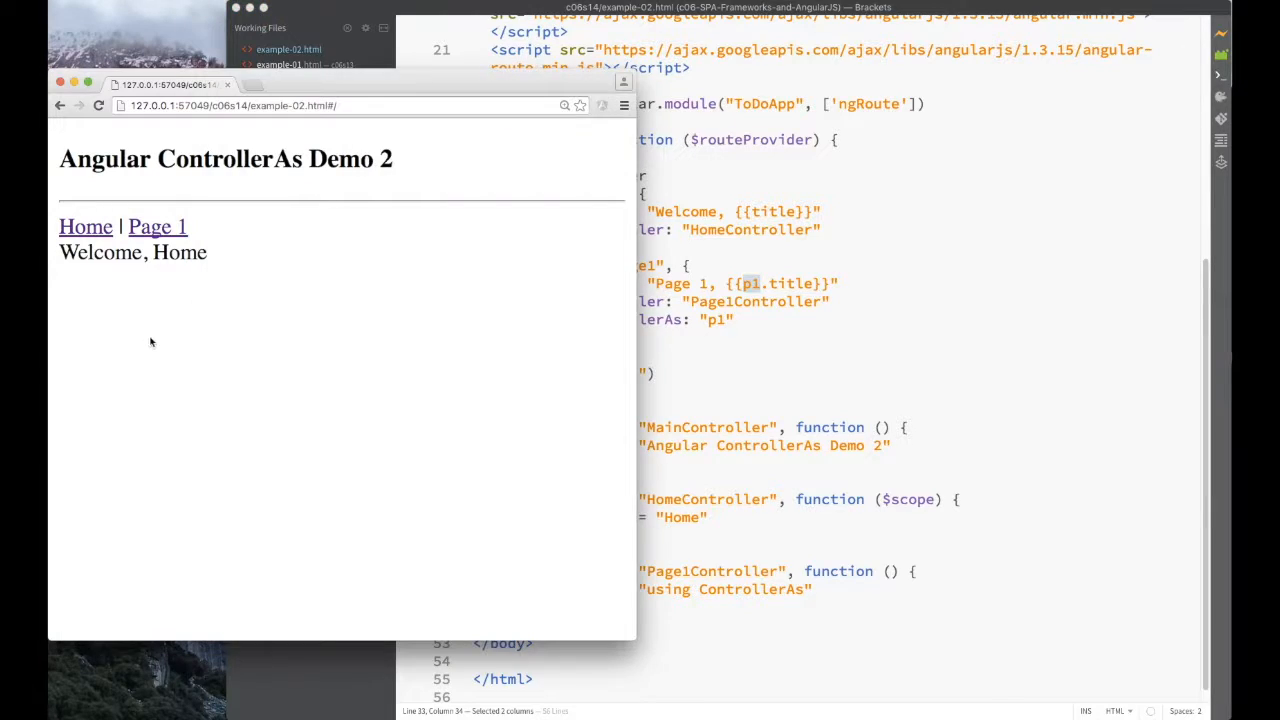
click(157, 226)
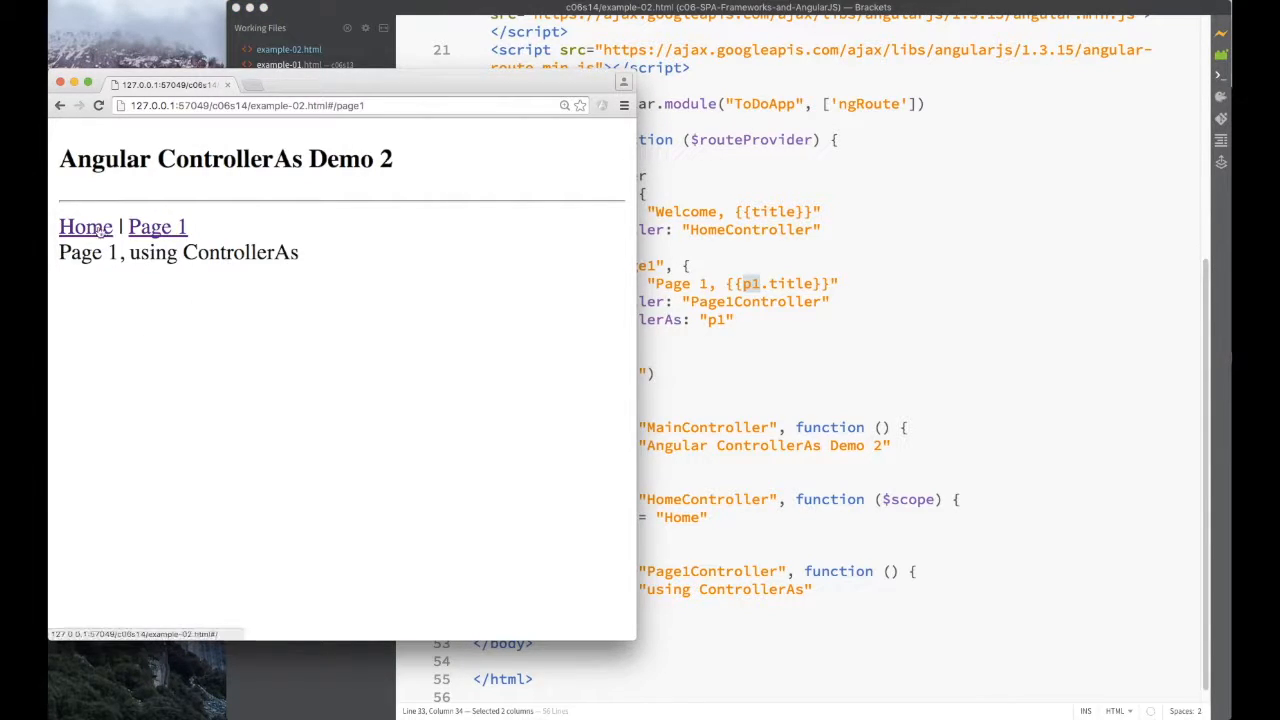
click(85, 226)
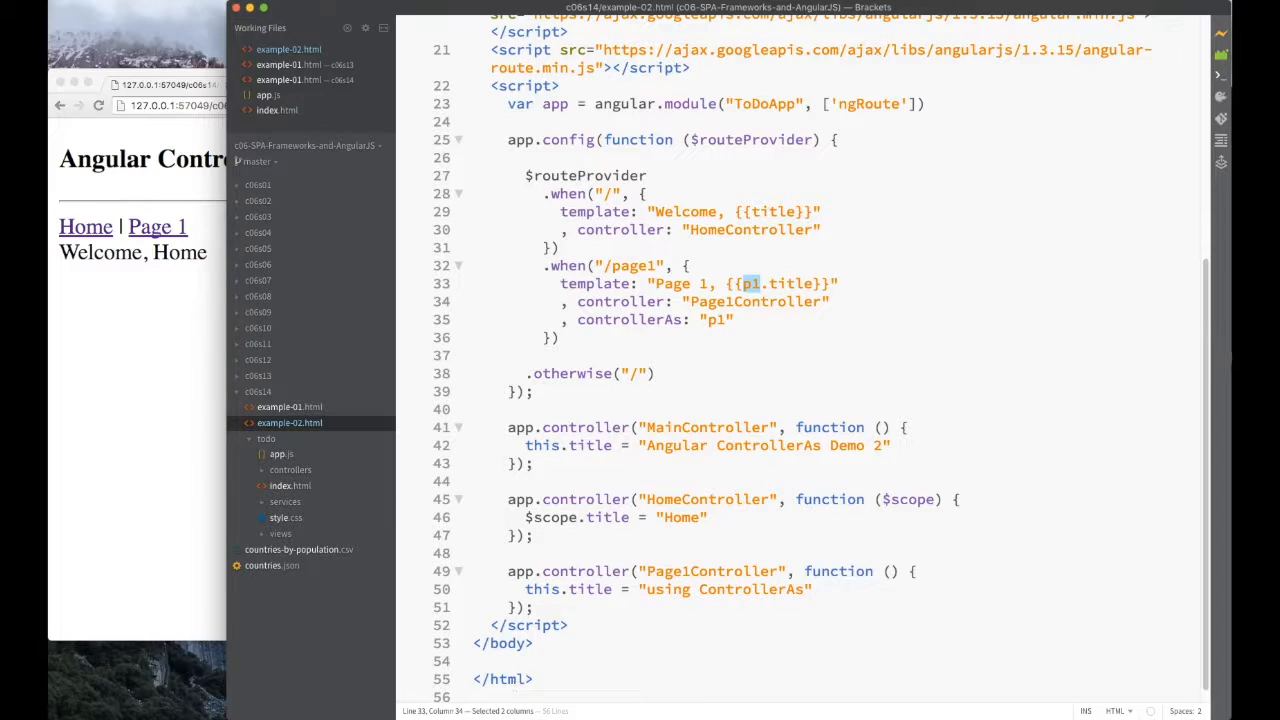
Open the todo app's index.html and log in as admin after a failed attempt as sam.
click(290, 438)
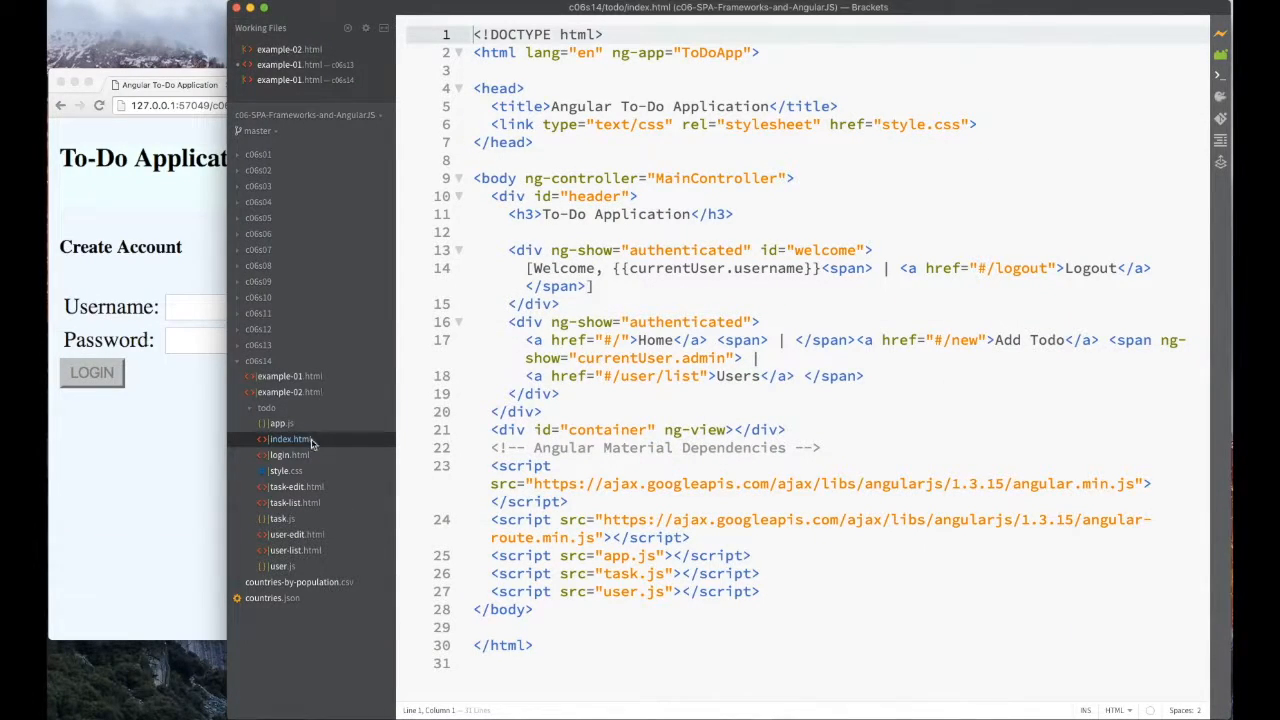
click(248, 307)
text(admin)
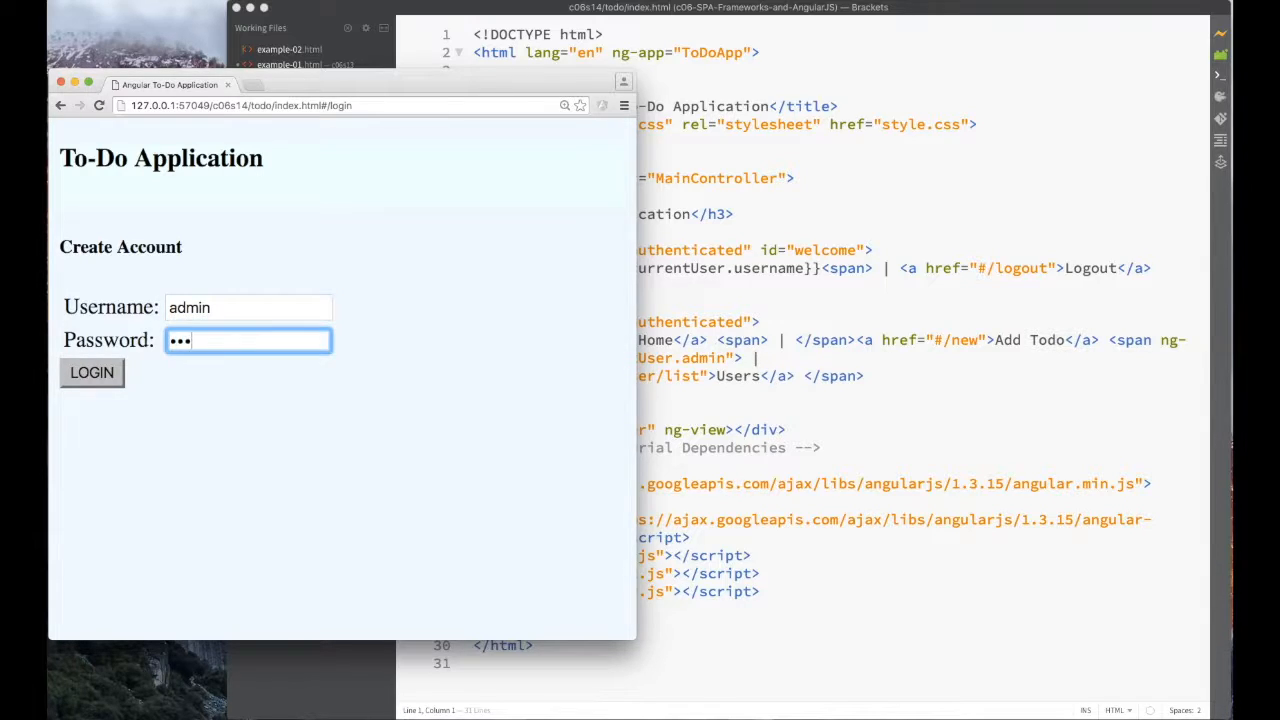
click(91, 372)
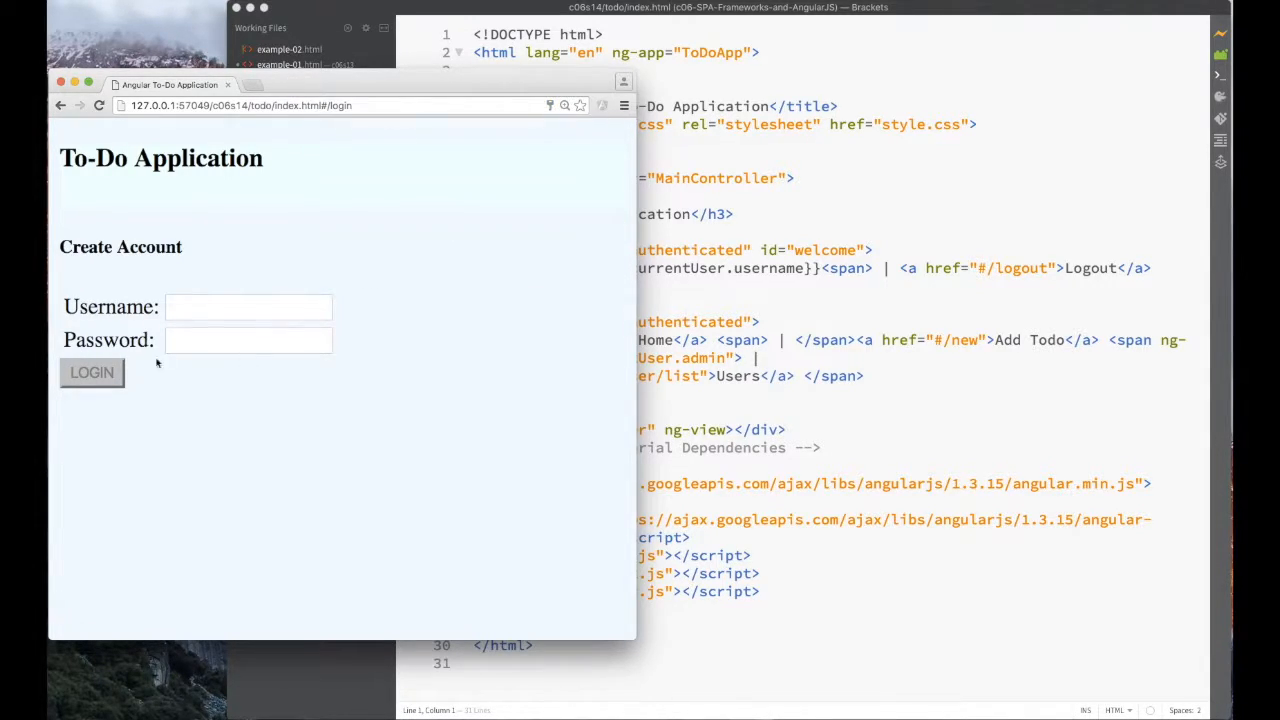
text(sam)
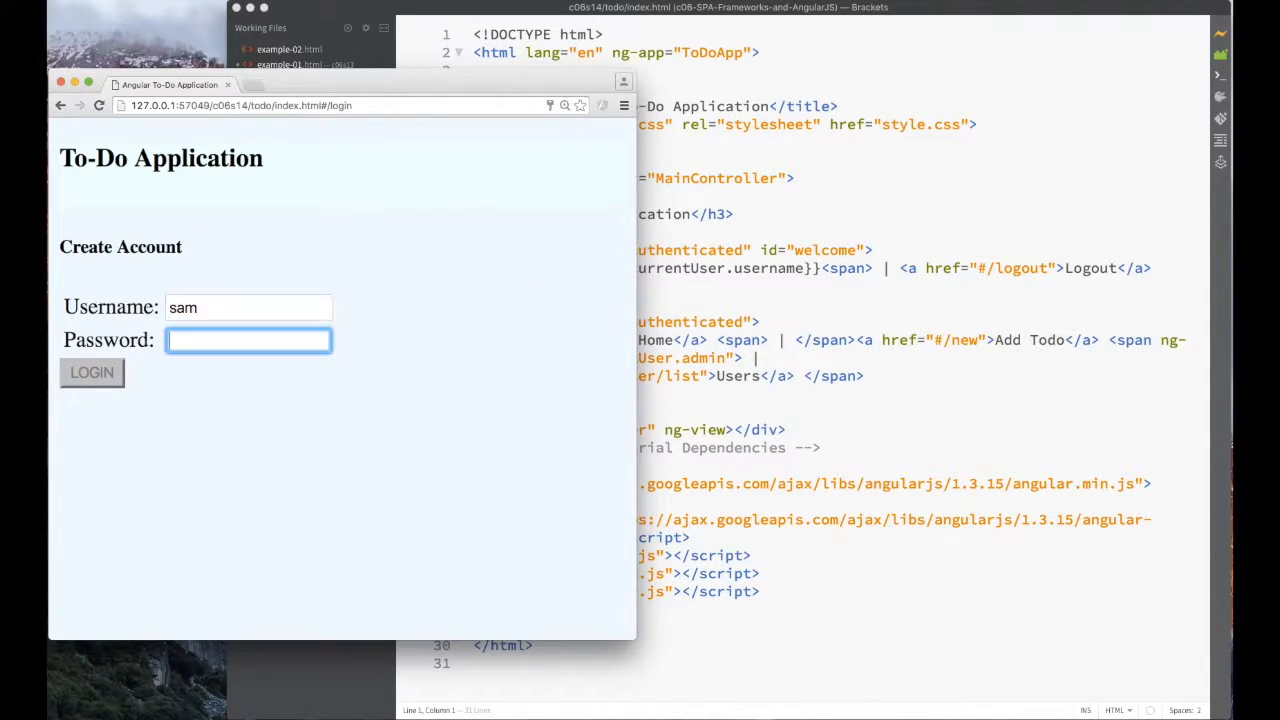
click(91, 372)
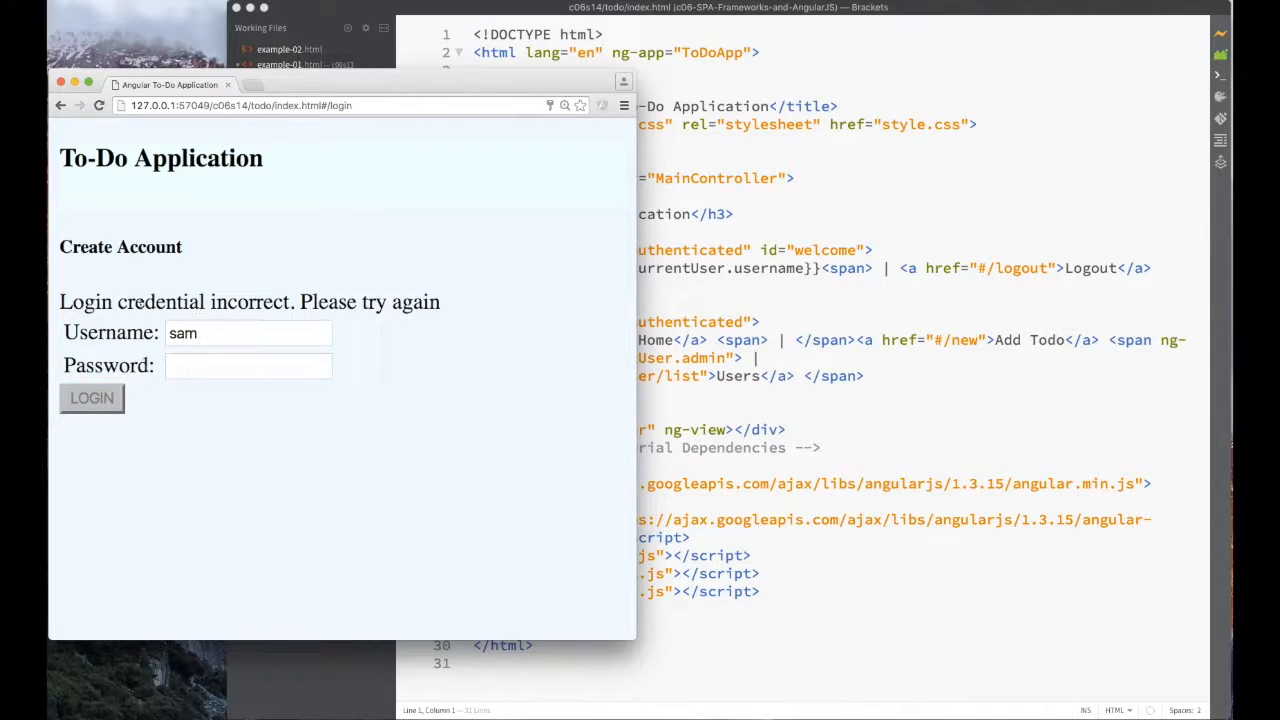
click(247, 333)
text(dmin)
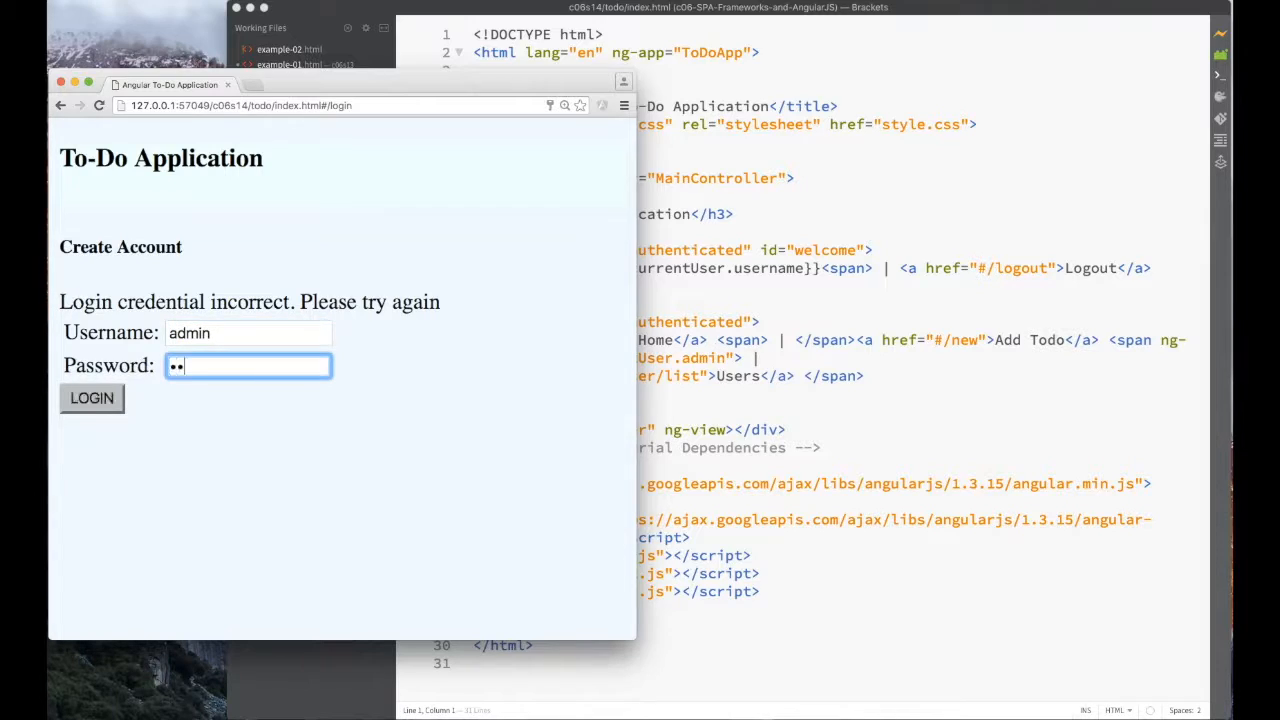
click(91, 398)
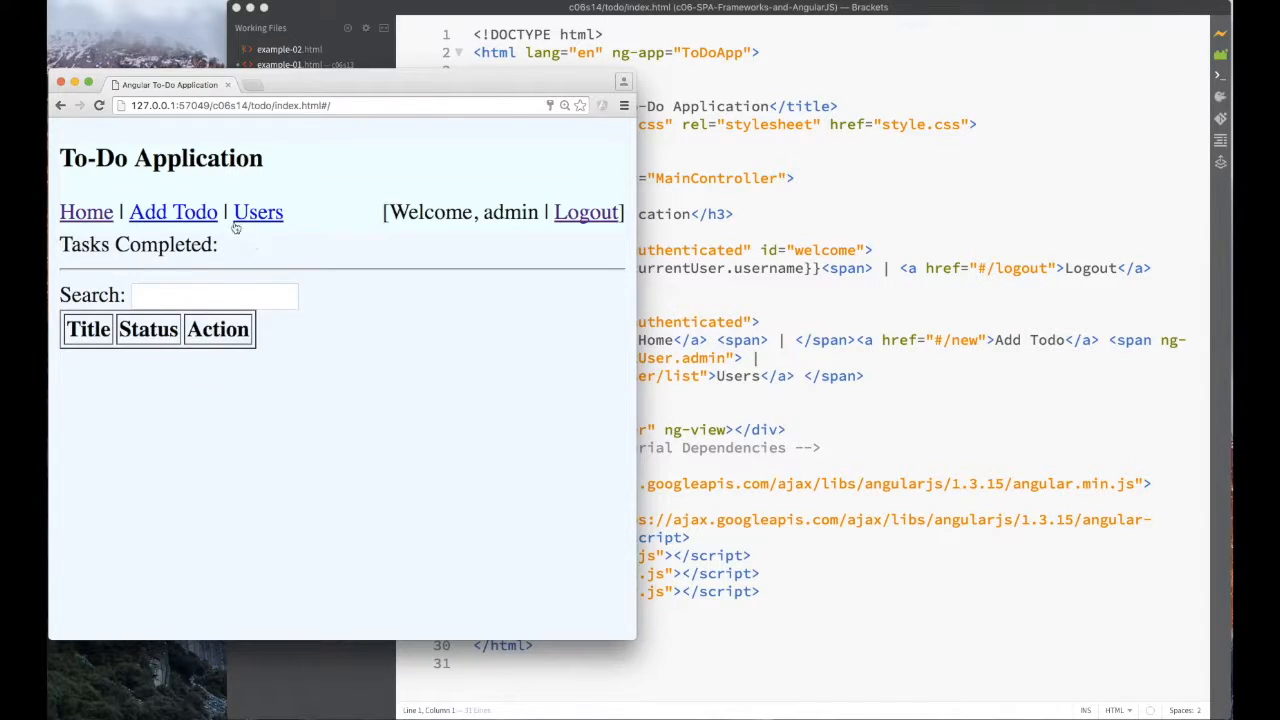
Add the todo 'a todo 1' with a status, then edit it.
click(173, 211)
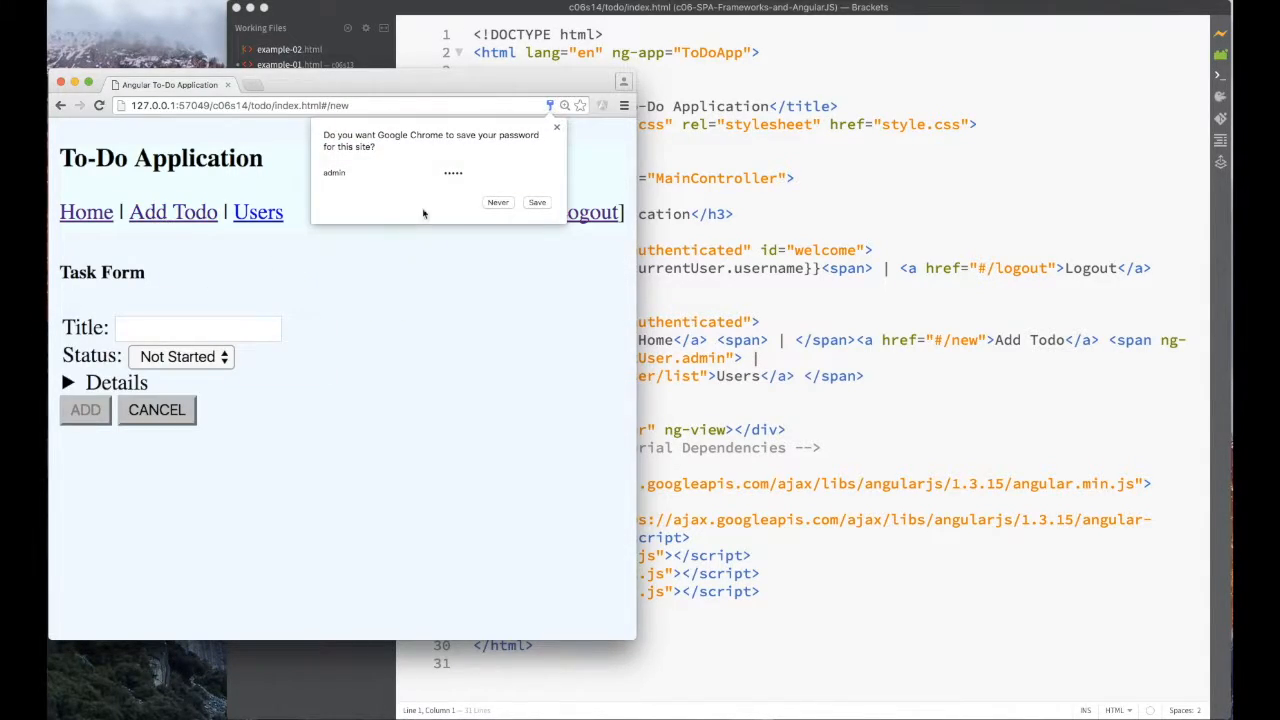
click(497, 202)
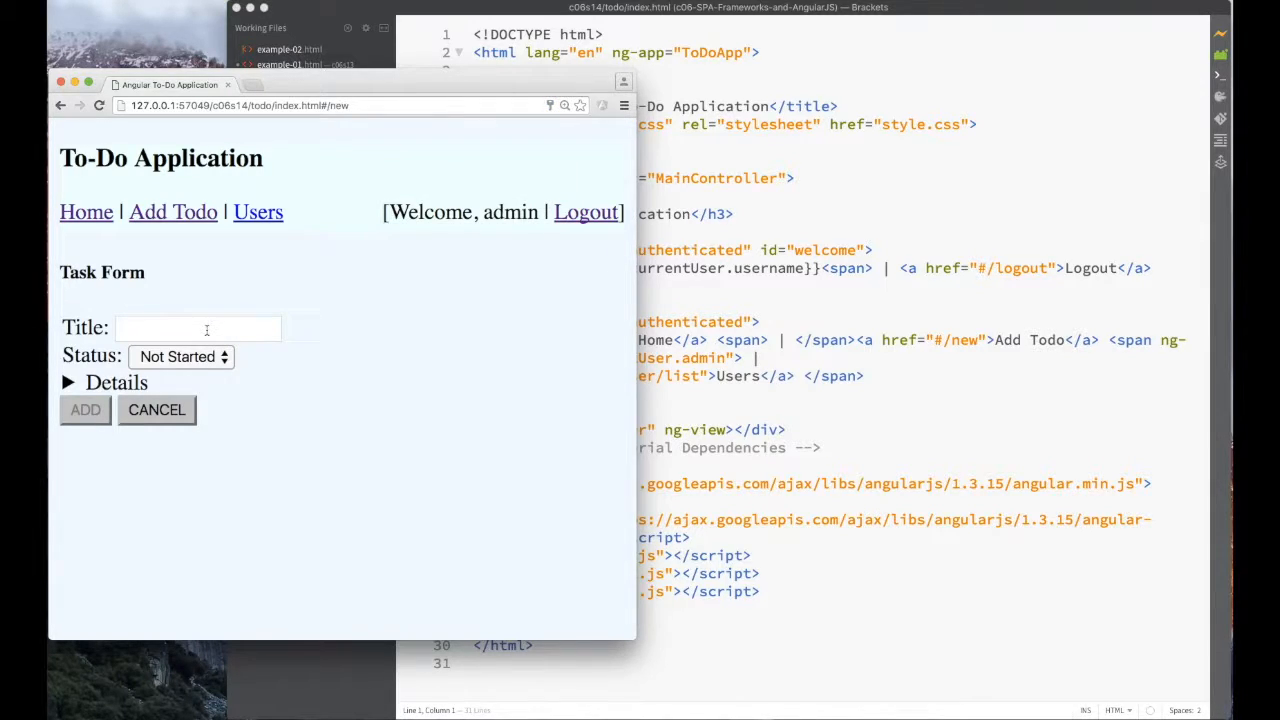
text(a to)
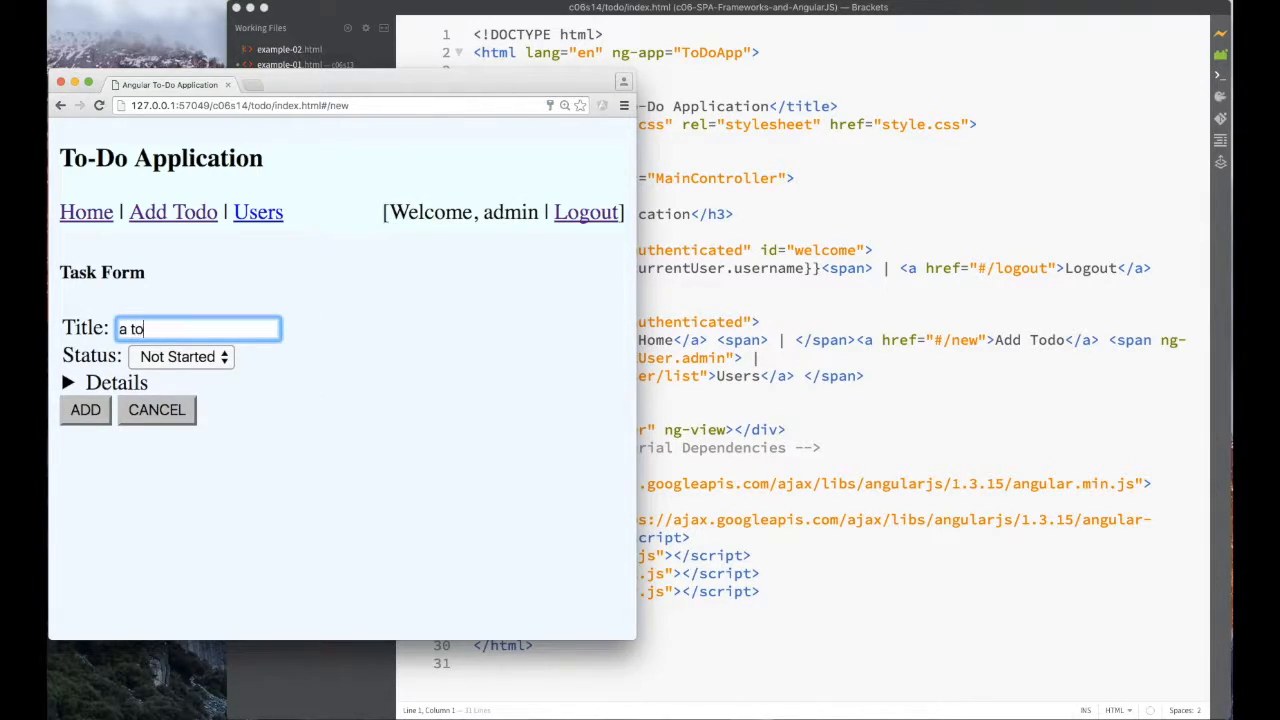
text(do 1)
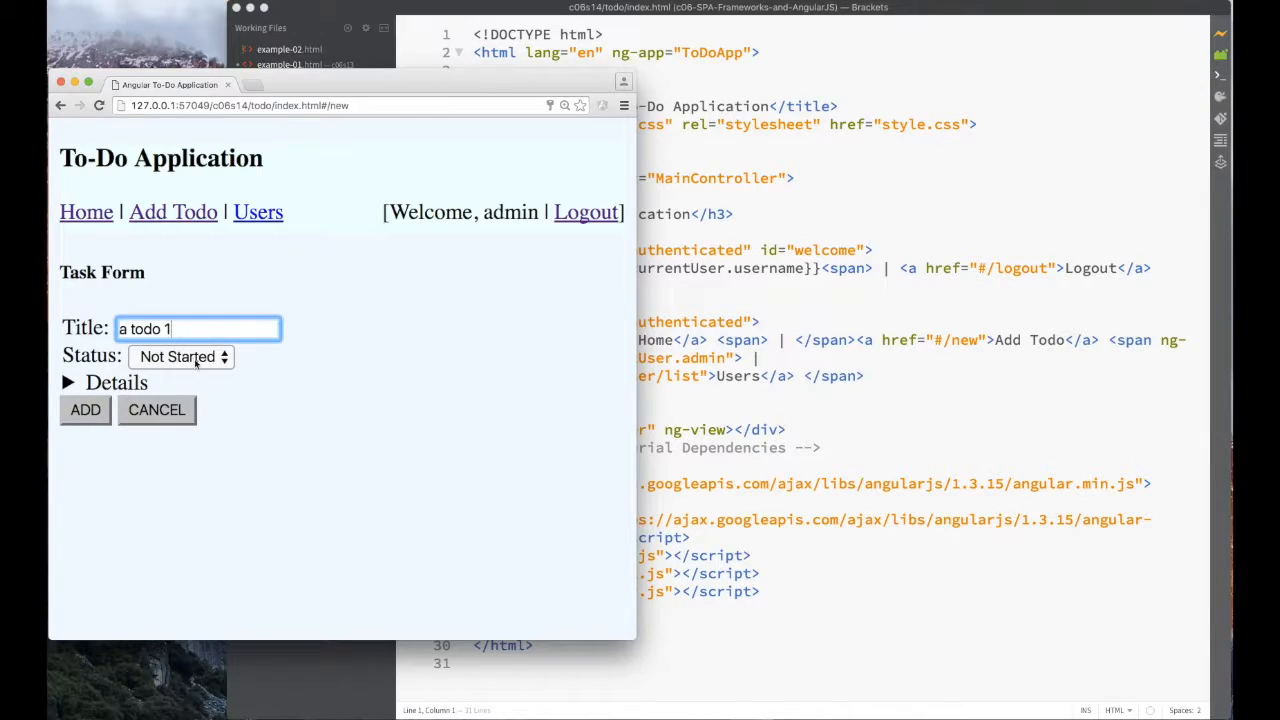
click(181, 357)
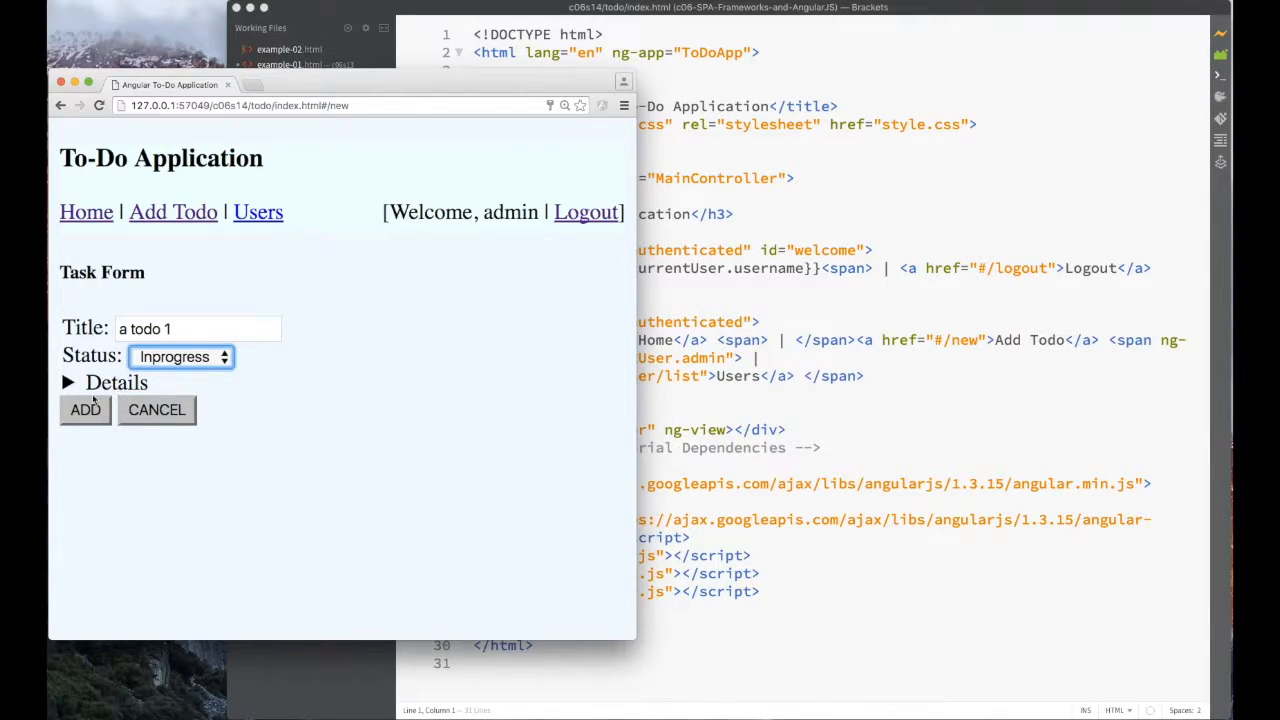
text(kk)
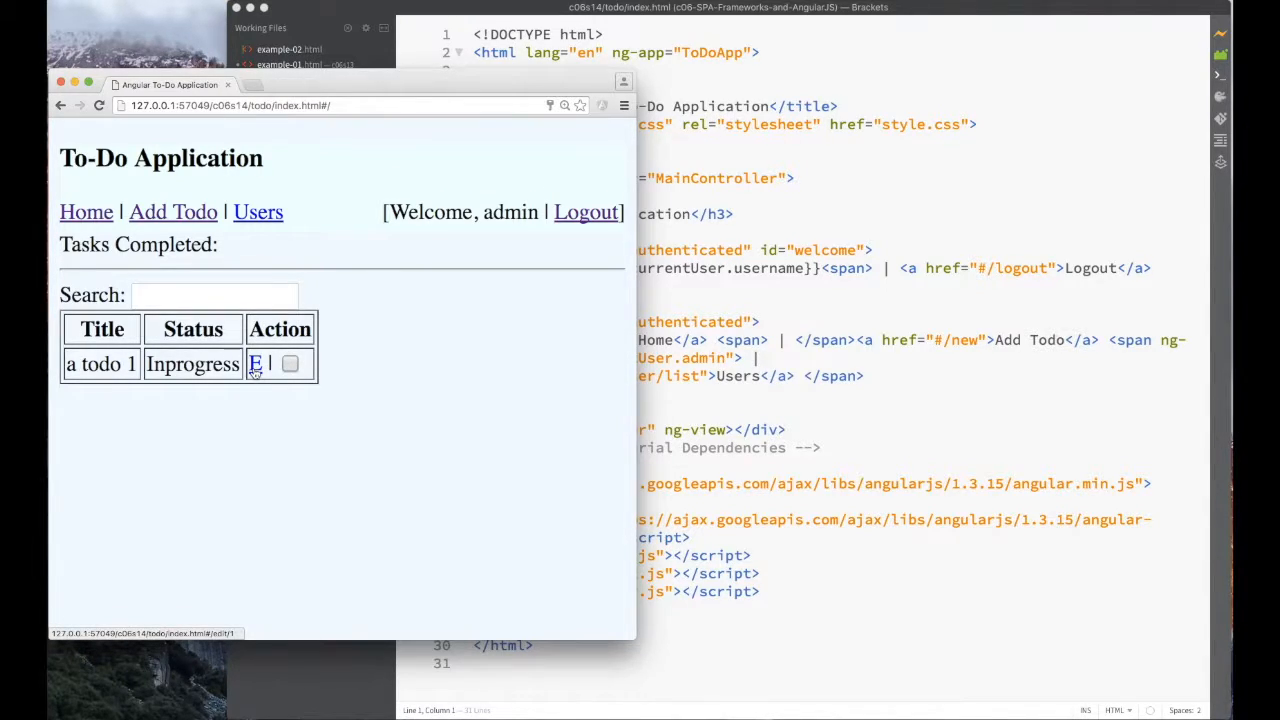
click(256, 363)
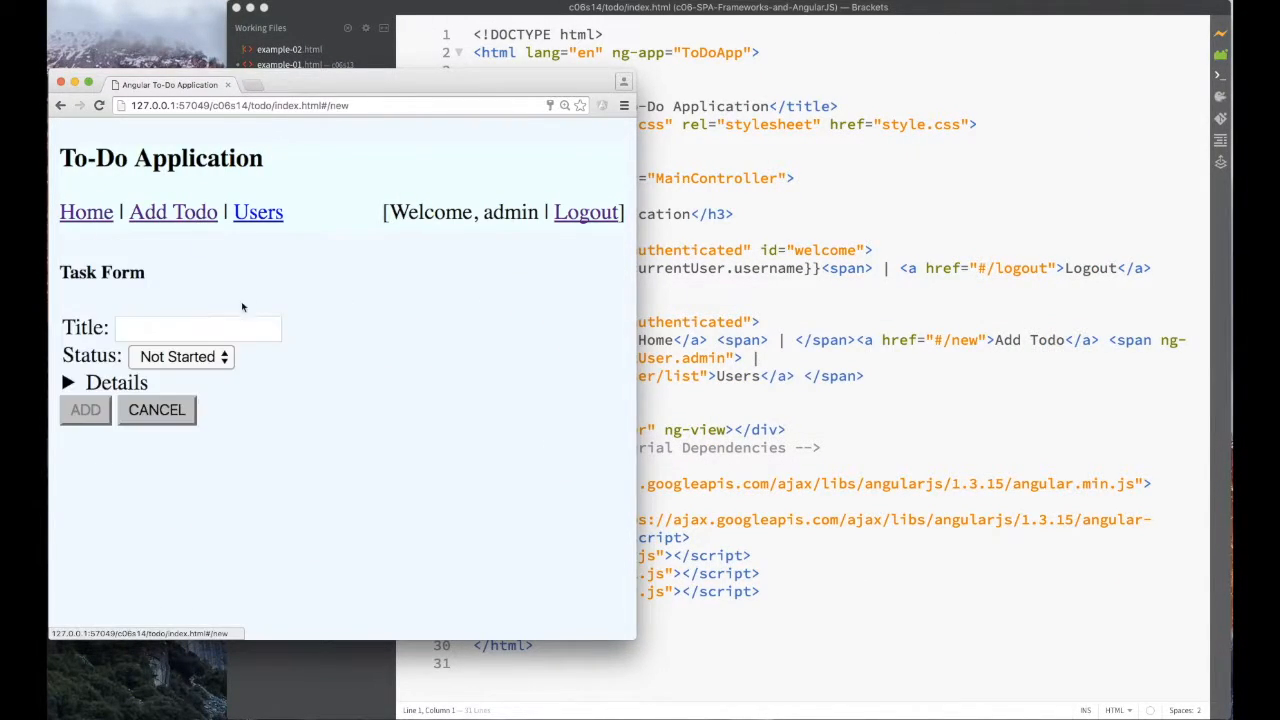
click(86, 211)
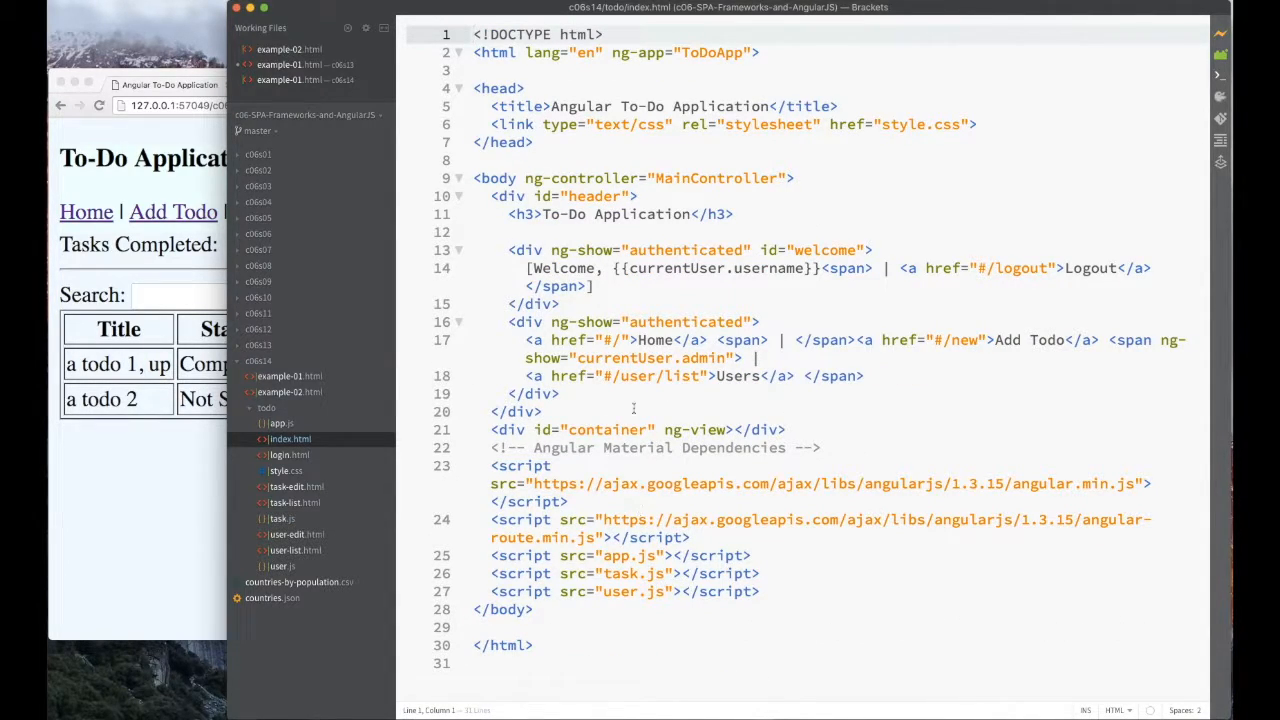
In task.js, write $scope.setCompleted(task) calling TaskDbService.updateTask and reloading tasks if r succeeds.
click(295, 502)
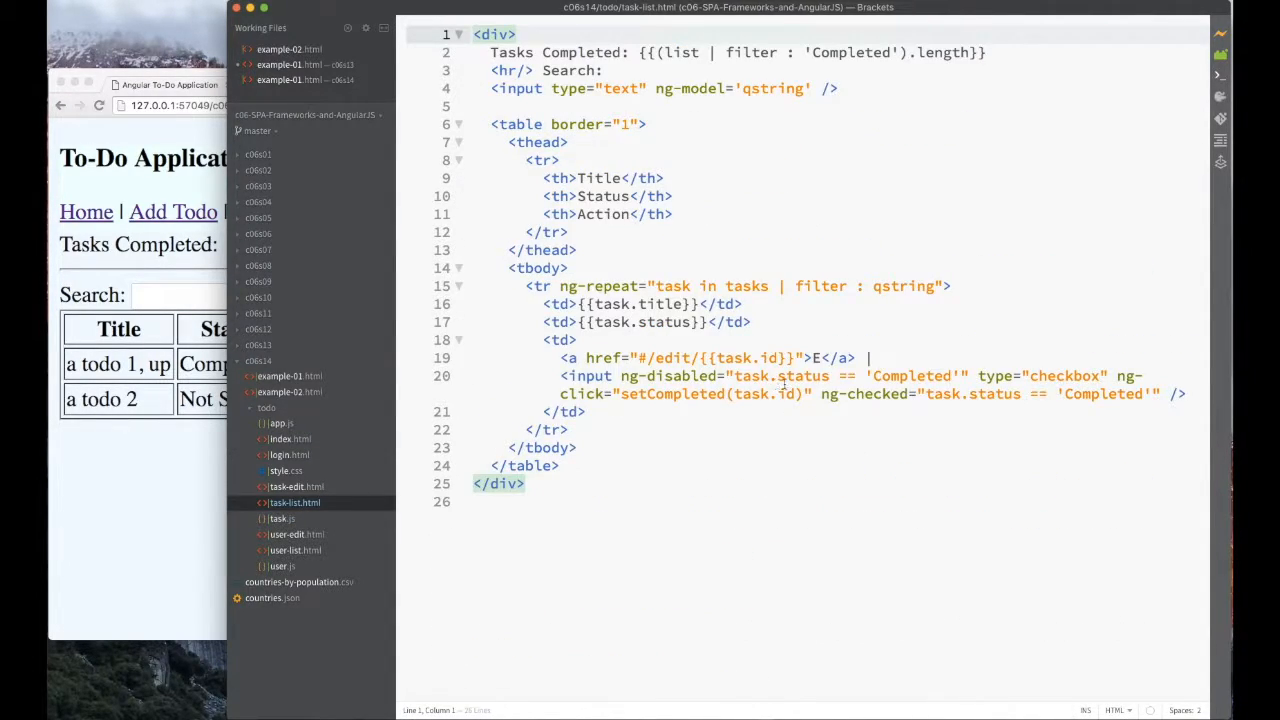
click(281, 518)
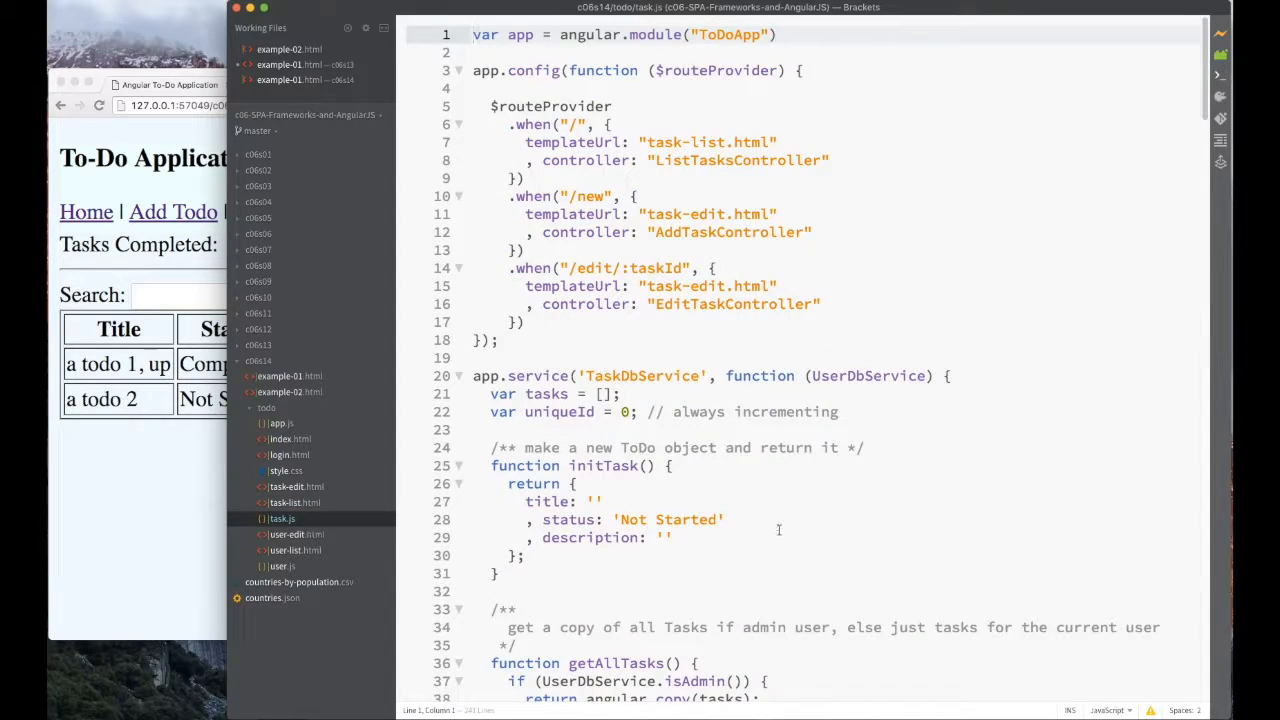
scroll(down, 3)
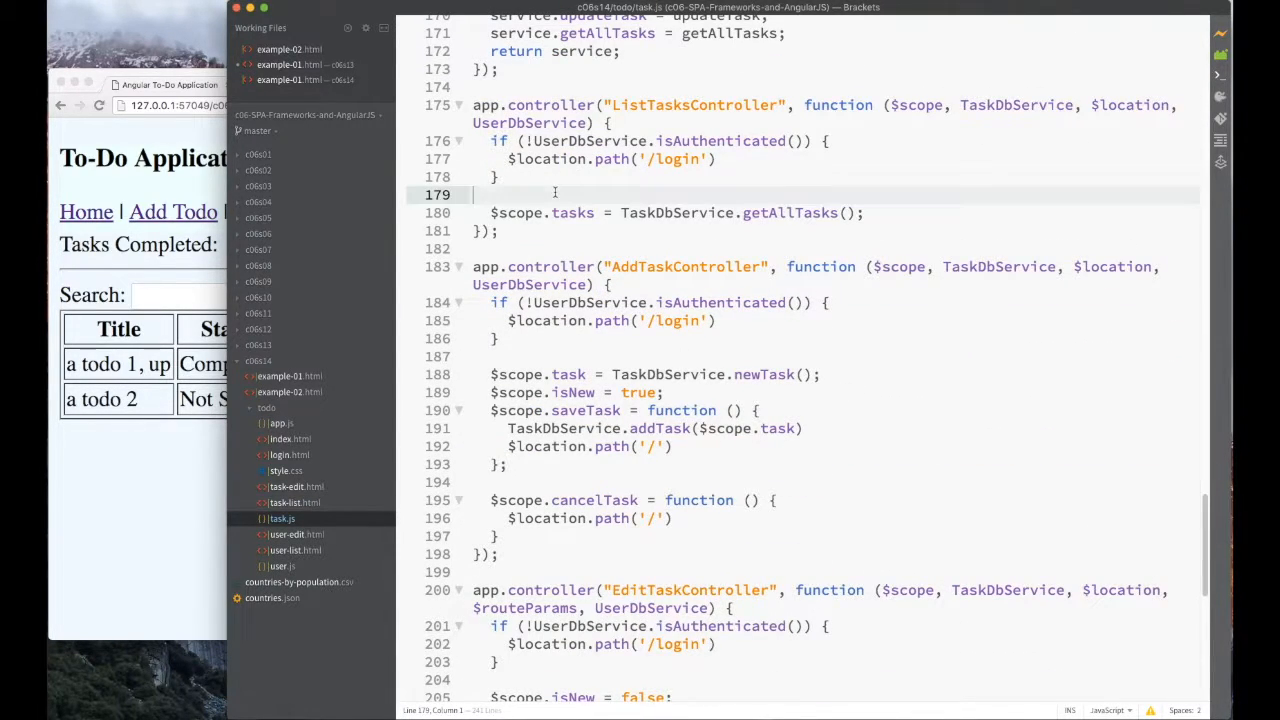
text($scope.)
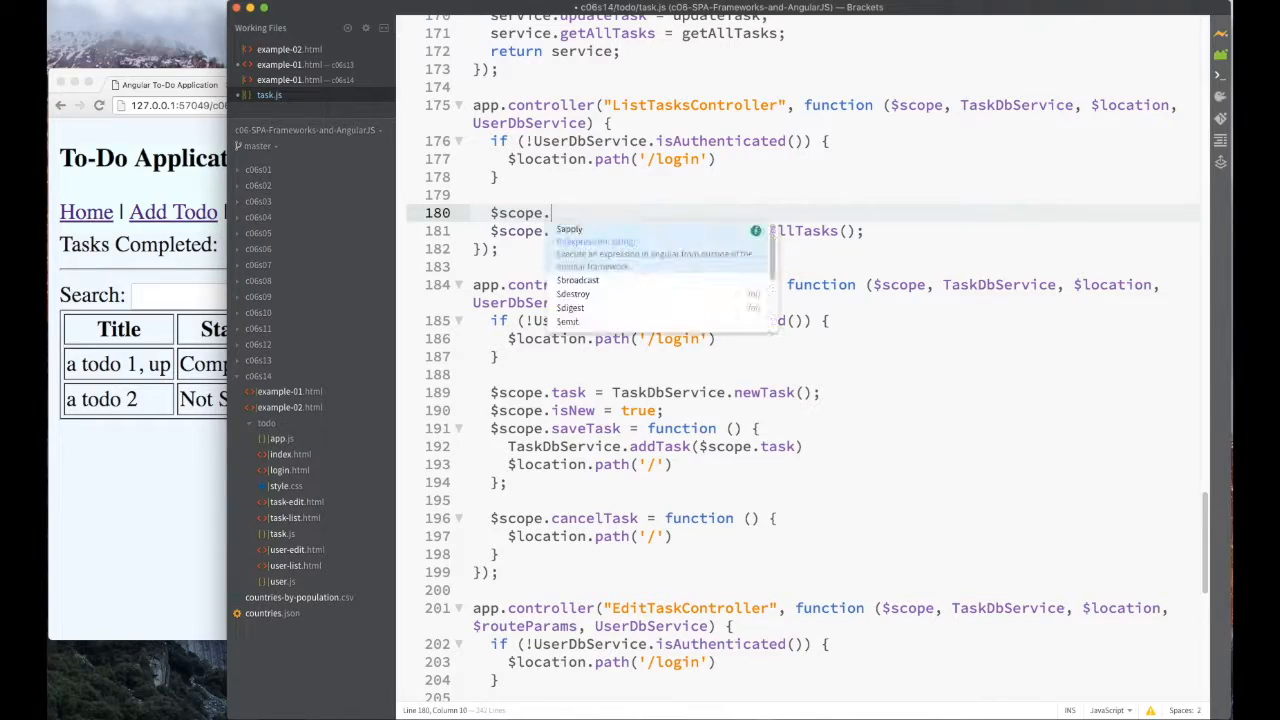
text(setCompleted = function(taskId){)
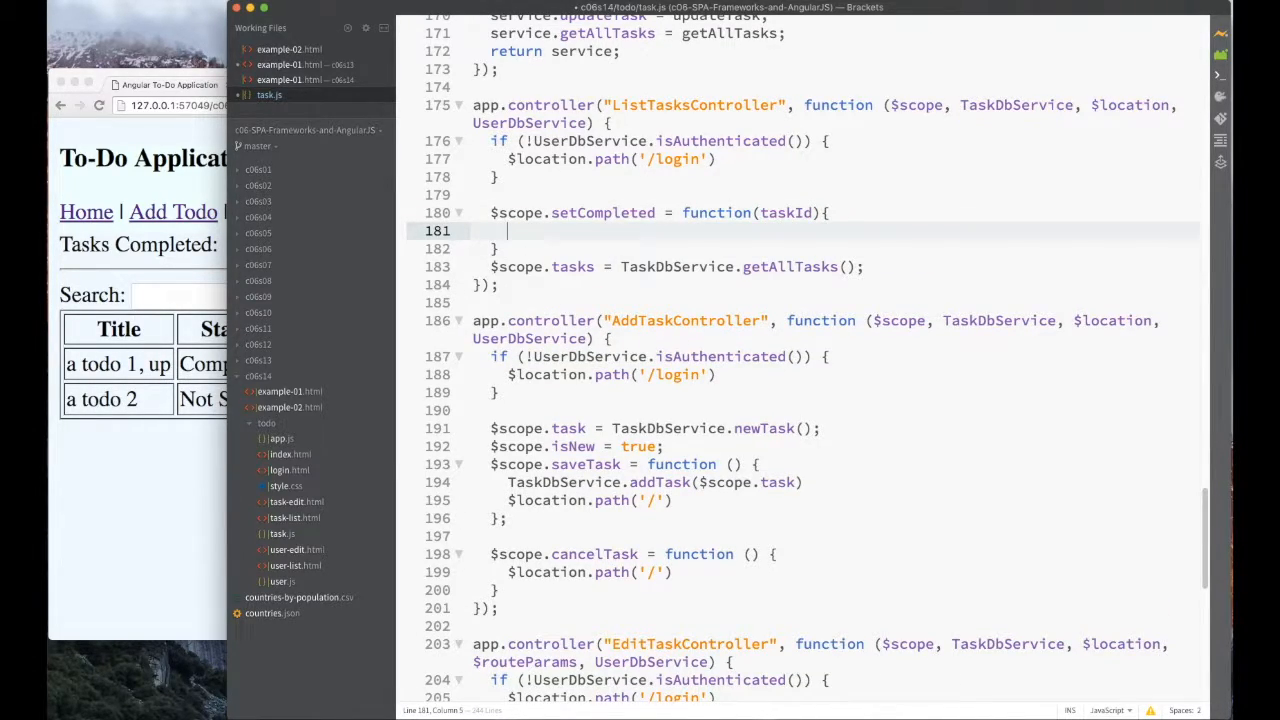
text(TaskDbService.updateTask())
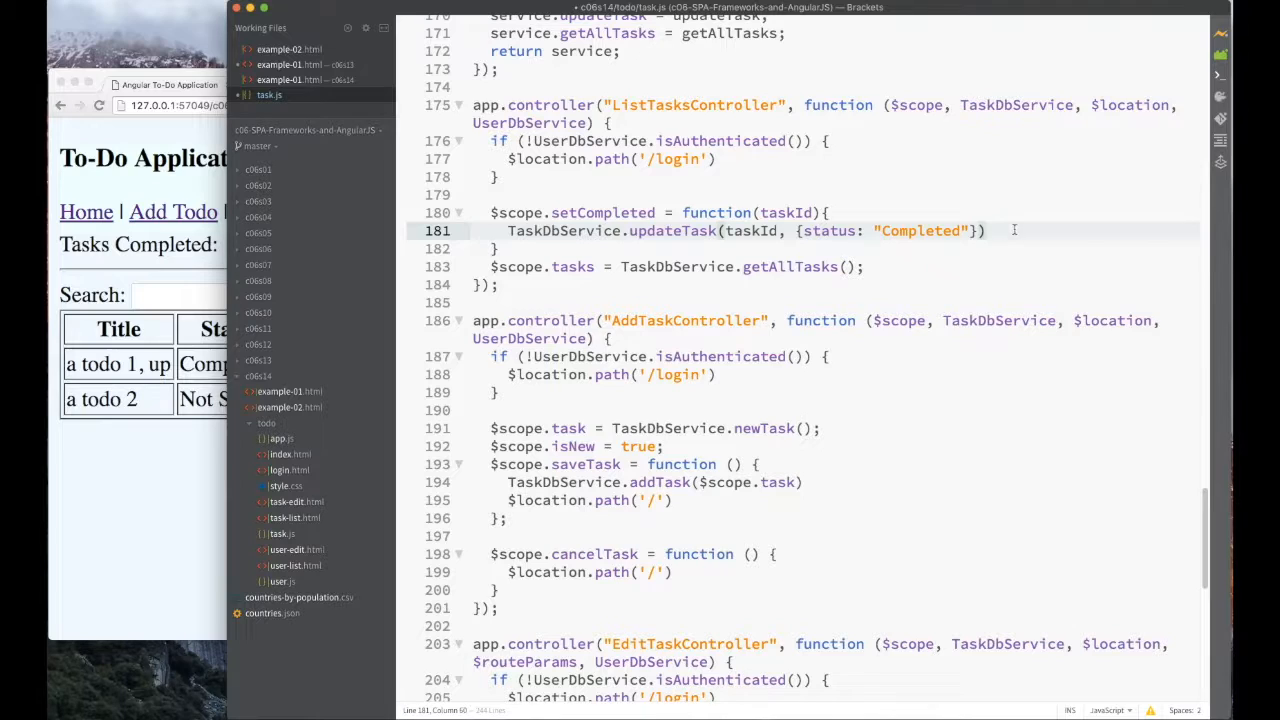
text(var r =)
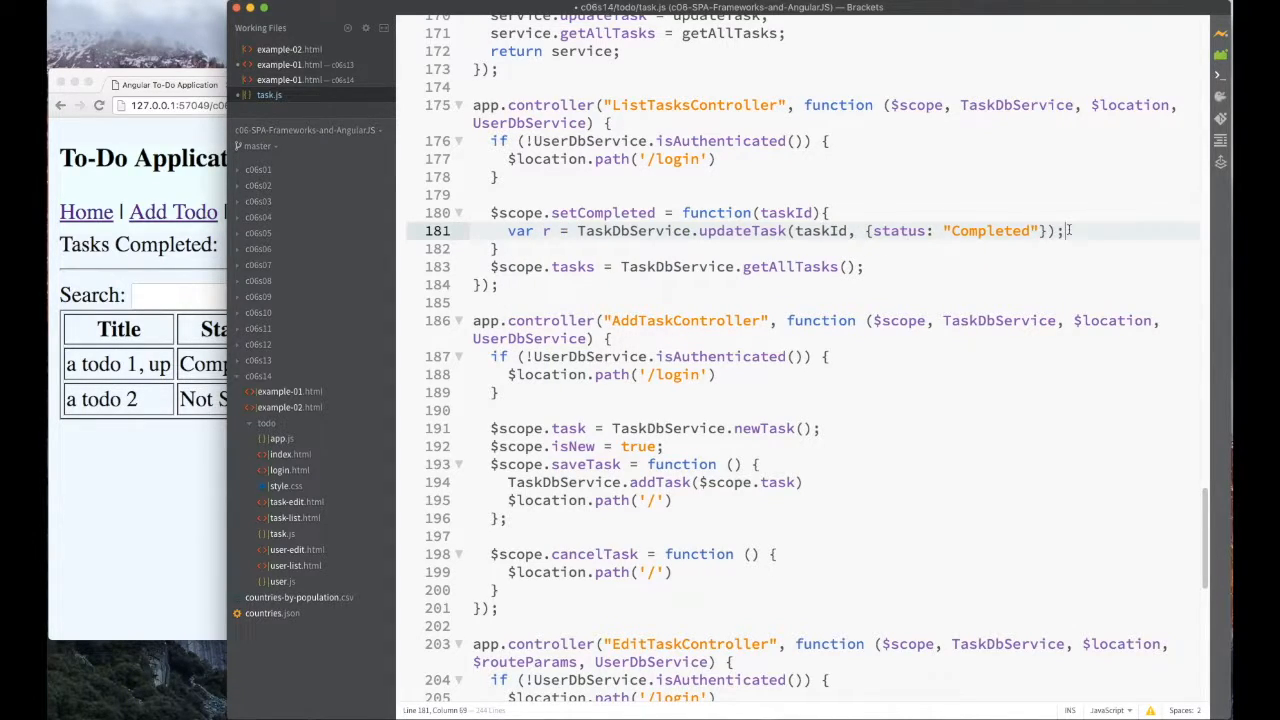
text(if(r){)
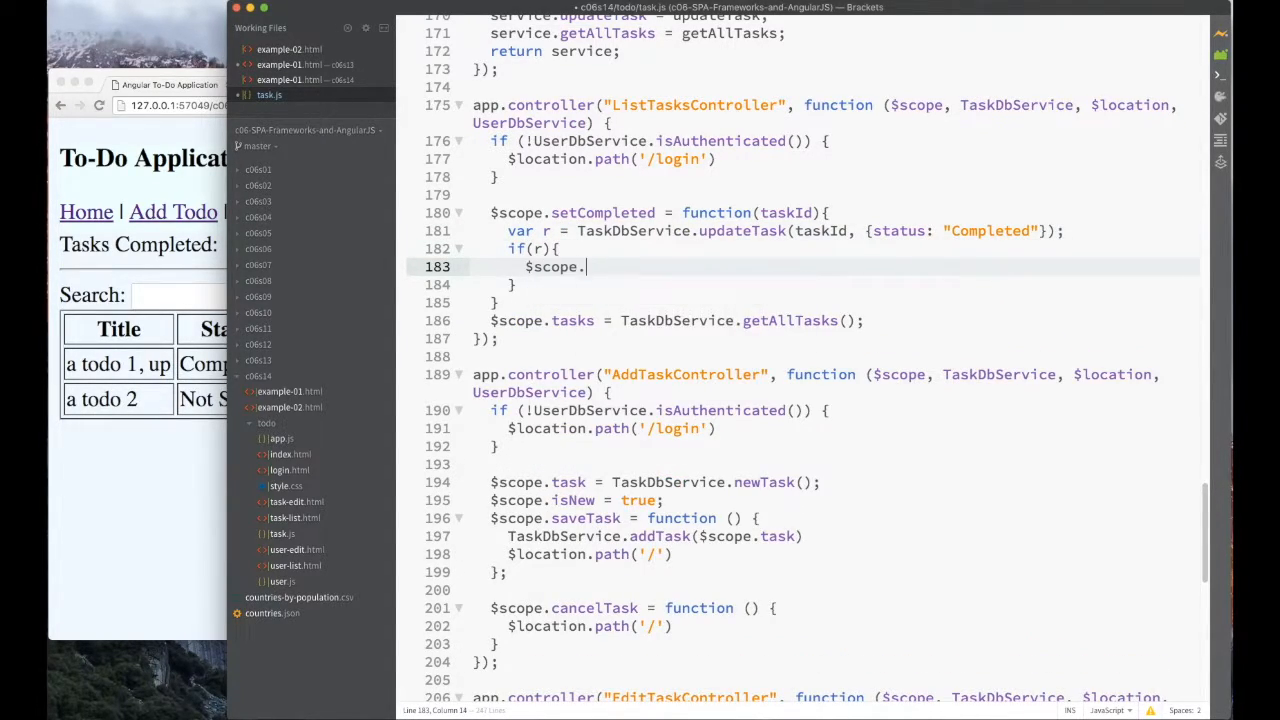
text(tasks = TaskDbService.get)
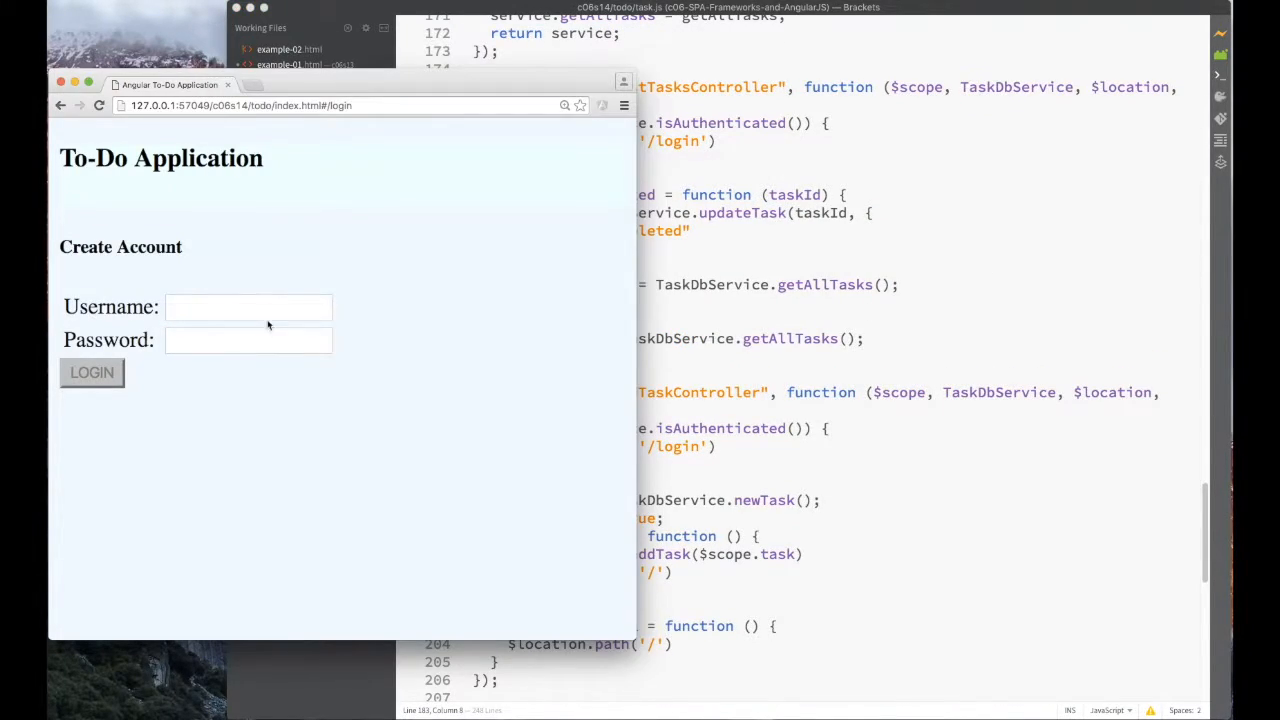
Log in, open task 1 for editing, then create a new file in the todo folder.
click(91, 372)
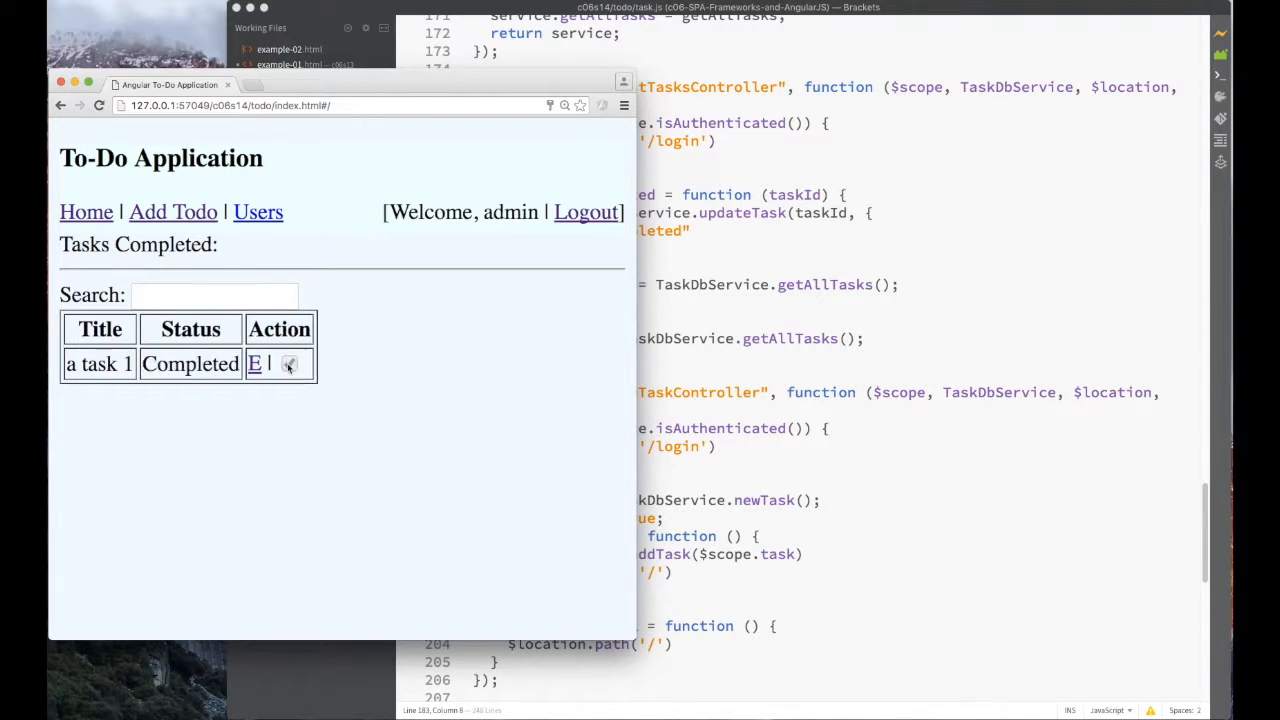
click(254, 363)
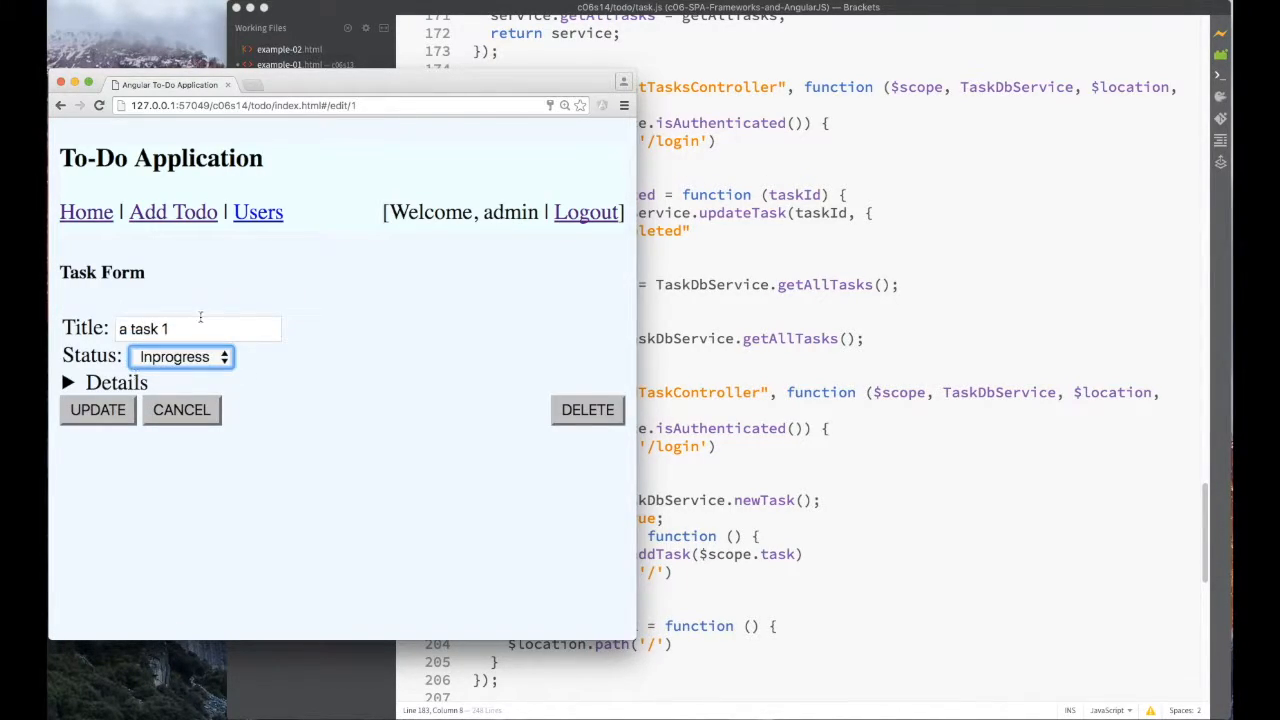
click(97, 409)
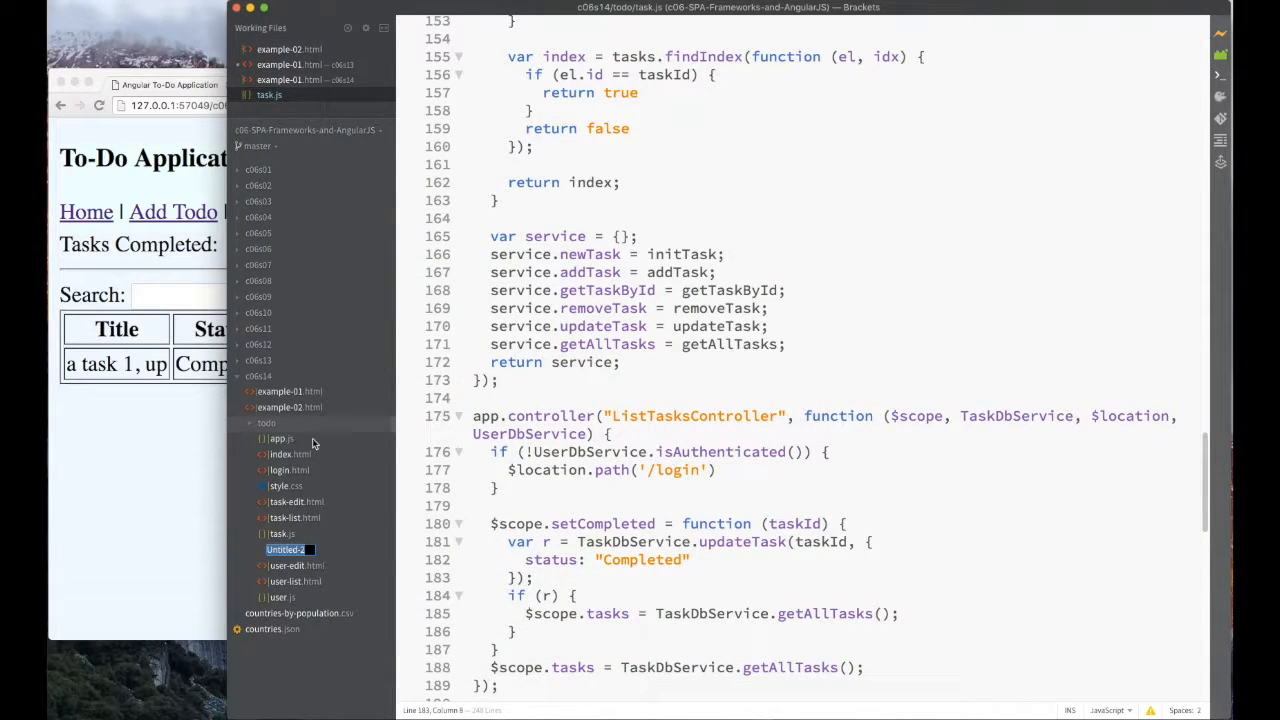
Create the tasklist file, move controller code out of task.js, and link it in index.html.
text(tasklist-ctrl.js)
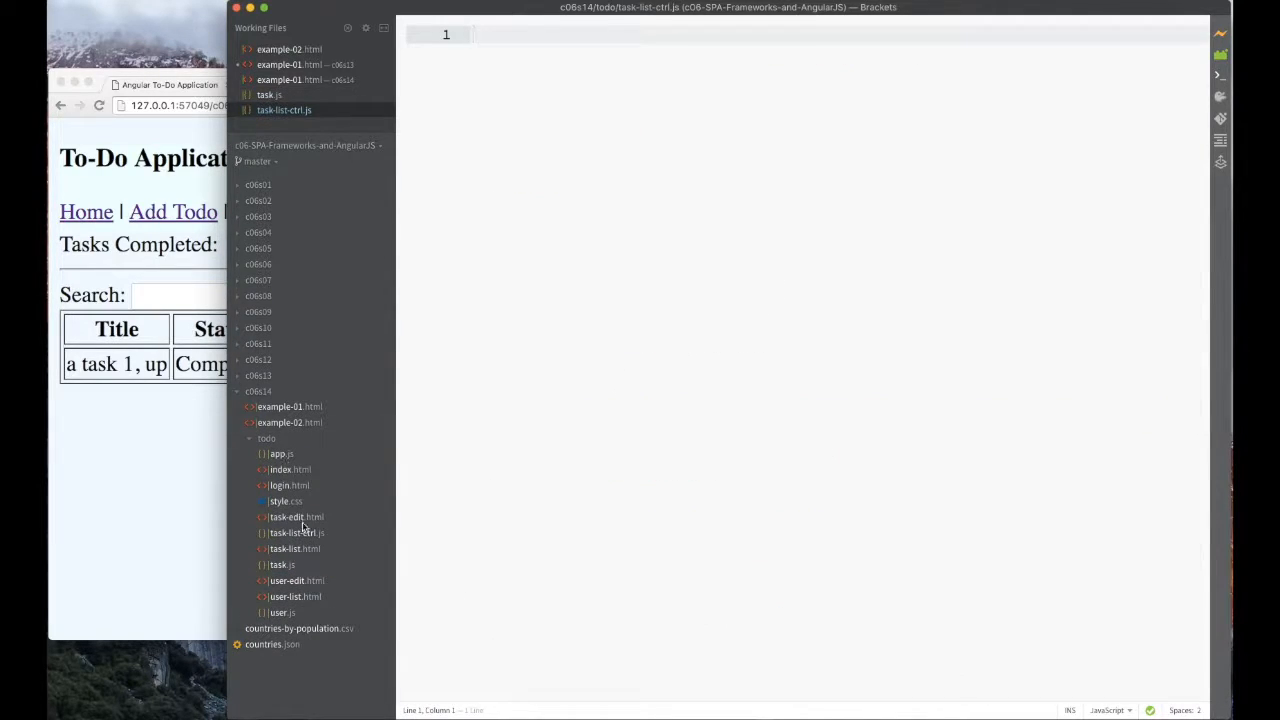
click(279, 565)
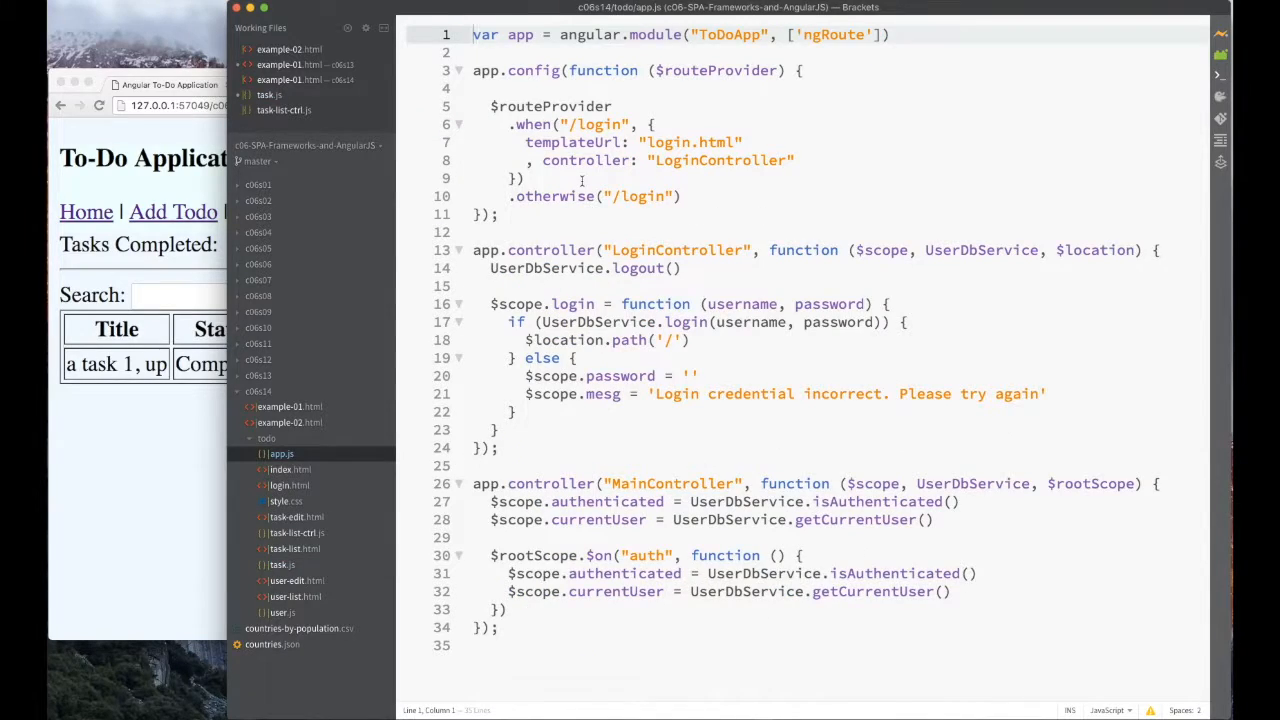
click(281, 580)
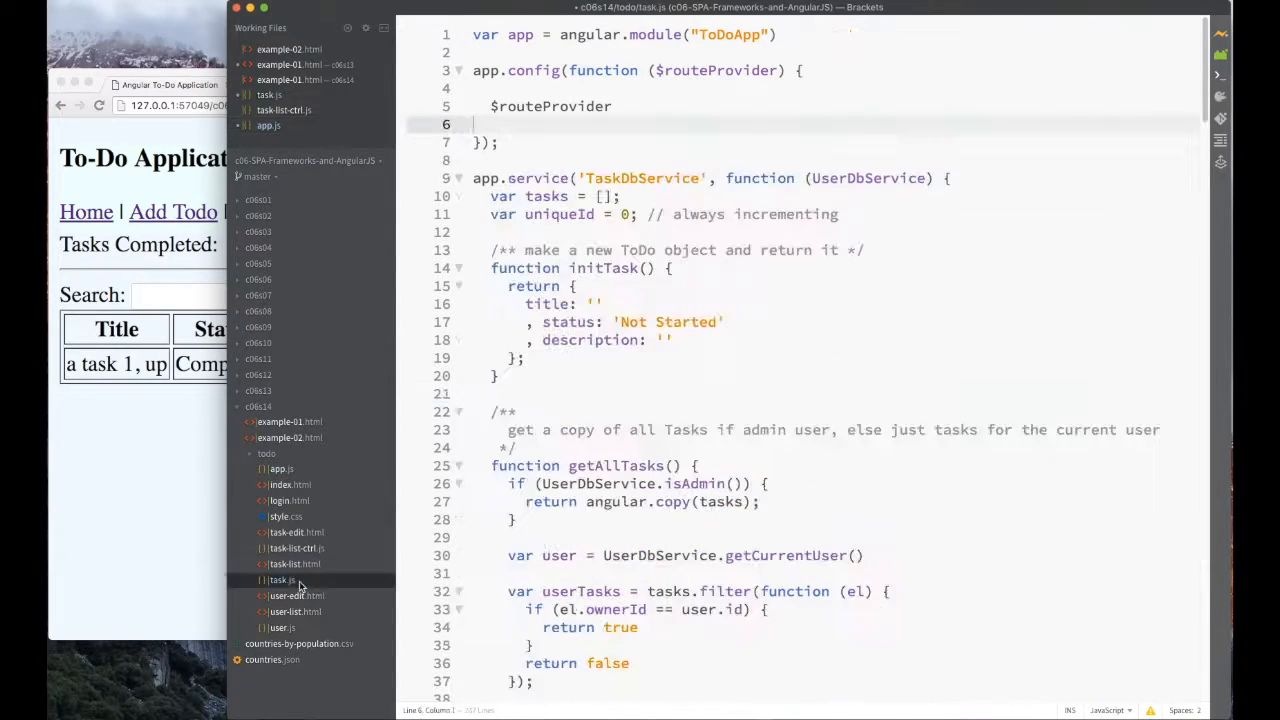
scroll(down, 3)
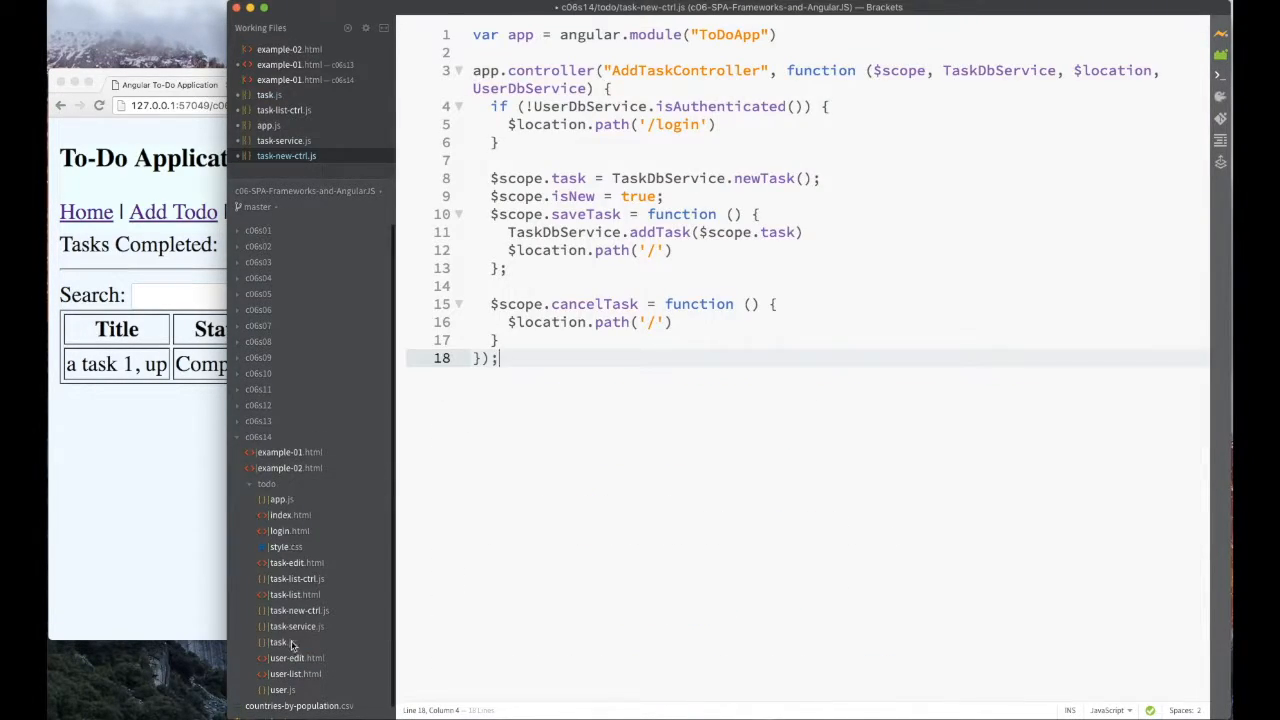
click(279, 642)
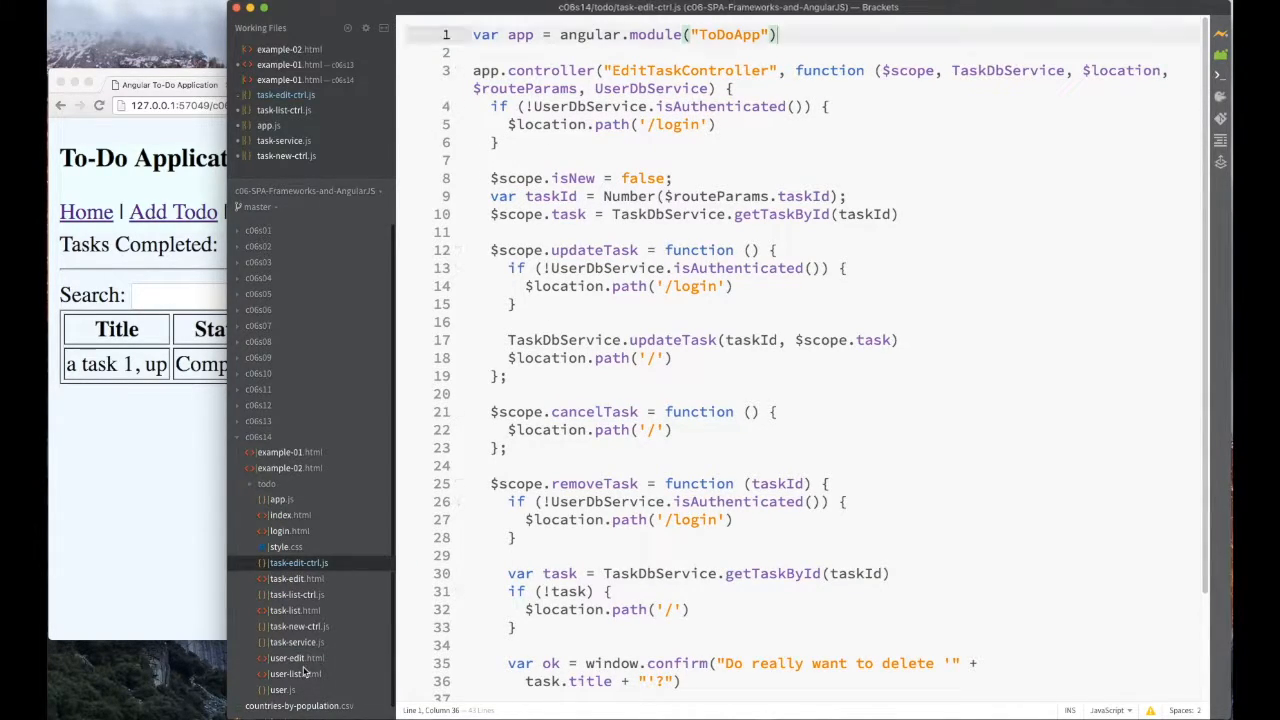
click(290, 514)
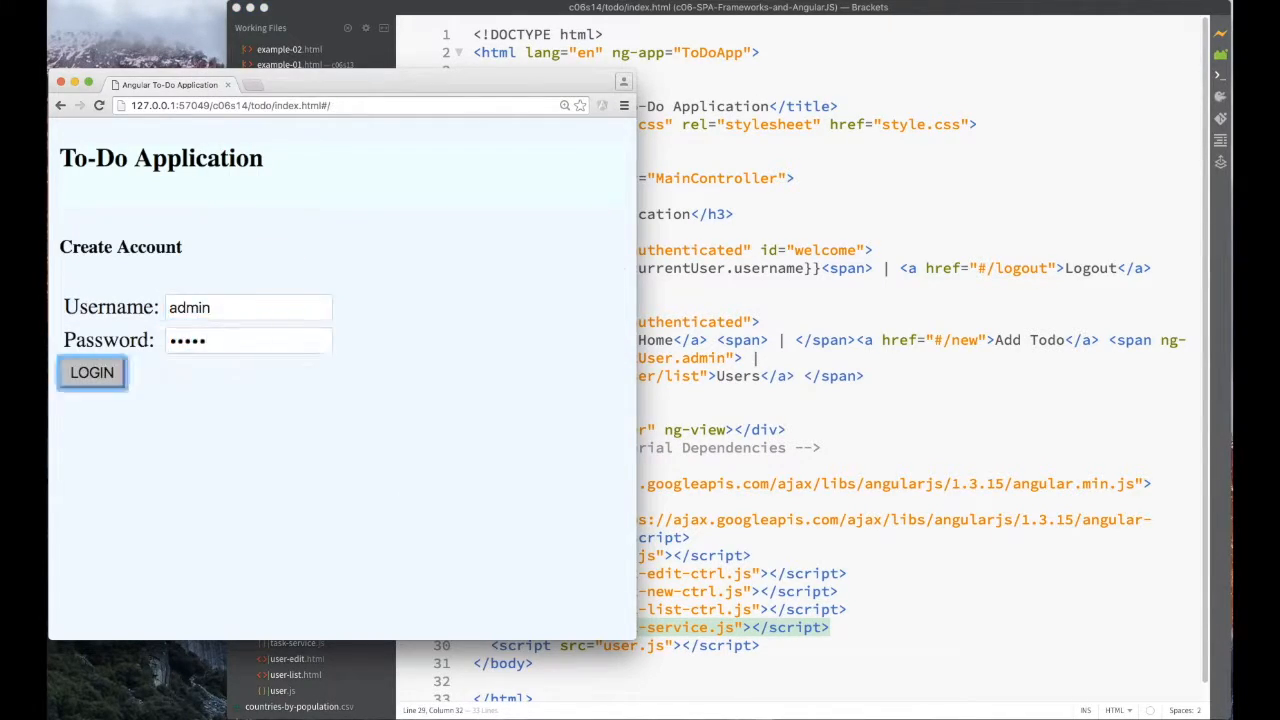
Log in as admin to test the split task files, then open user.js.
click(91, 372)
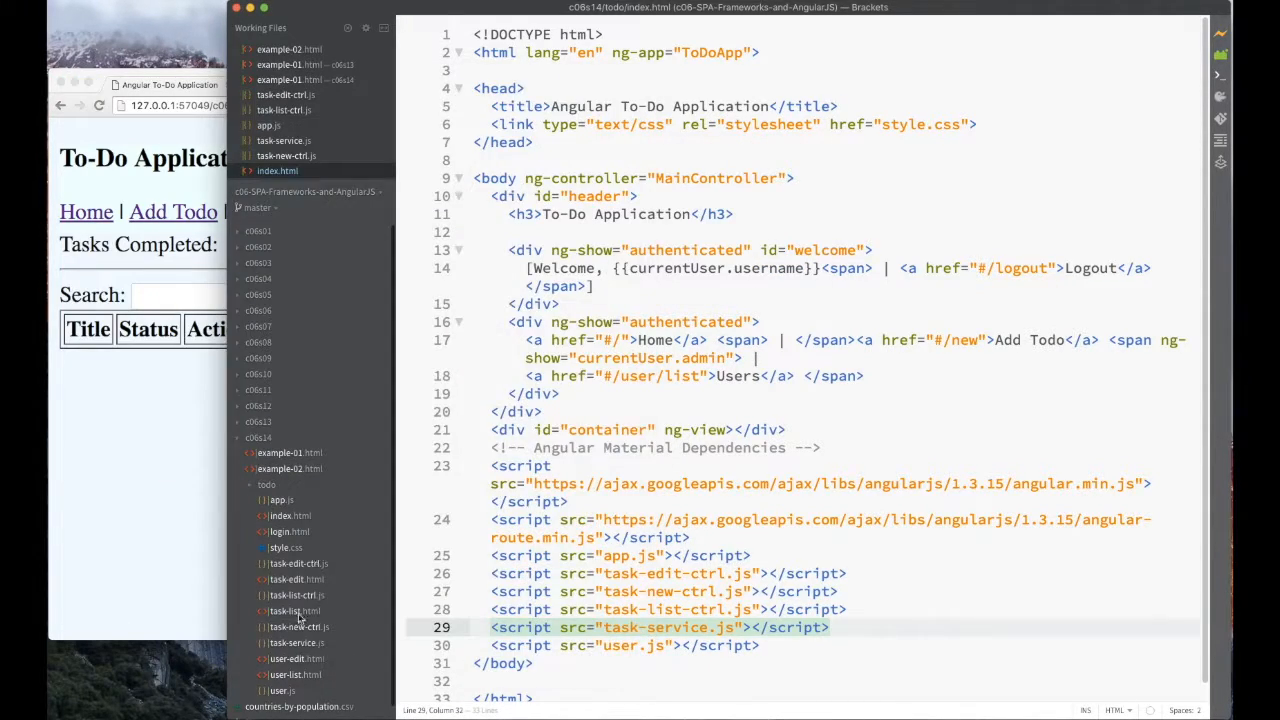
click(269, 172)
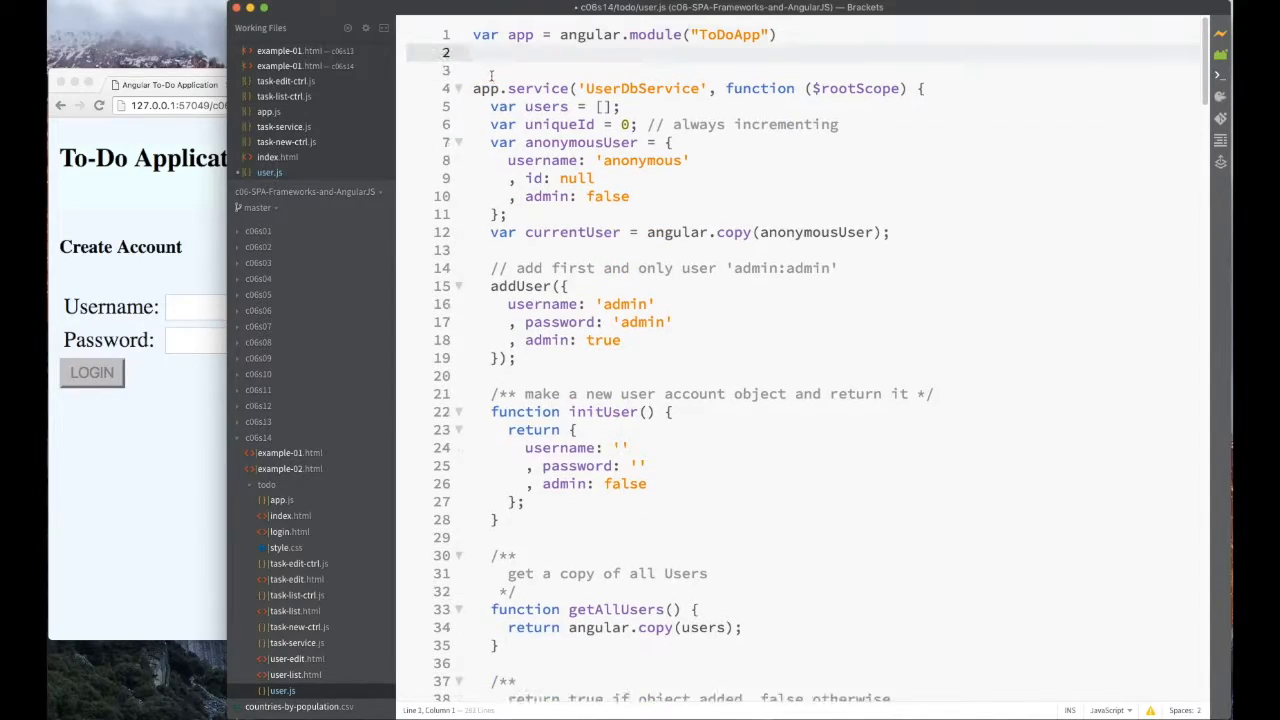
Move user code from user.js into separate files and link them in index.html.
scroll(down, 3)
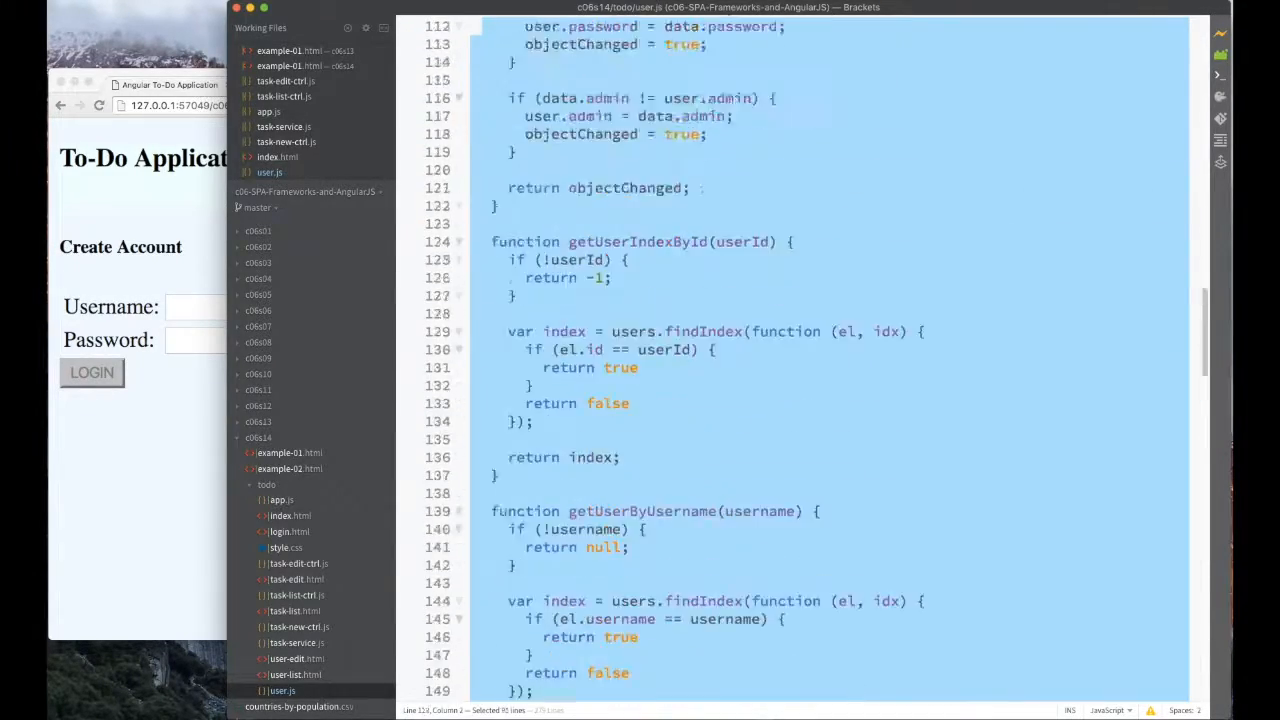
click(289, 531)
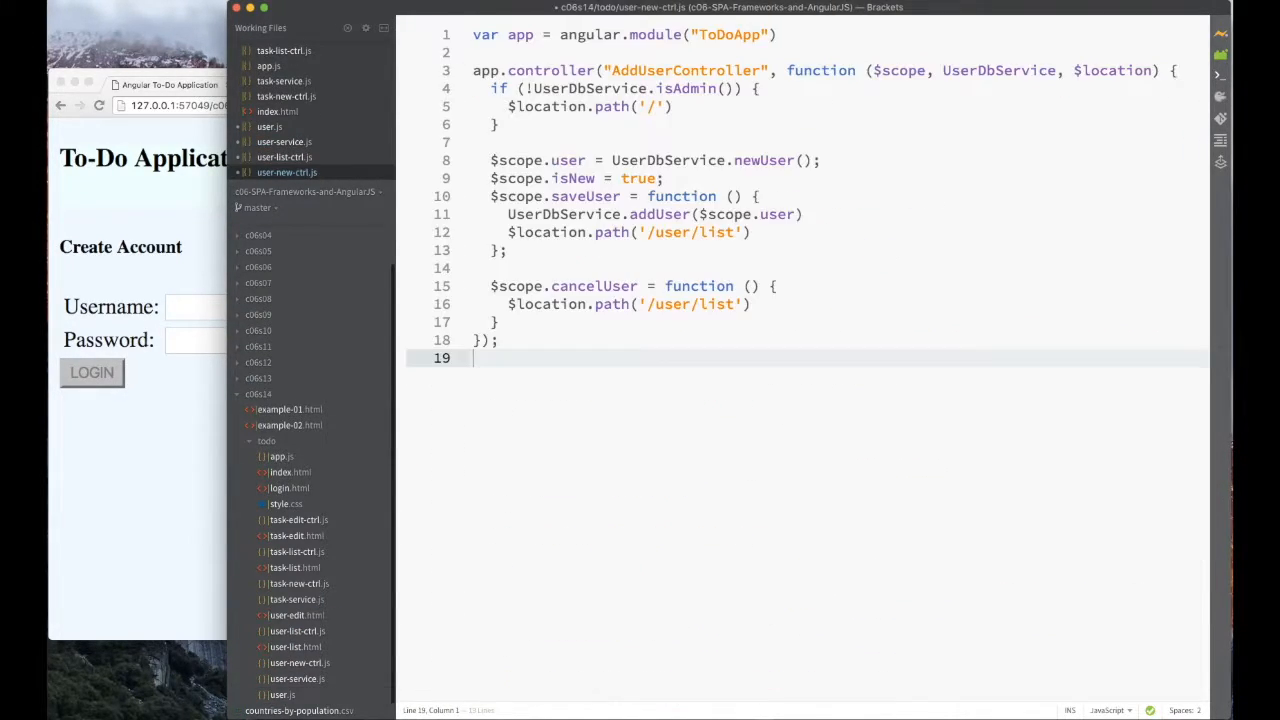
click(281, 694)
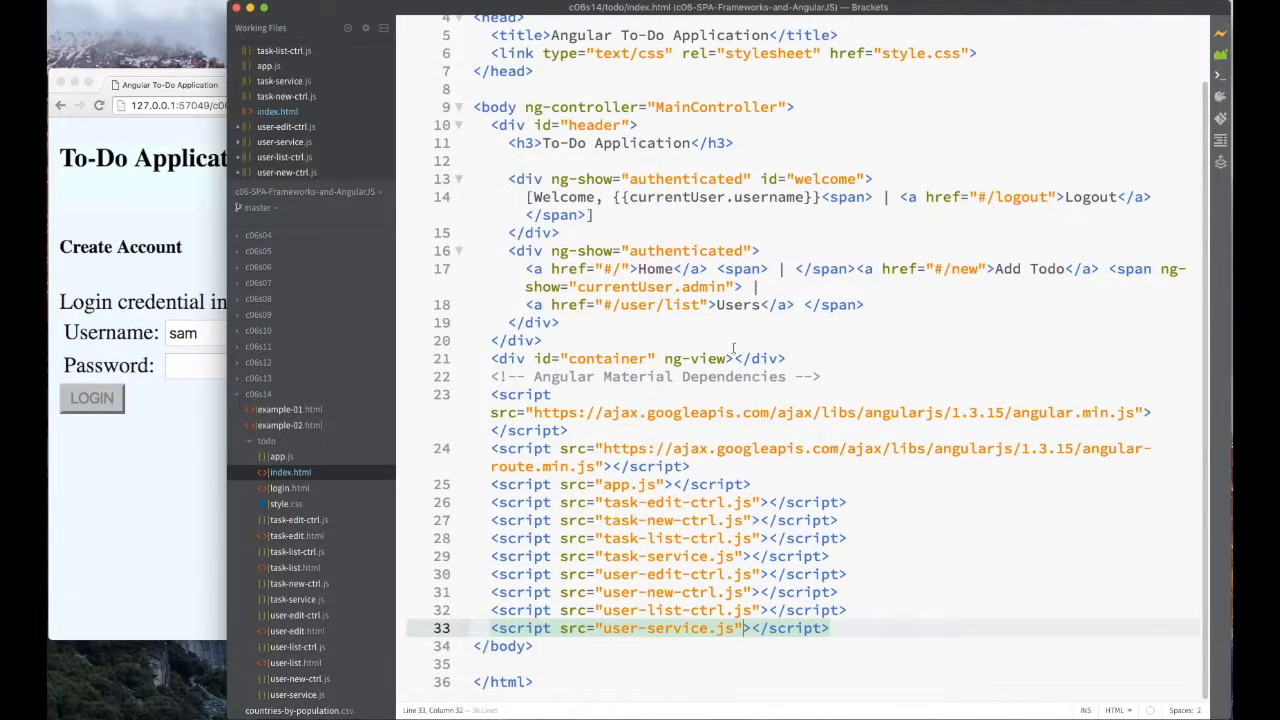
Add user bob, open a task as a regular user, then log out.
click(91, 397)
text(mike)
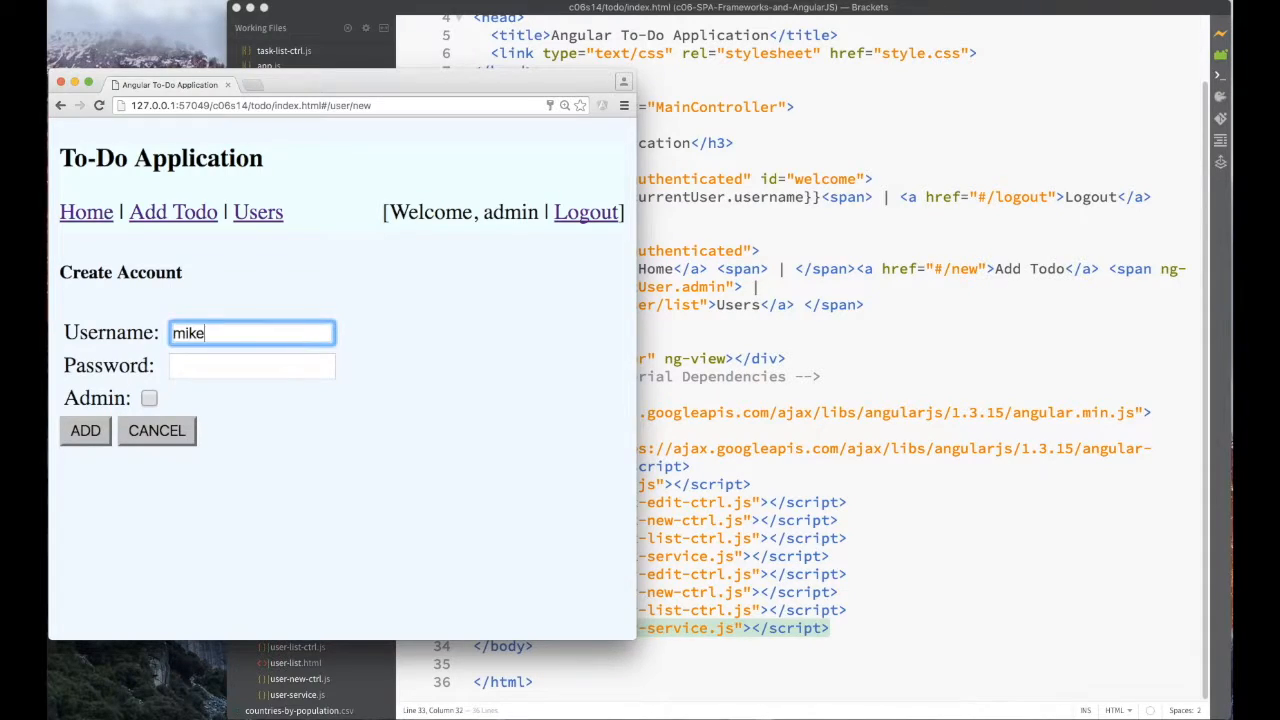
text(bob)
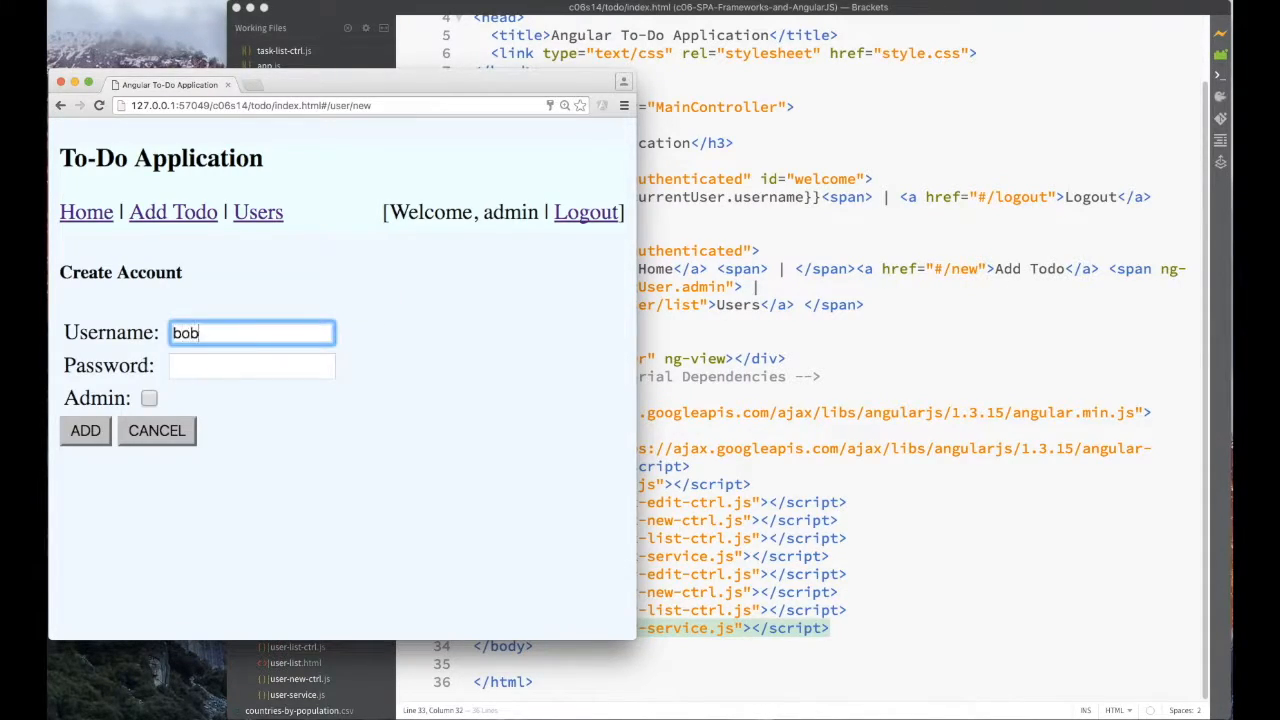
click(85, 430)
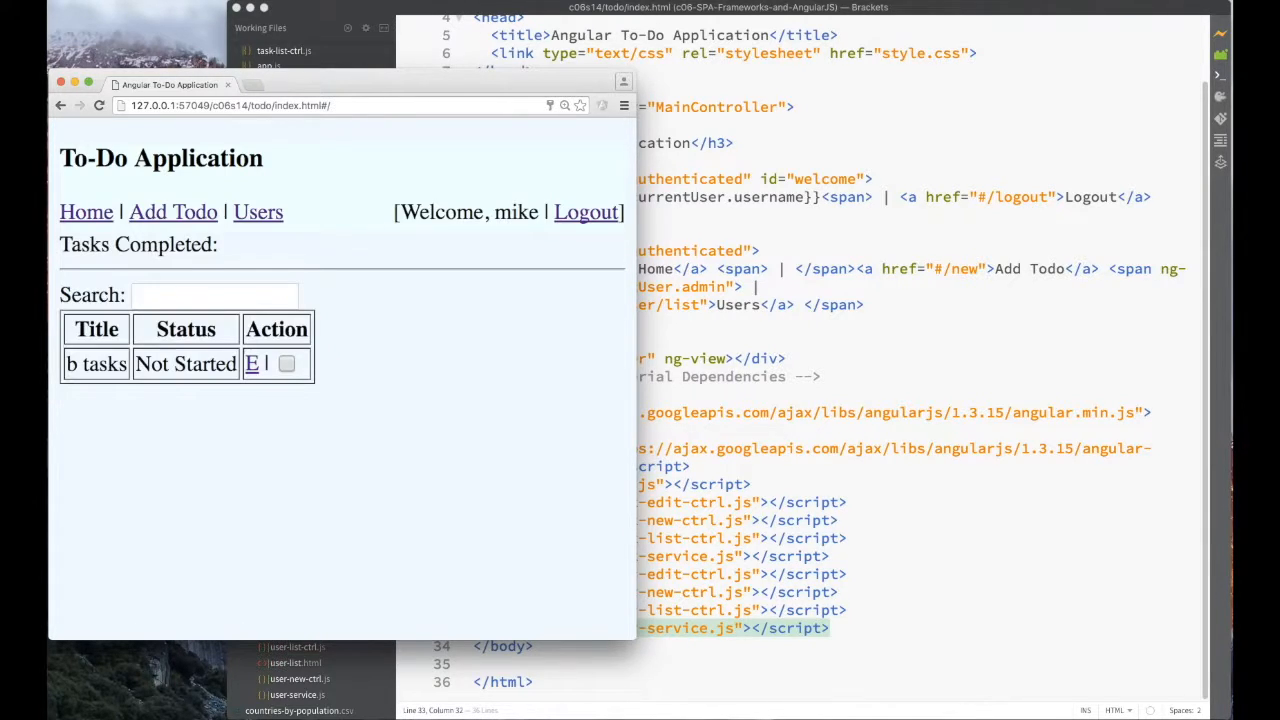
click(173, 211)
text(mike task 1)
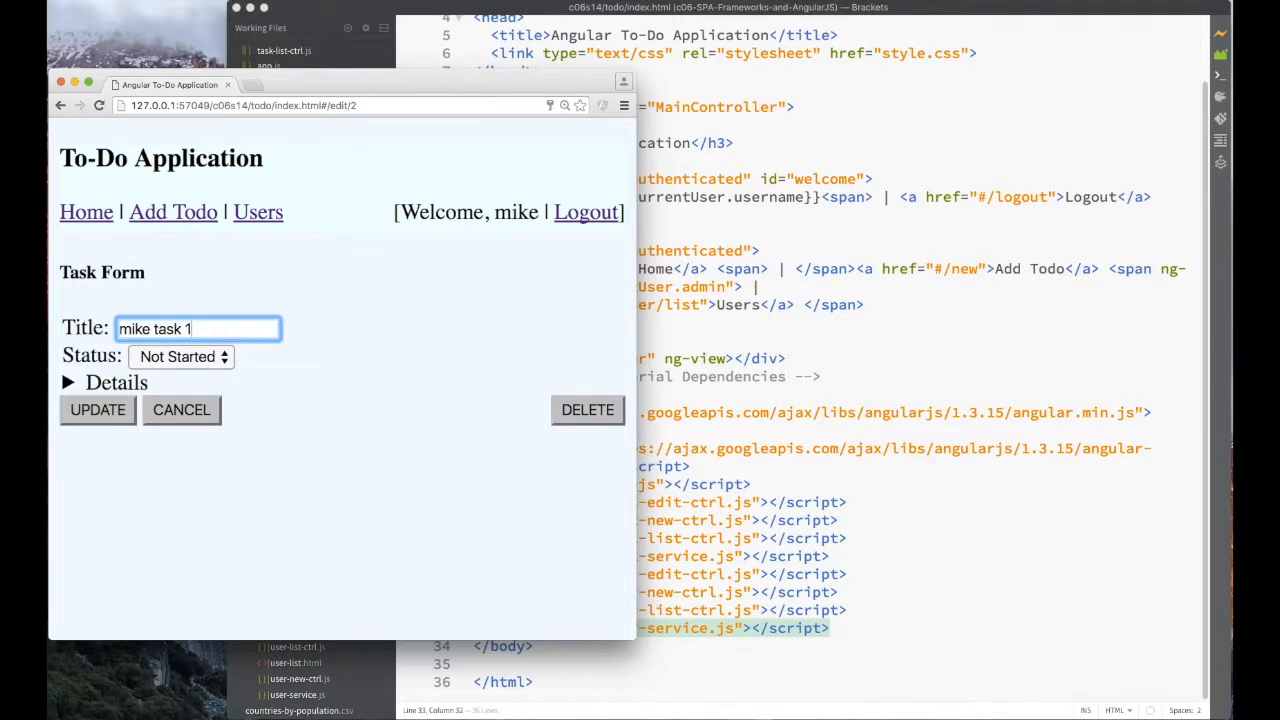
click(586, 212)
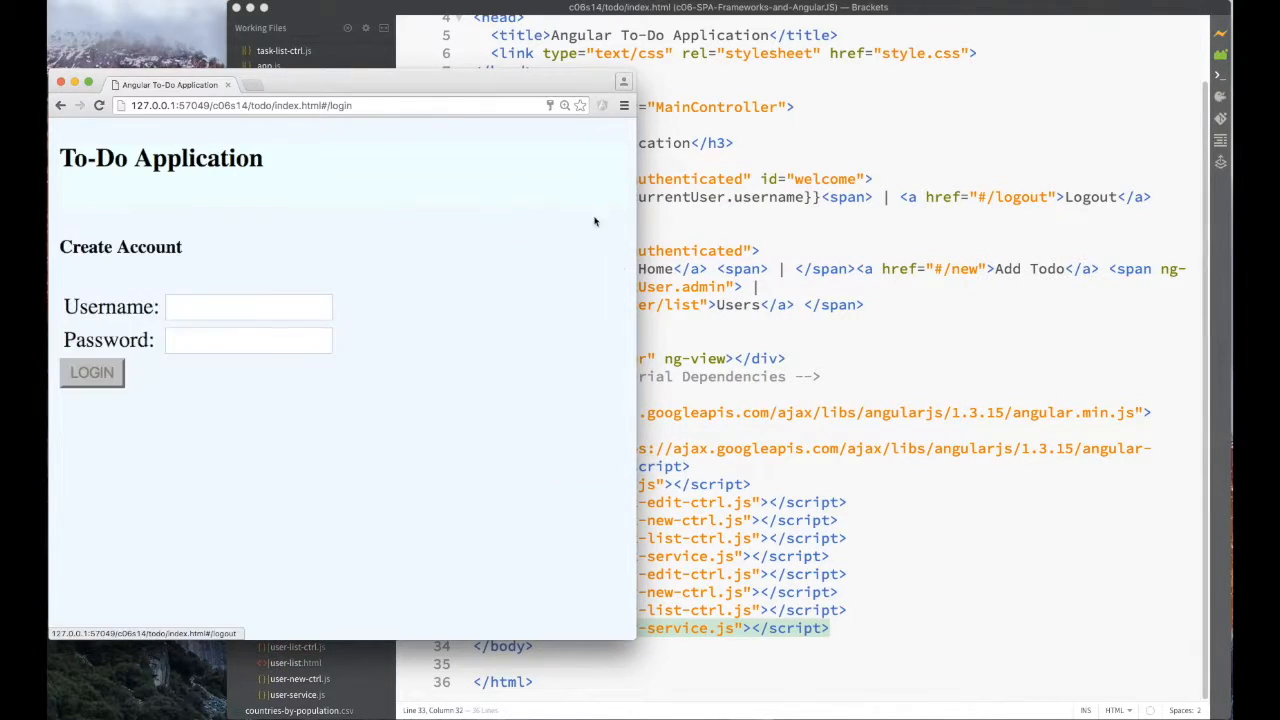